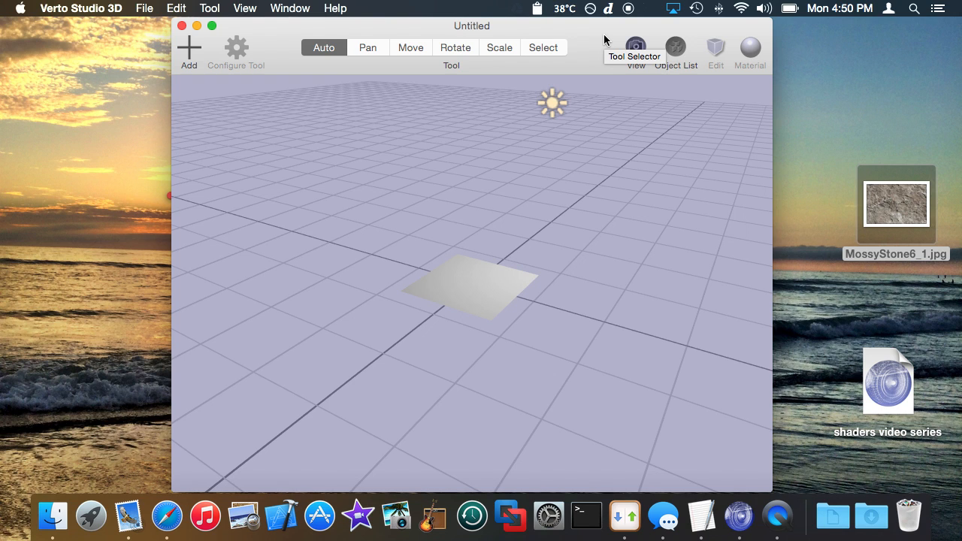
{"action": "mouse_move", "coordinate": [599, 233]}
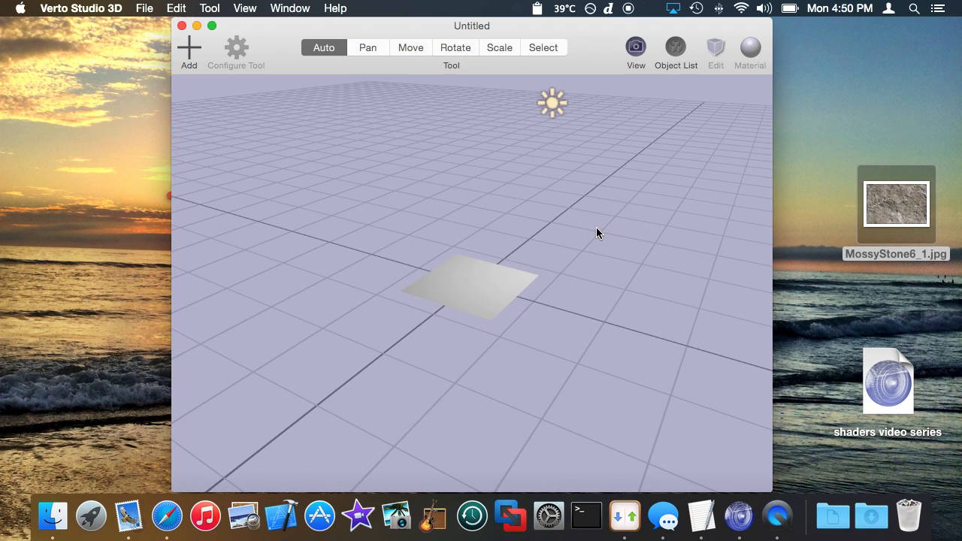
{"action": "mouse_move", "coordinate": [459, 302]}
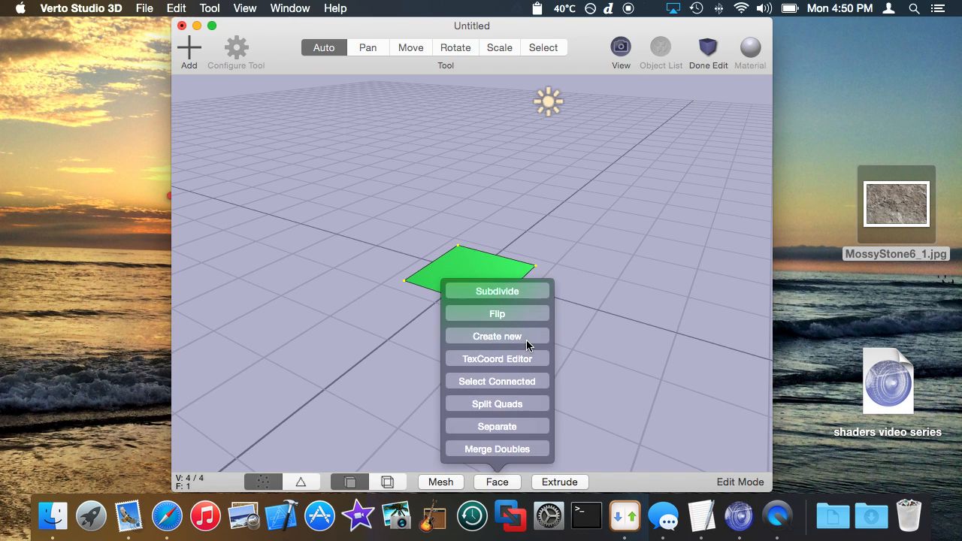
- Leave mesh editing and drop MossyStone6_1.jpg onto the plane to texture it
{"action": "left_click", "coordinate": [497, 292]}
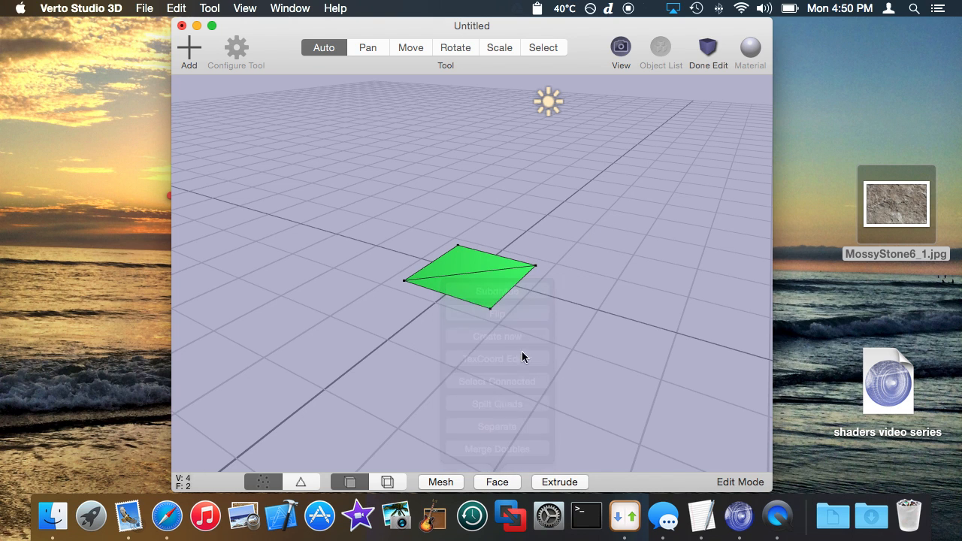
{"action": "left_click", "coordinate": [707, 46]}
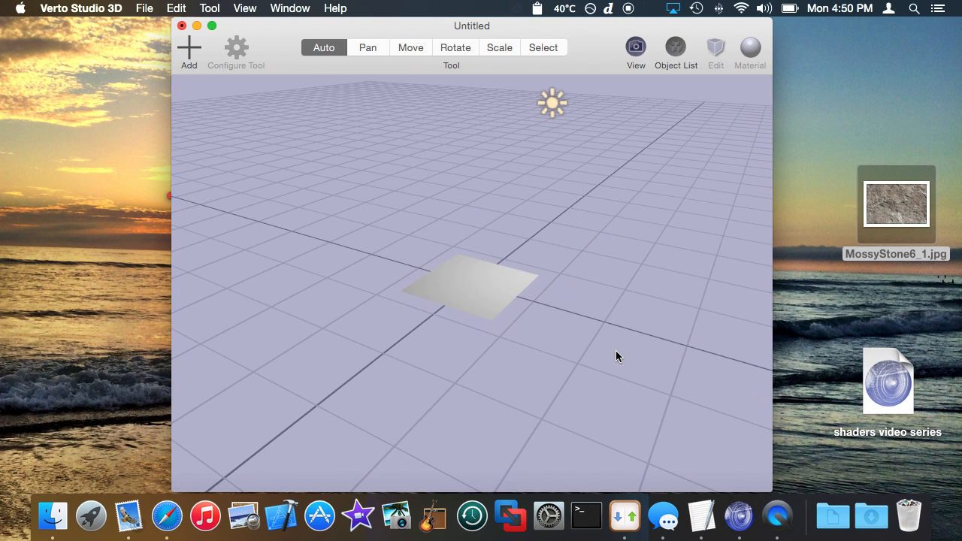
{"action": "left_click", "coordinate": [896, 203]}
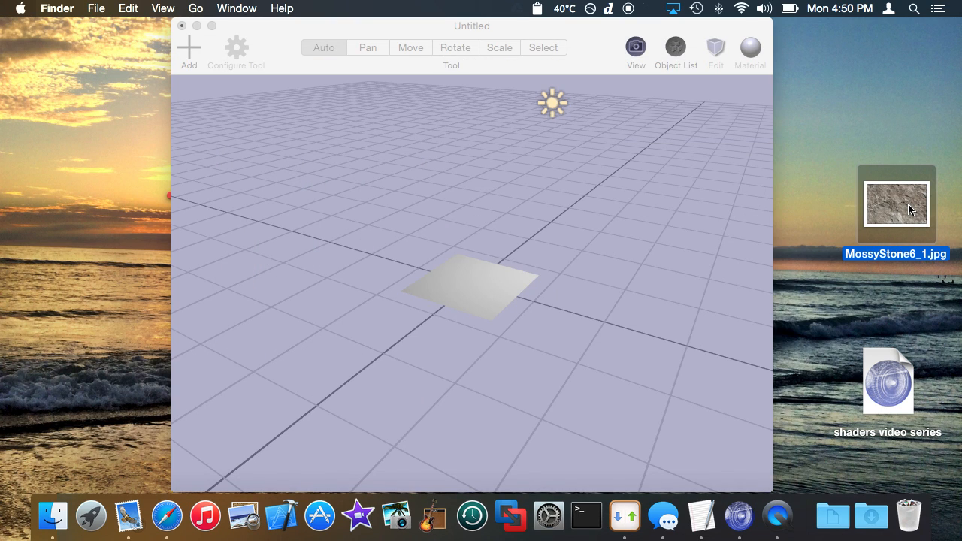
{"action": "left_click_drag", "start_coordinate": [910, 209], "coordinate": [494, 292]}
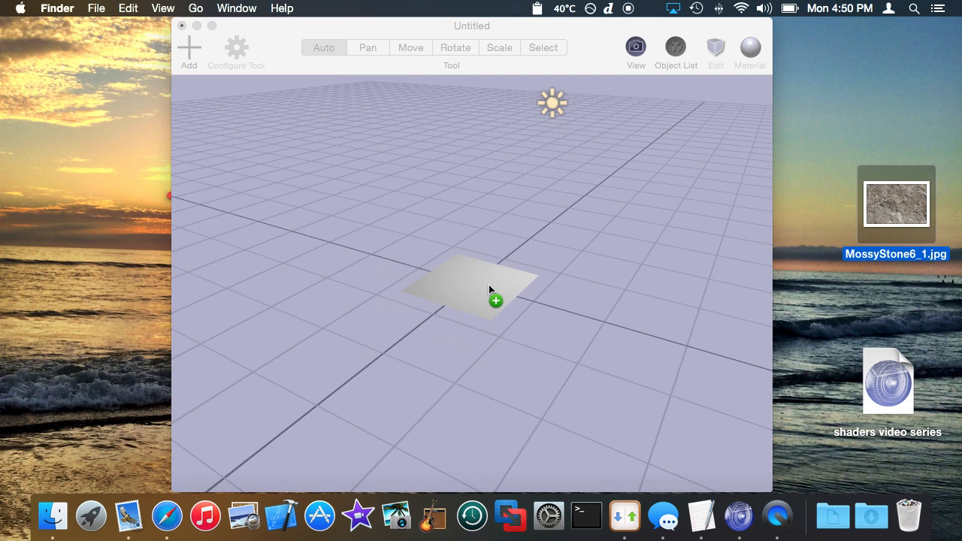
{"action": "left_click_drag", "start_coordinate": [896, 203], "coordinate": [469, 288]}
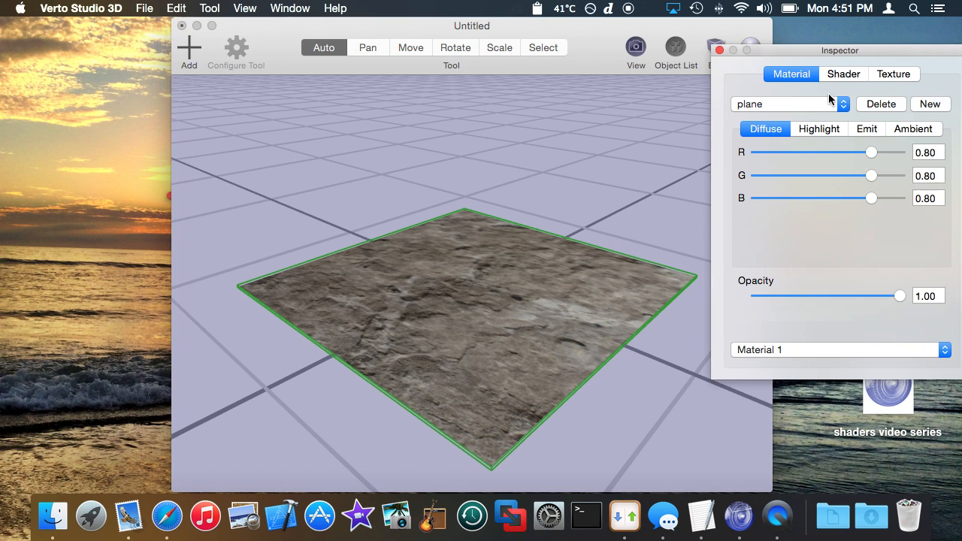
- Create a new shader named 'basic texturing' for the plane and move the scene window aside
{"action": "left_click", "coordinate": [843, 74]}
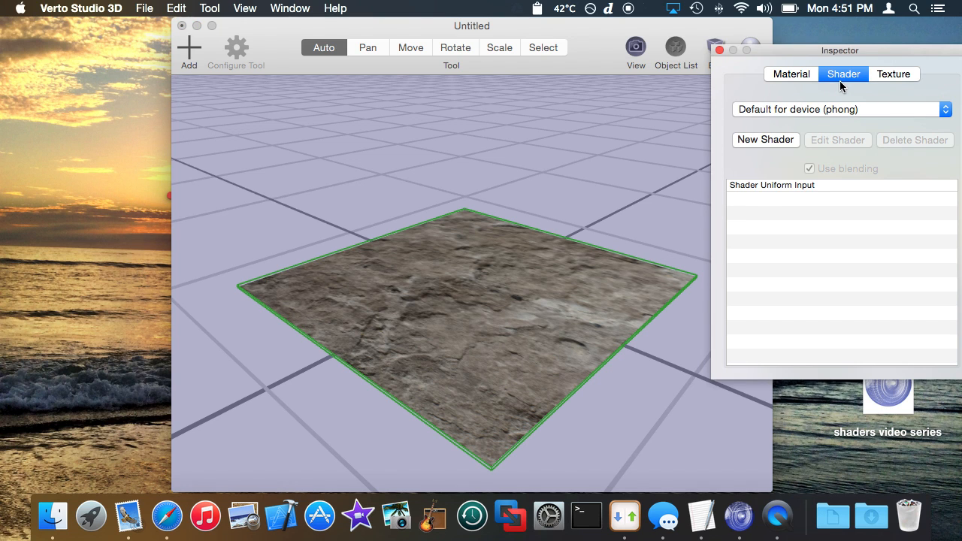
{"action": "left_click", "coordinate": [766, 139]}
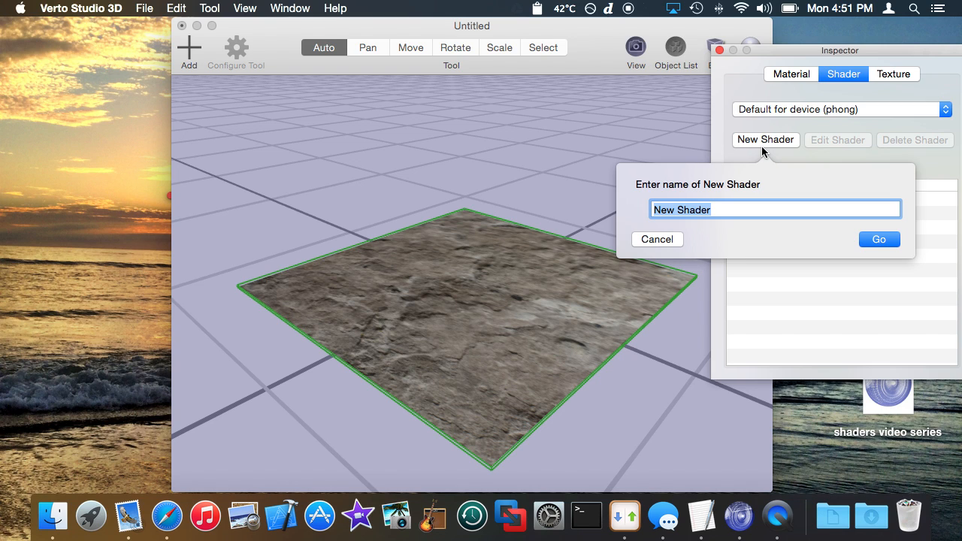
{"action": "type", "text": "basic texturing"}
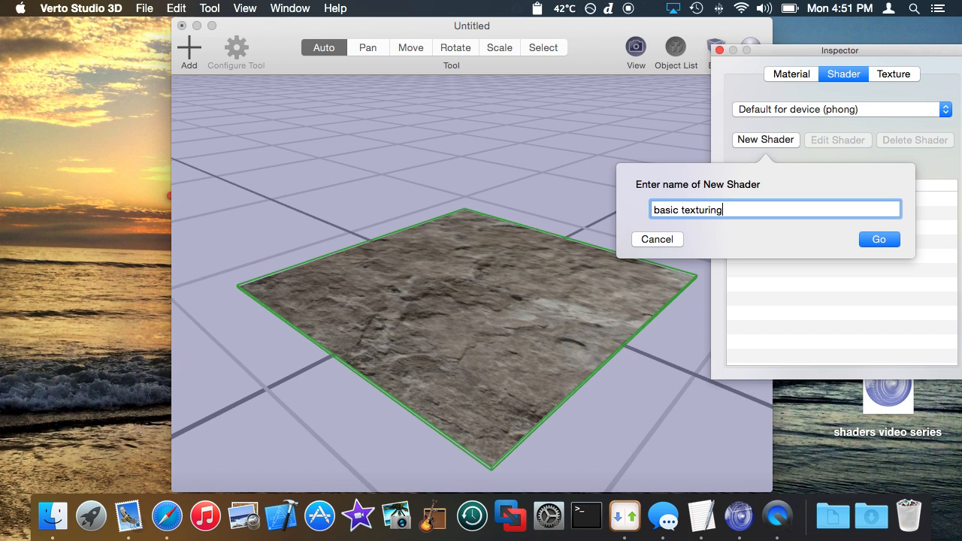
{"action": "left_click", "coordinate": [878, 240]}
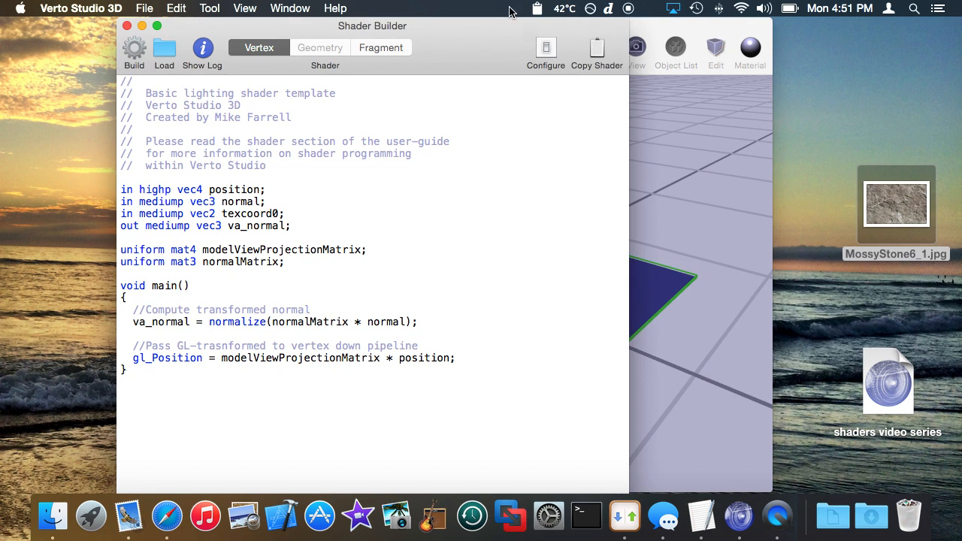
{"action": "left_click_drag", "start_coordinate": [373, 26], "coordinate": [518, 36]}
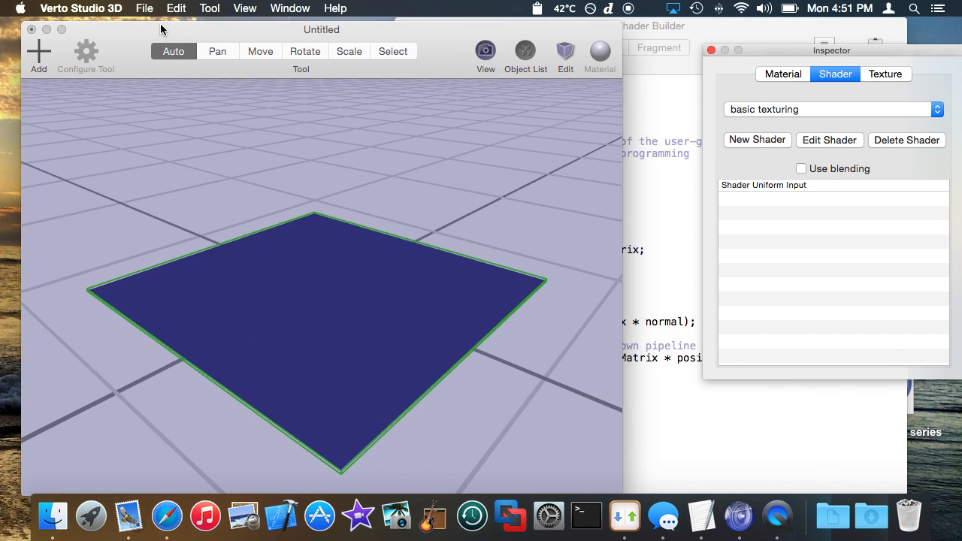
{"action": "mouse_move", "coordinate": [399, 72]}
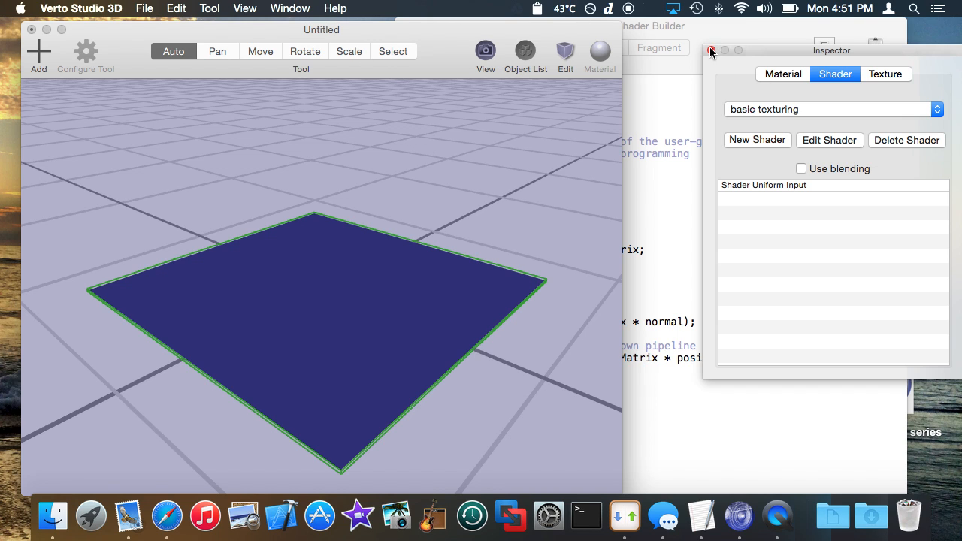
- Declare vec2 va_texcoord as a vertex output and matching fragment input
{"action": "left_click", "coordinate": [711, 52]}
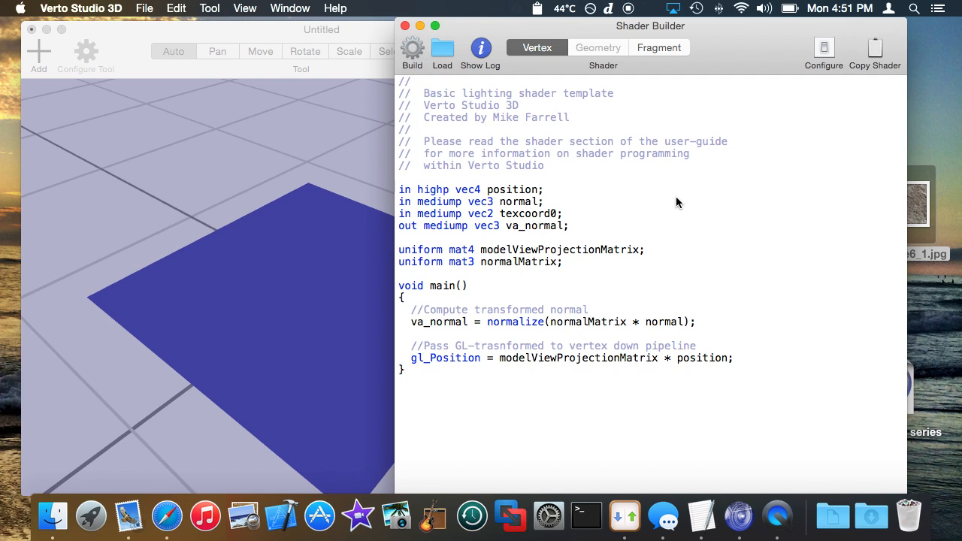
{"action": "mouse_move", "coordinate": [665, 57]}
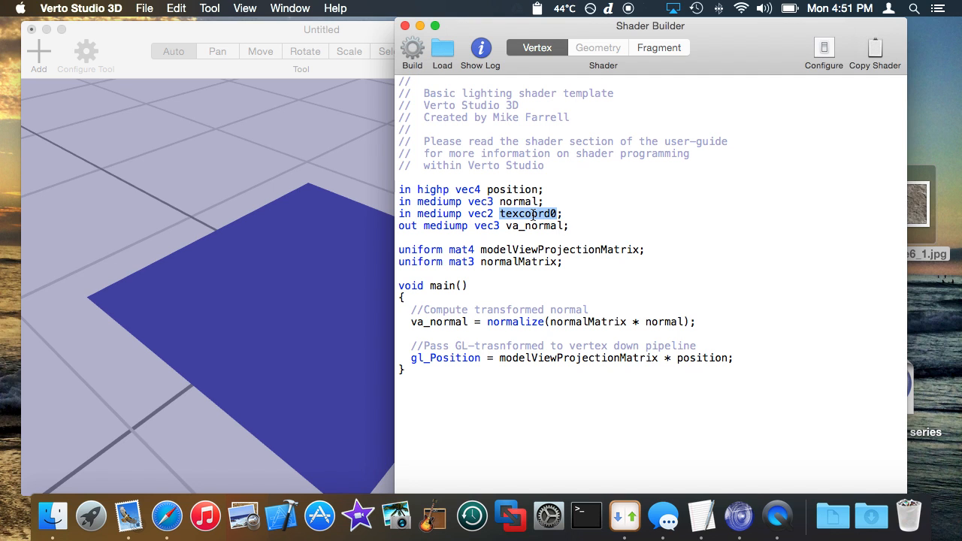
{"action": "left_click", "coordinate": [659, 46]}
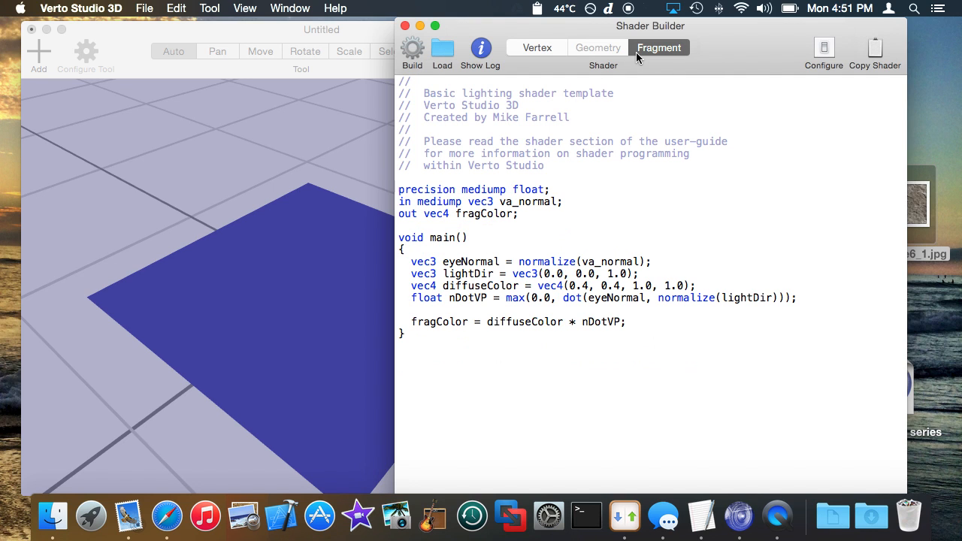
{"action": "left_click", "coordinate": [537, 47]}
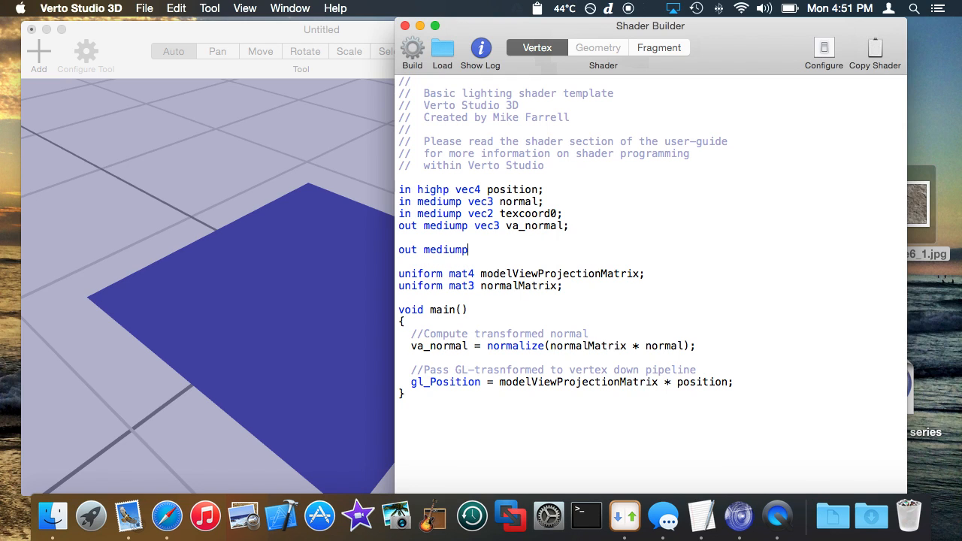
{"action": "type", "text": "vec2 t"}
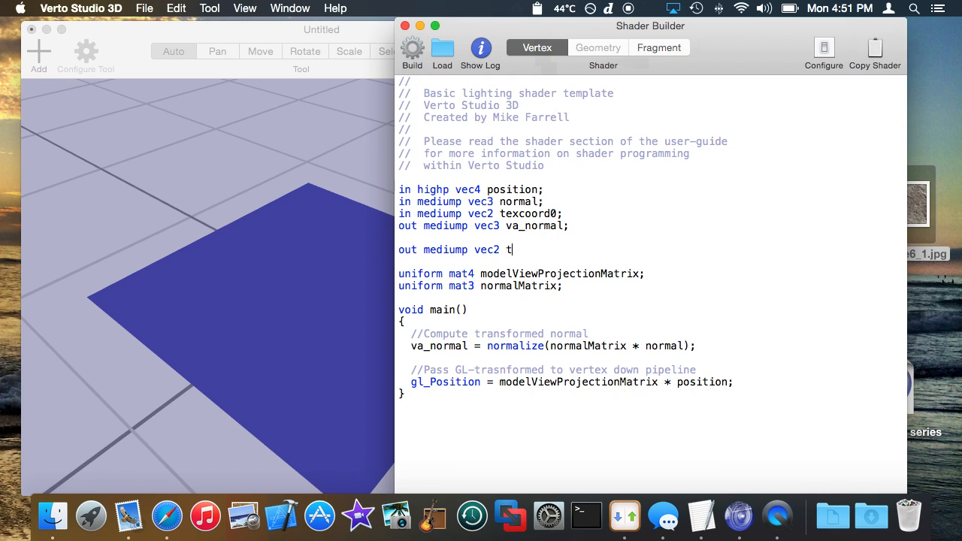
{"action": "type", "text": "a_tex"}
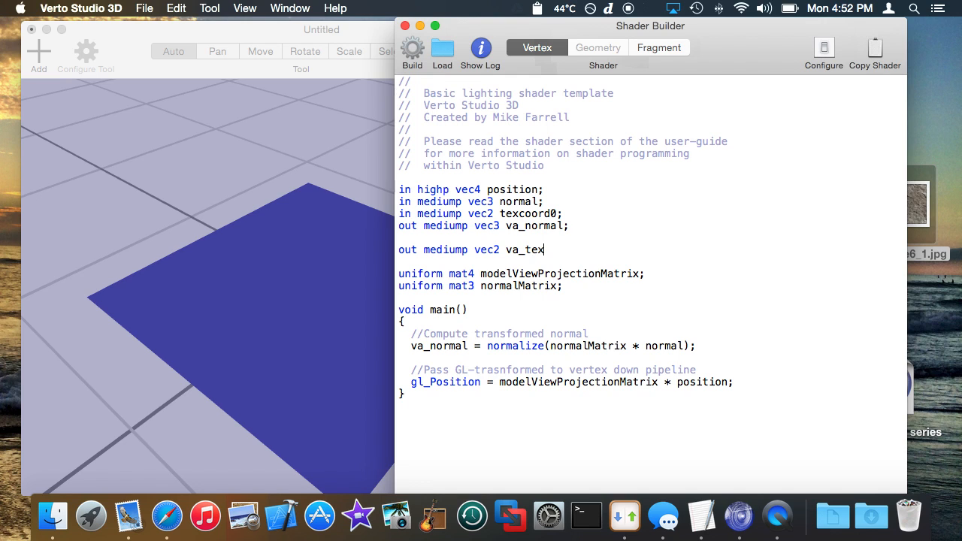
{"action": "type", "text": "coord;"}
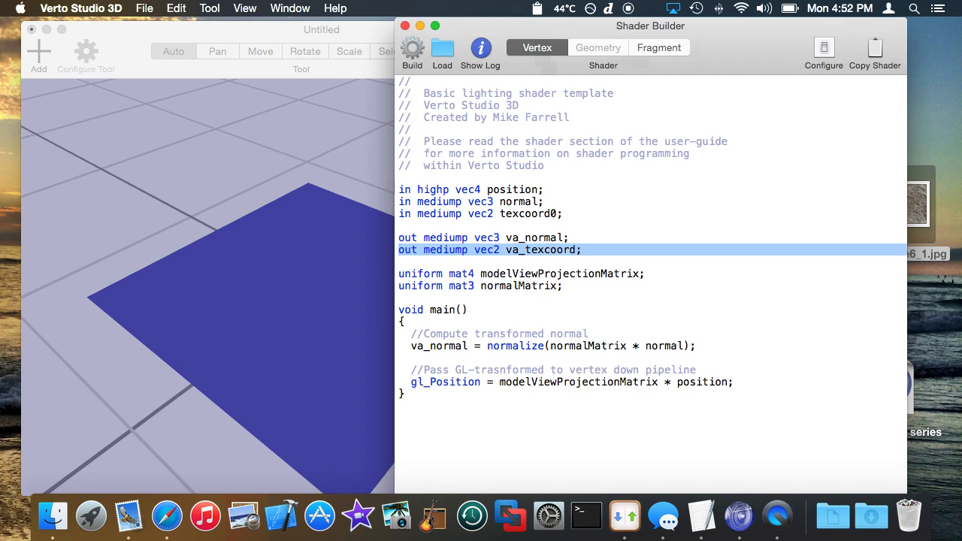
{"action": "left_click", "coordinate": [659, 47]}
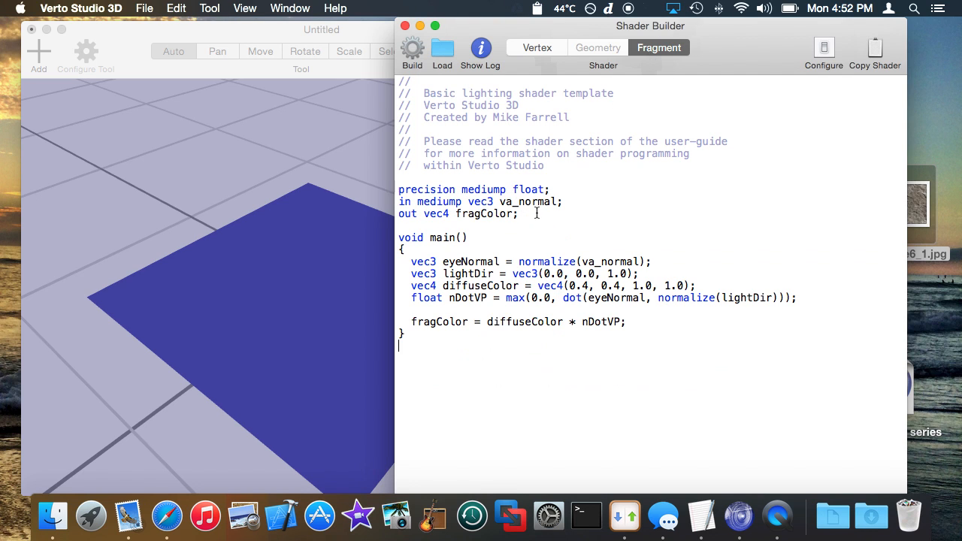
{"action": "type", "text": "out mediump vec2 va_texcoord;"}
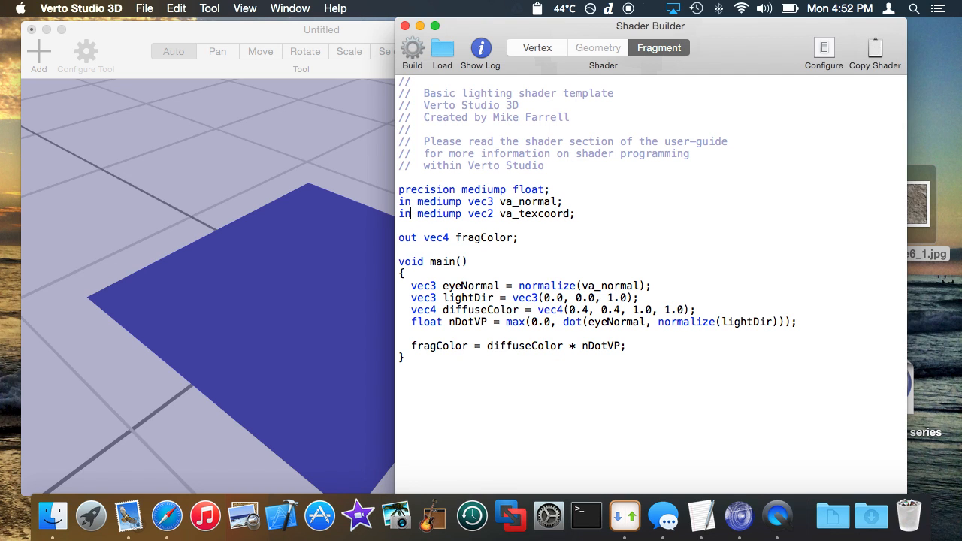
- Assign va_texcoord = texcoord0 in the vertex shader's main function
{"action": "left_click", "coordinate": [537, 47]}
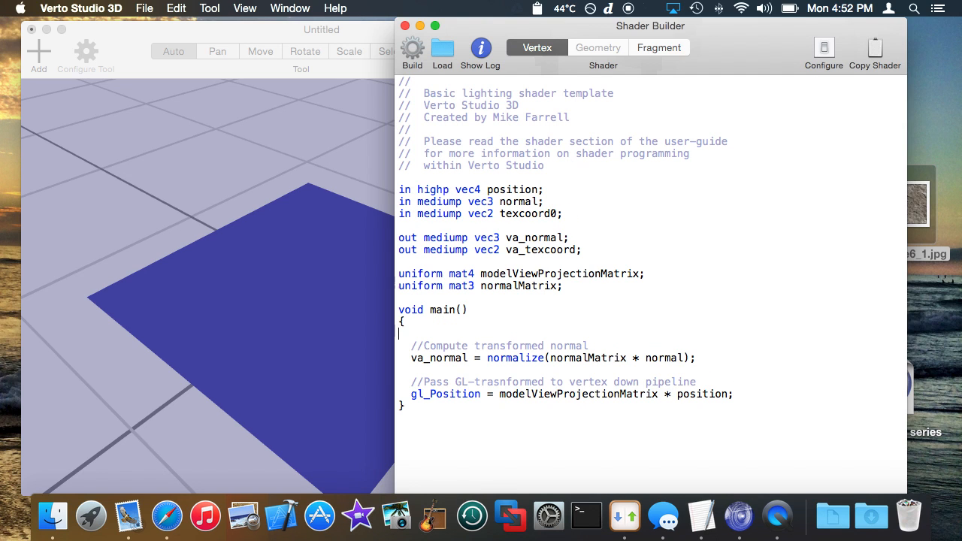
{"action": "type", "text": "va_"}
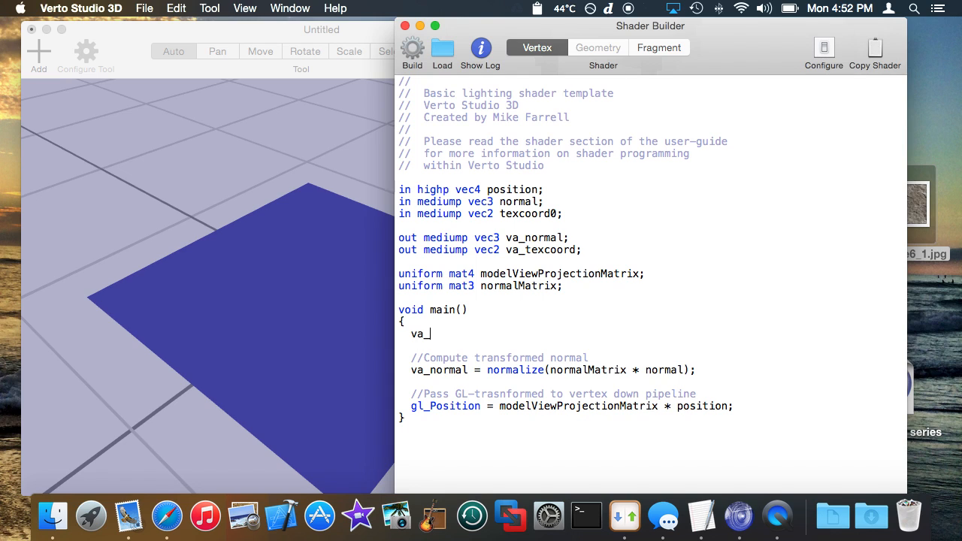
{"action": "type", "text": "texcoord"}
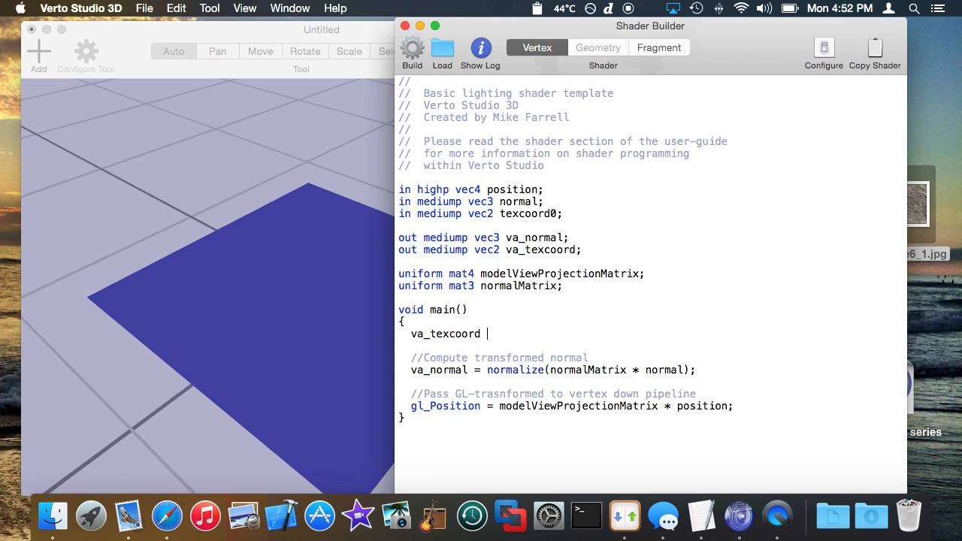
{"action": "type", "text": "="}
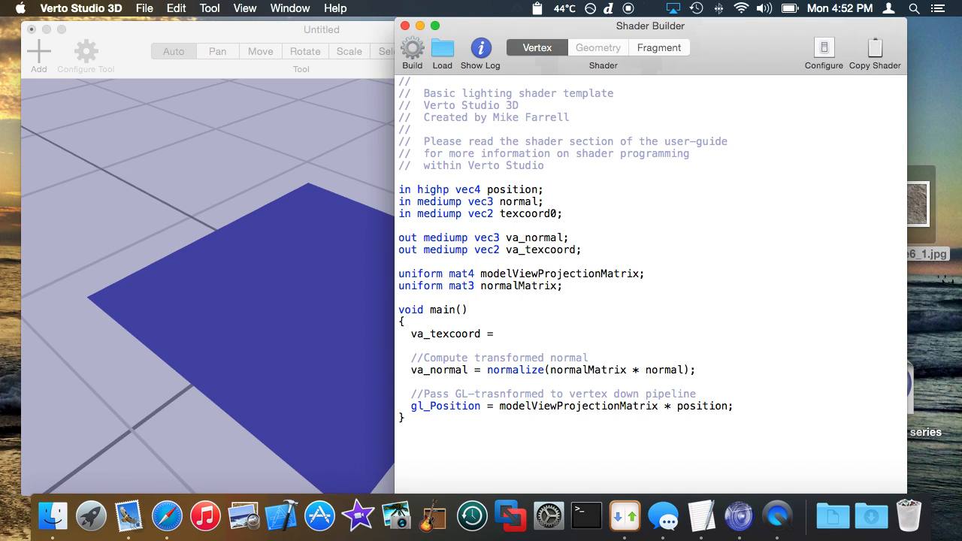
{"action": "type", "text": "texcoord0"}
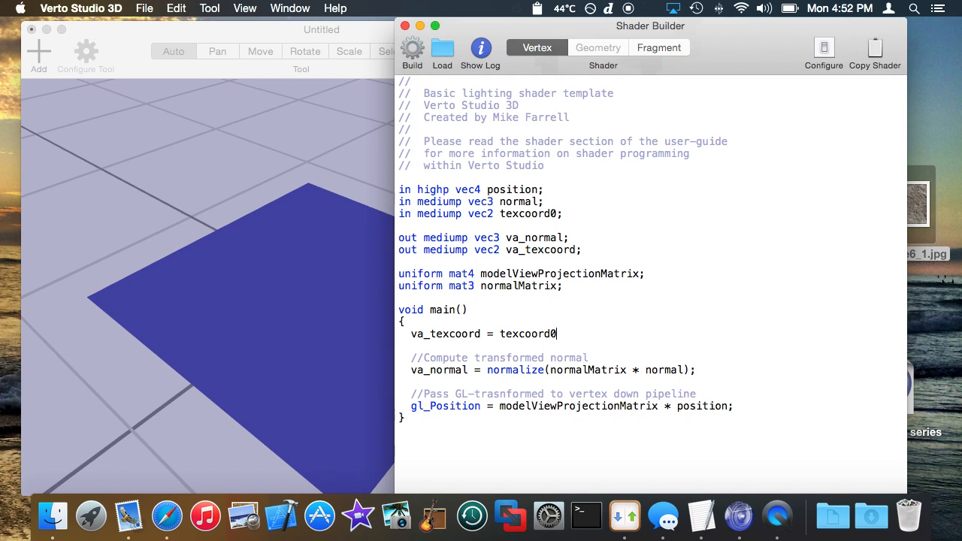
{"action": "type", "text": "0;"}
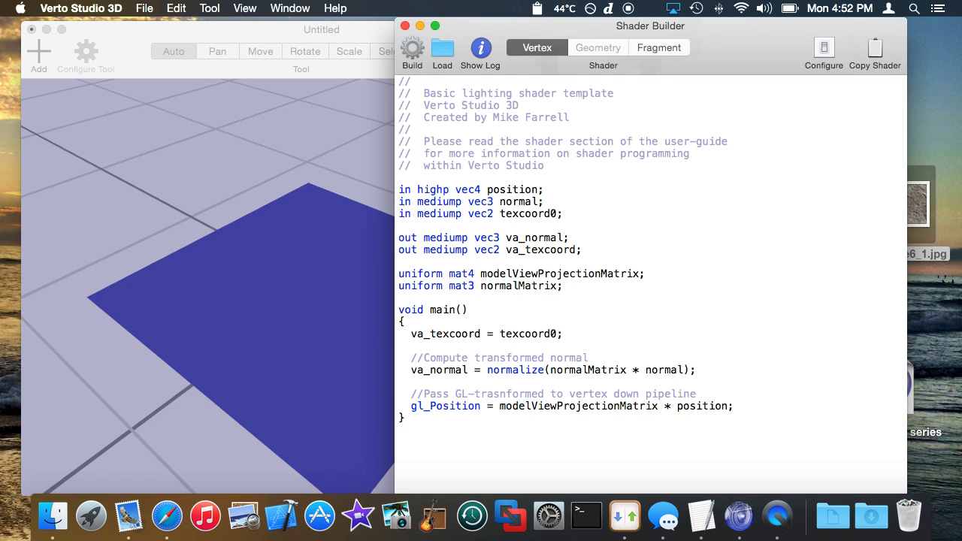
{"action": "left_click", "coordinate": [659, 47]}
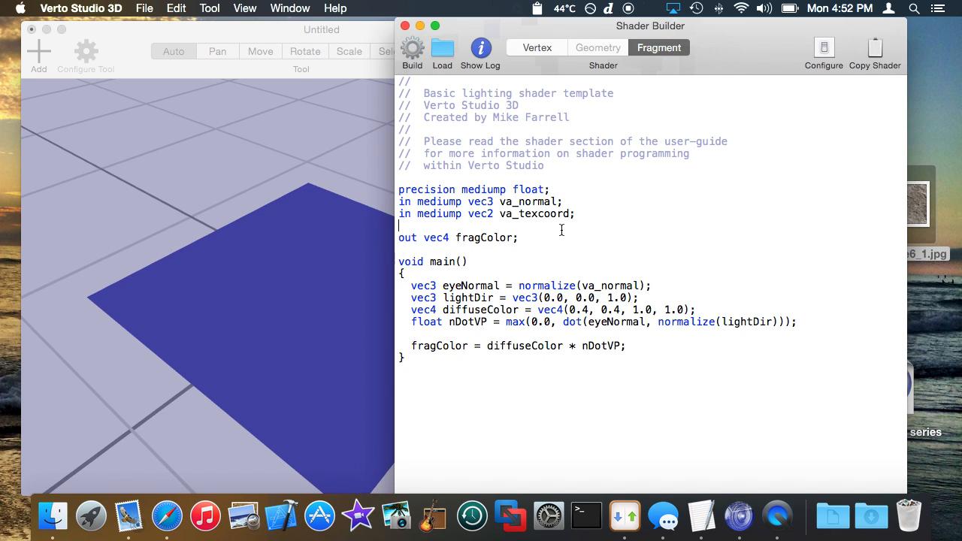
- Add 'uniform sampler2D texture0;' below the fragment shader inputs and highlight its parts
{"action": "key", "text": "Return"}
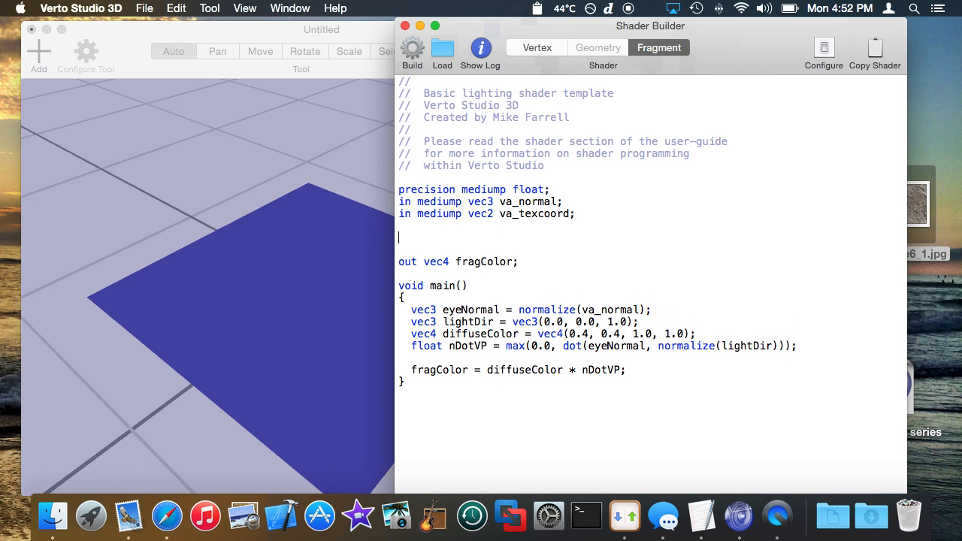
{"action": "type", "text": "uniform sampler"}
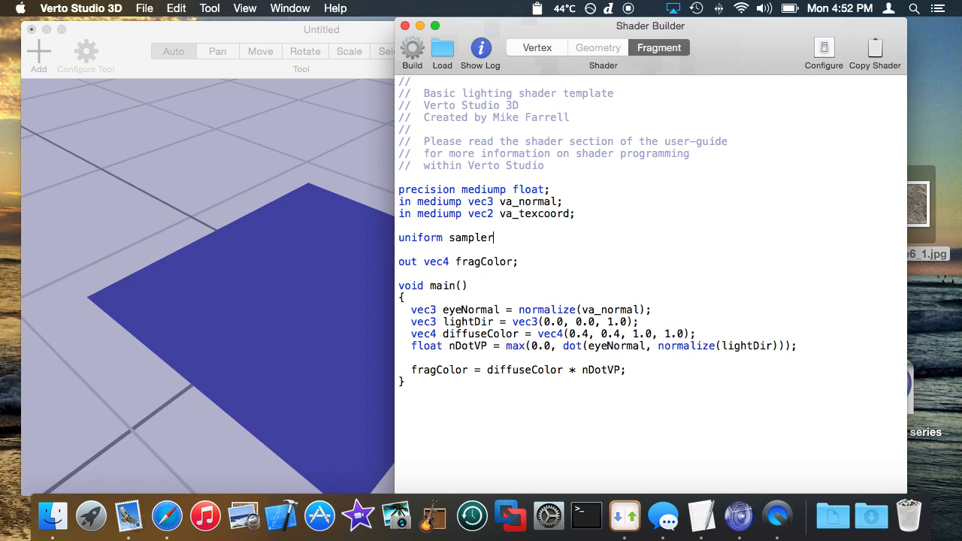
{"action": "type", "text": "2D te"}
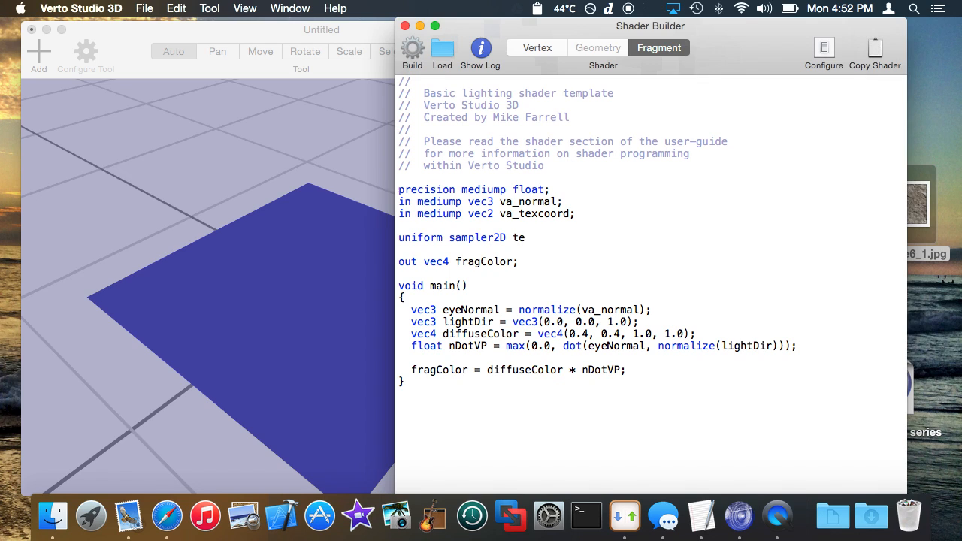
{"action": "type", "text": "xture0;"}
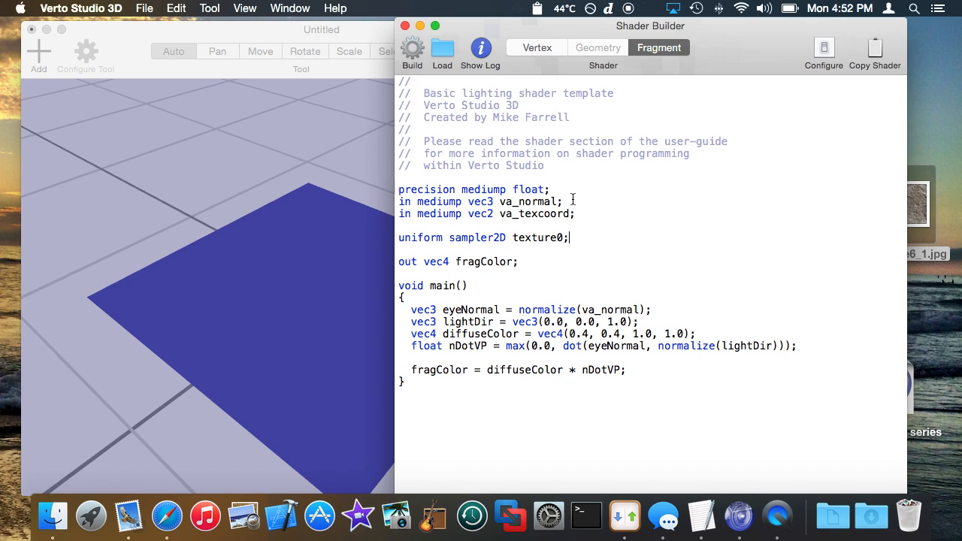
{"action": "double_click", "coordinate": [538, 237]}
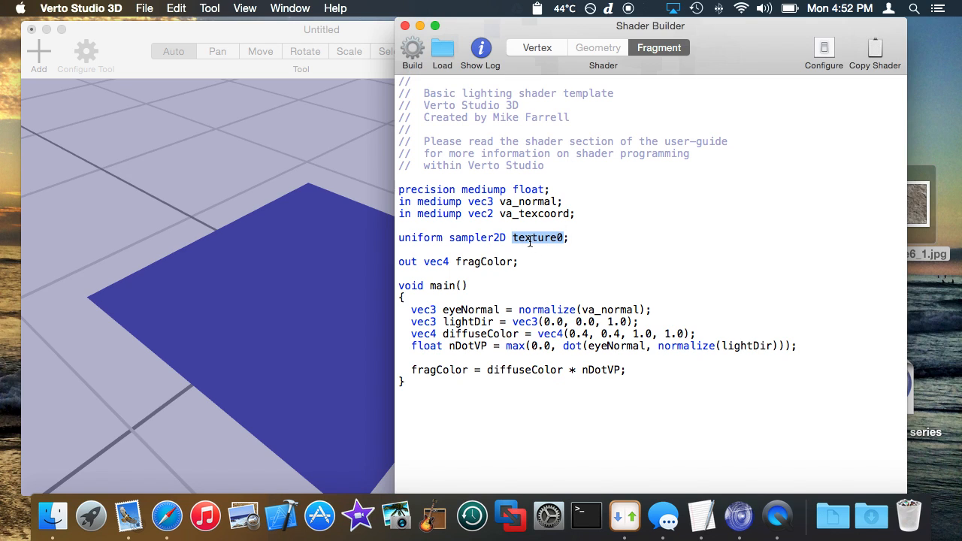
{"action": "double_click", "coordinate": [476, 237]}
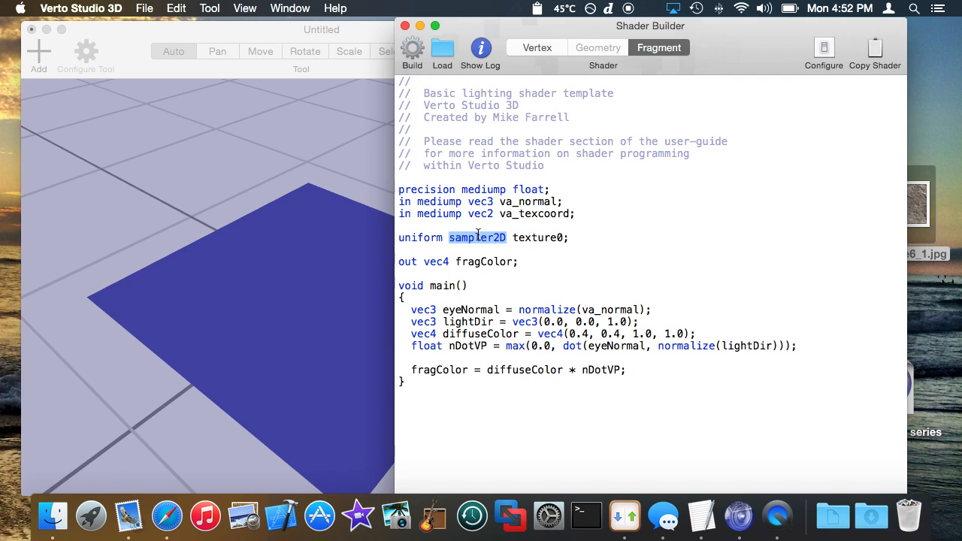
{"action": "double_click", "coordinate": [539, 238]}
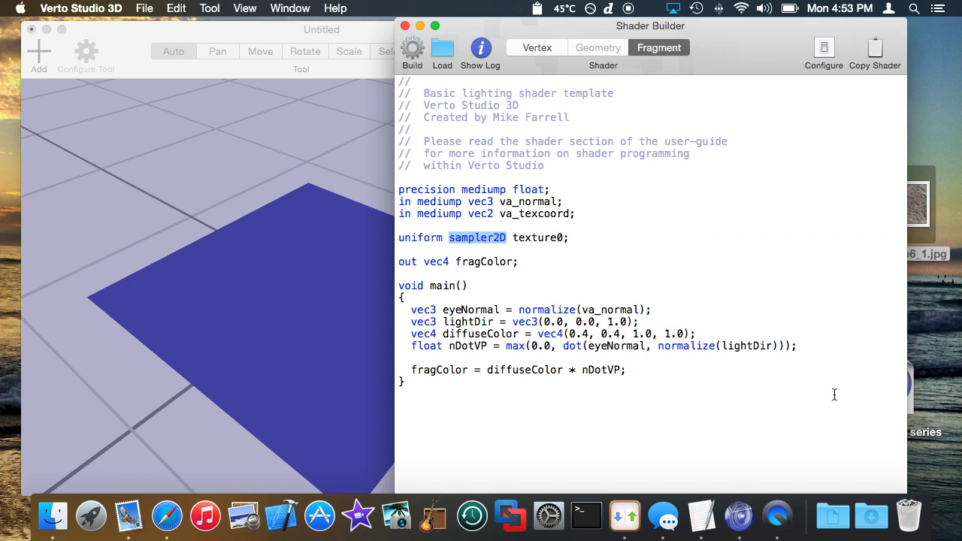
{"action": "left_click", "coordinate": [798, 346]}
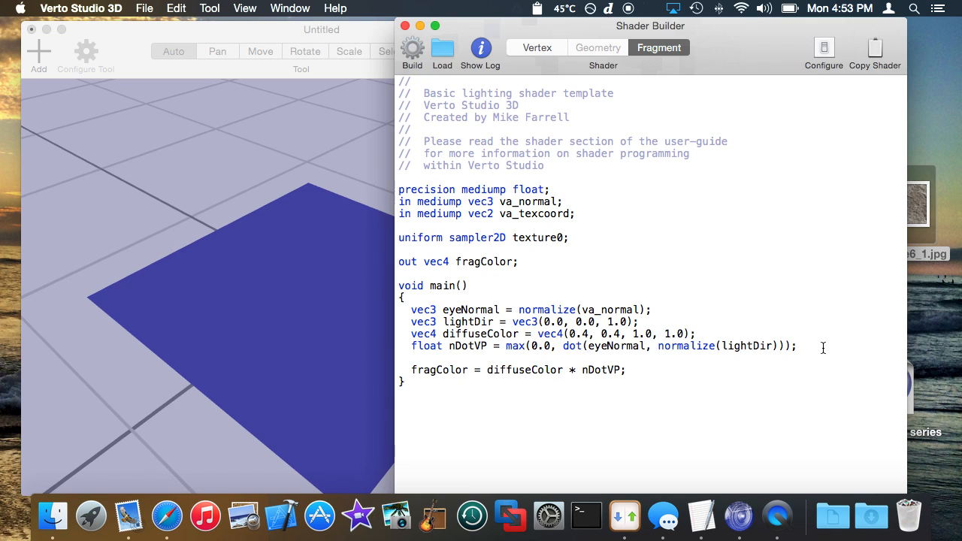
- Write 'vec4 color = texture(texture0, va_texcoord);' after the nDotVP line in main
{"action": "key", "text": "Return"}
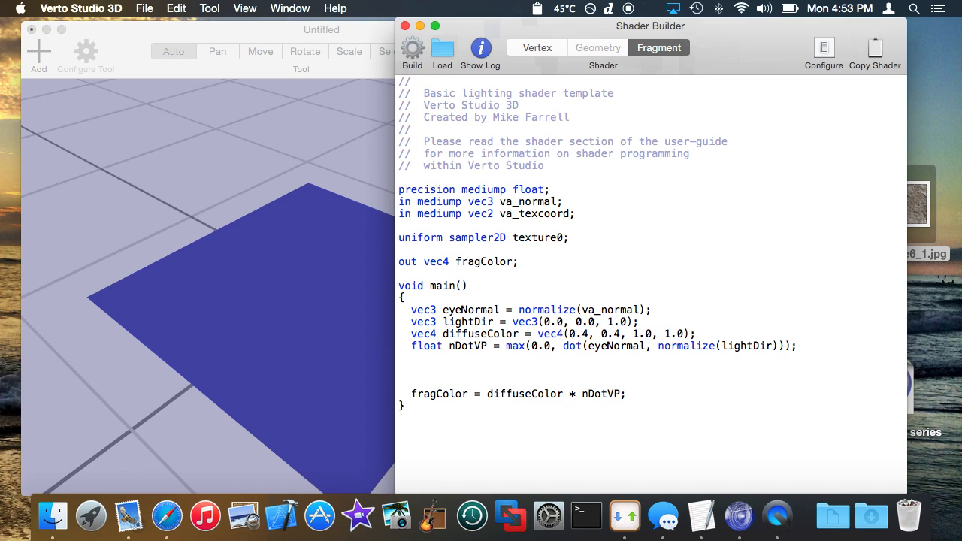
{"action": "type", "text": "vec4"}
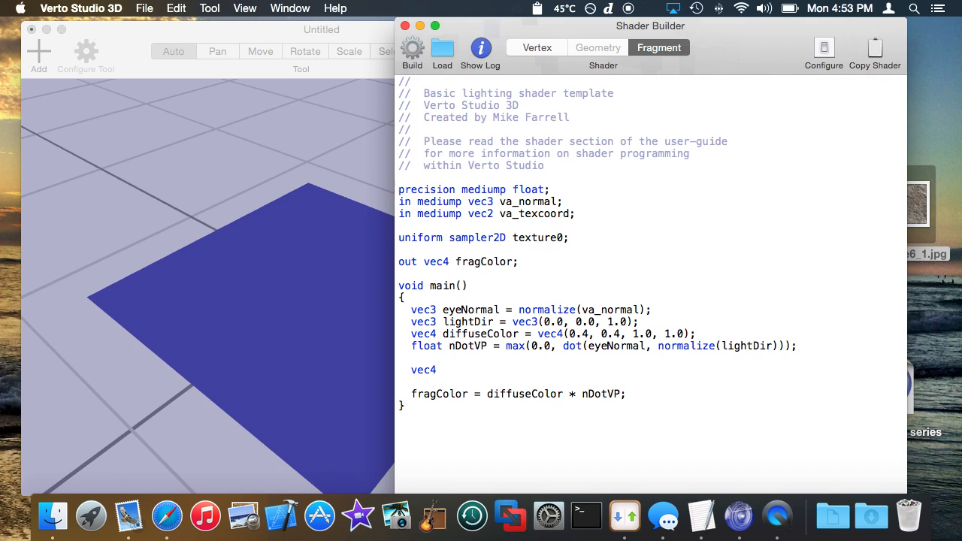
{"action": "type", "text": "color = t"}
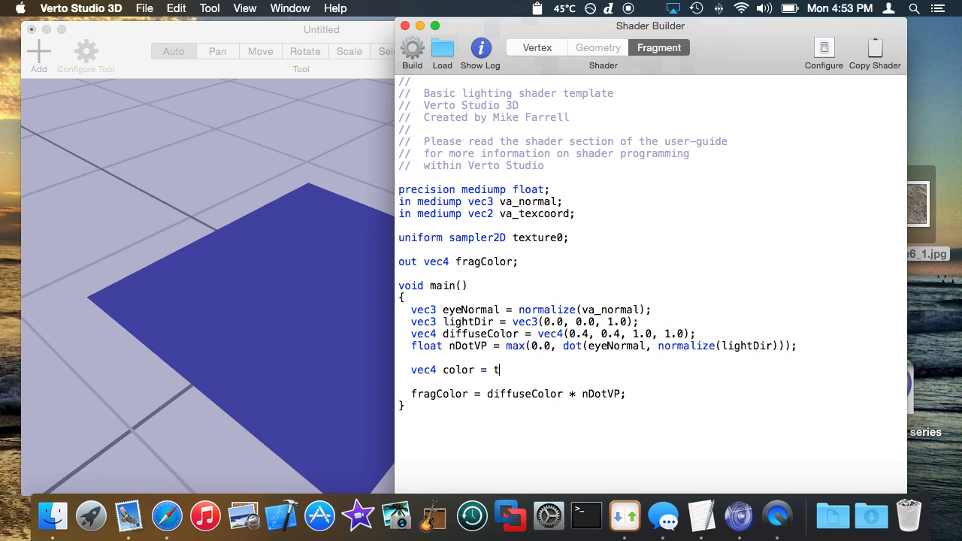
{"action": "type", "text": "exture("}
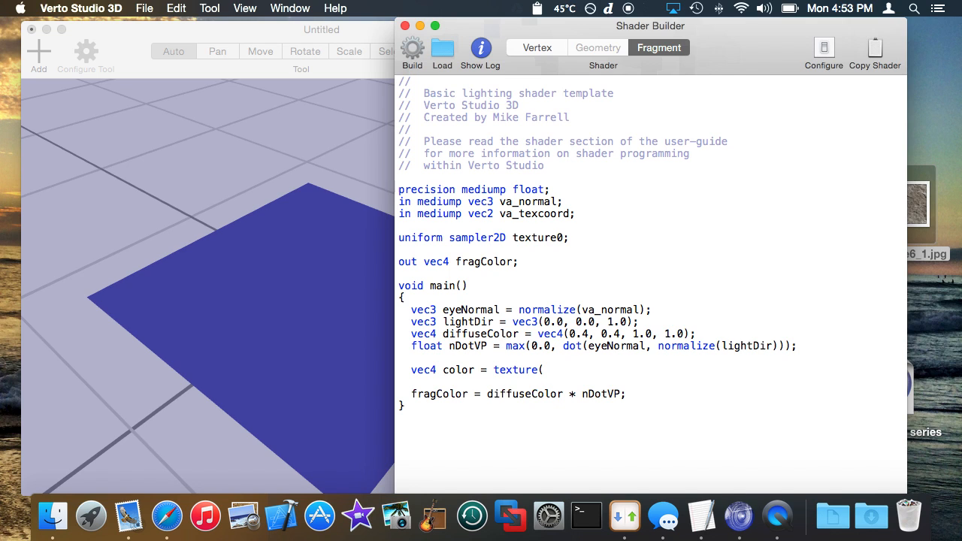
{"action": "type", "text": "texture0,"}
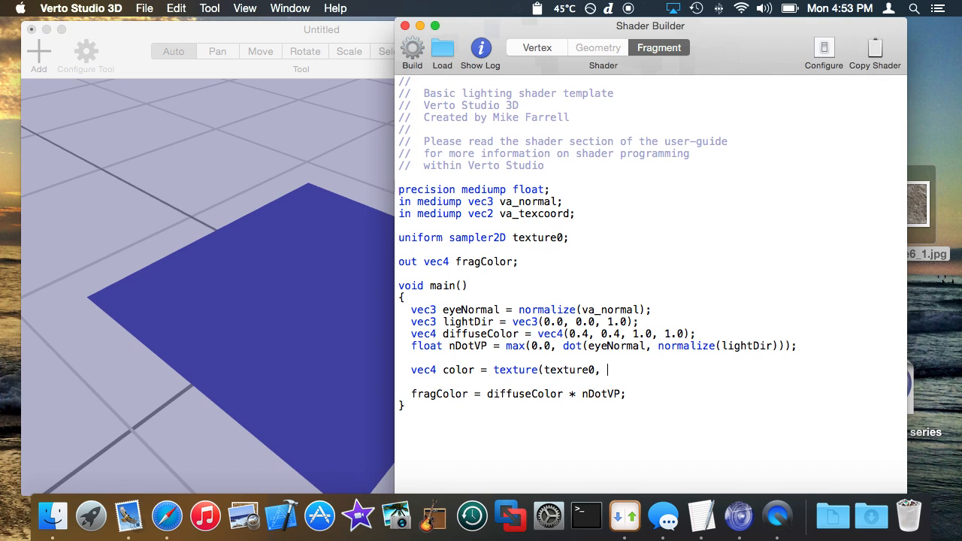
{"action": "type", "text": "va_x"}
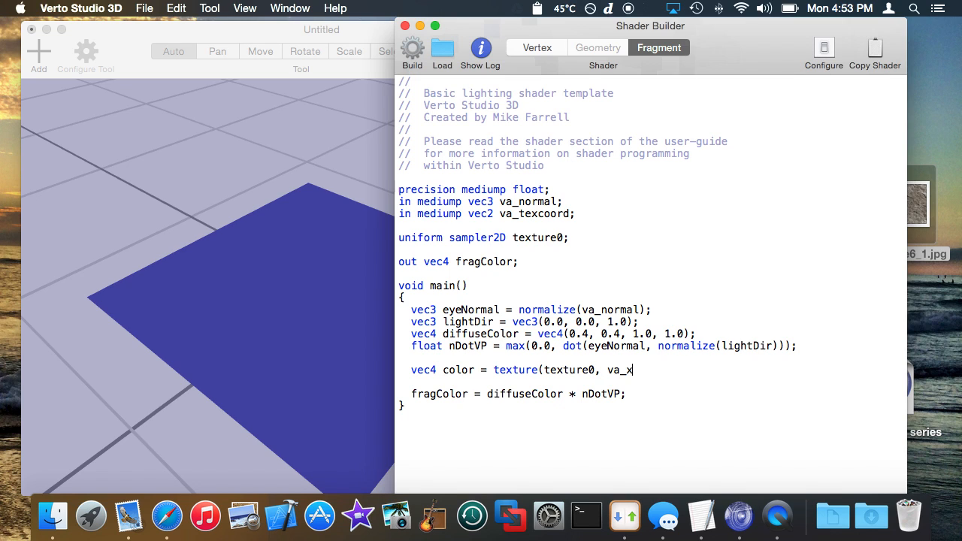
{"action": "type", "text": "excoord);"}
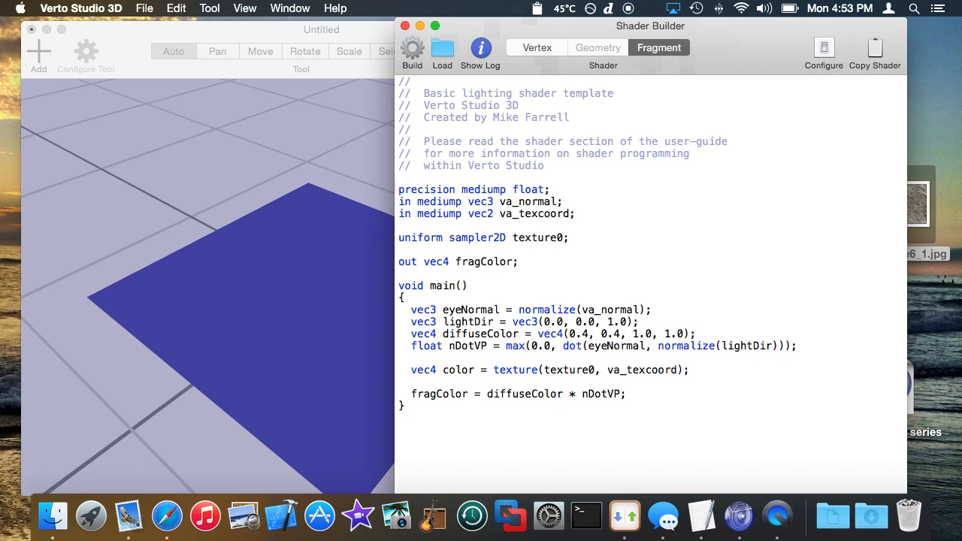
{"action": "left_click", "coordinate": [689, 370]}
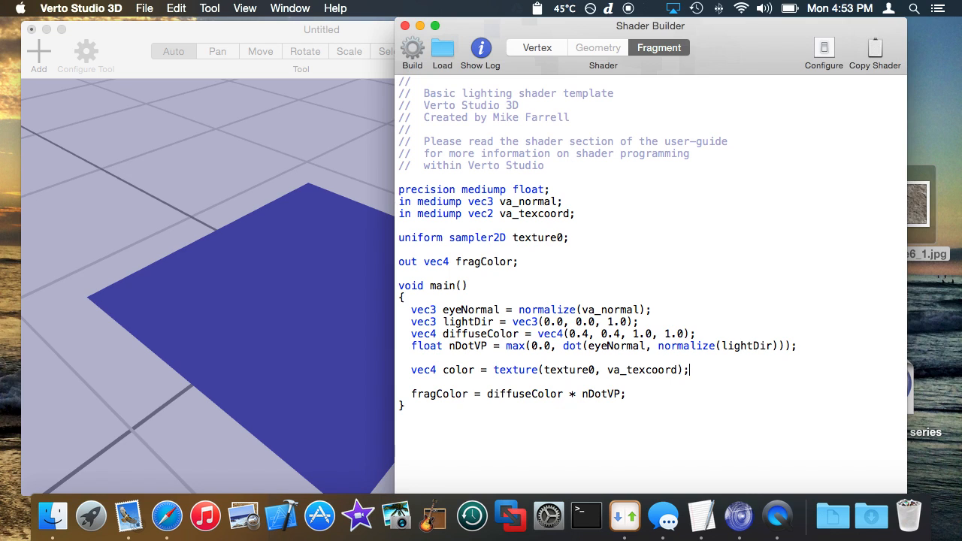
{"action": "mouse_move", "coordinate": [728, 361]}
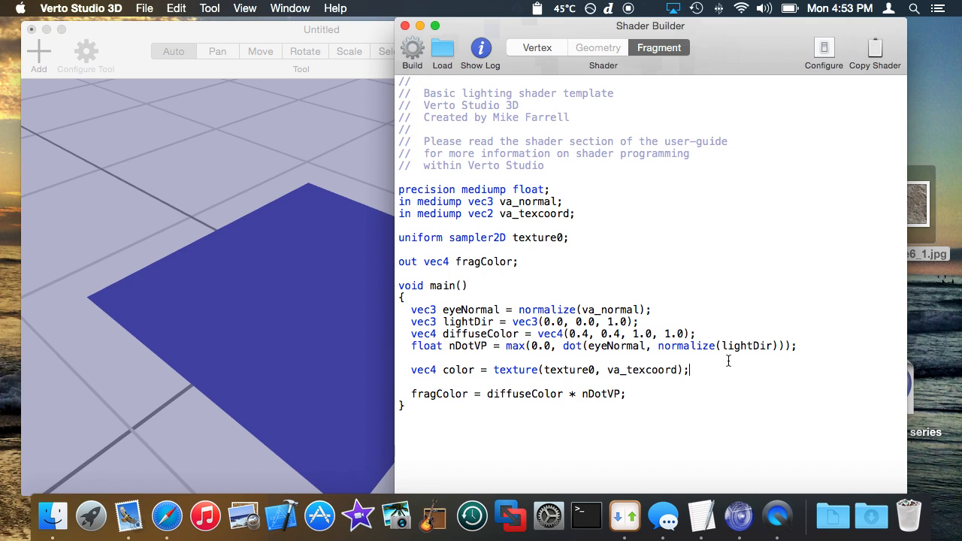
{"action": "double_click", "coordinate": [457, 370]}
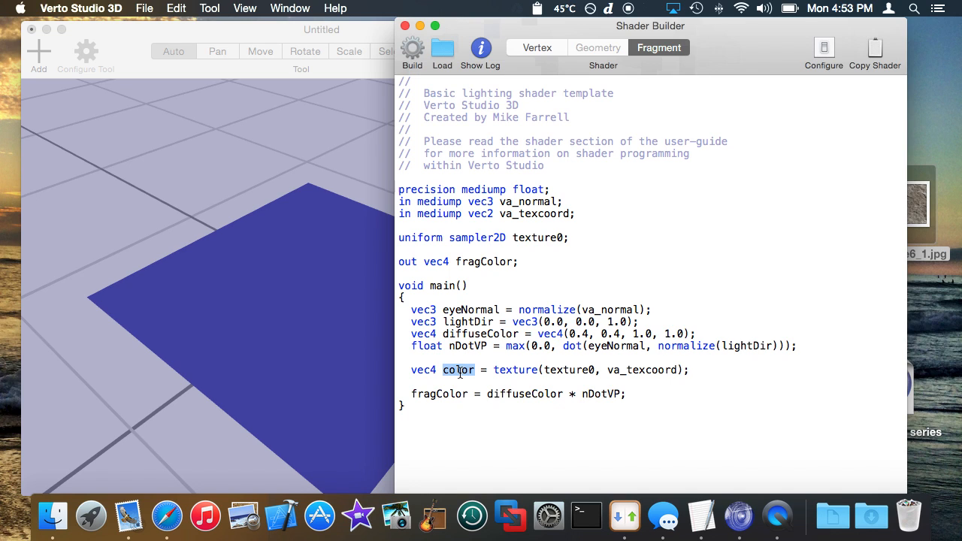
- Multiply fragColor by color and check the stone-textured plane in the 3D view
{"action": "left_click", "coordinate": [659, 370]}
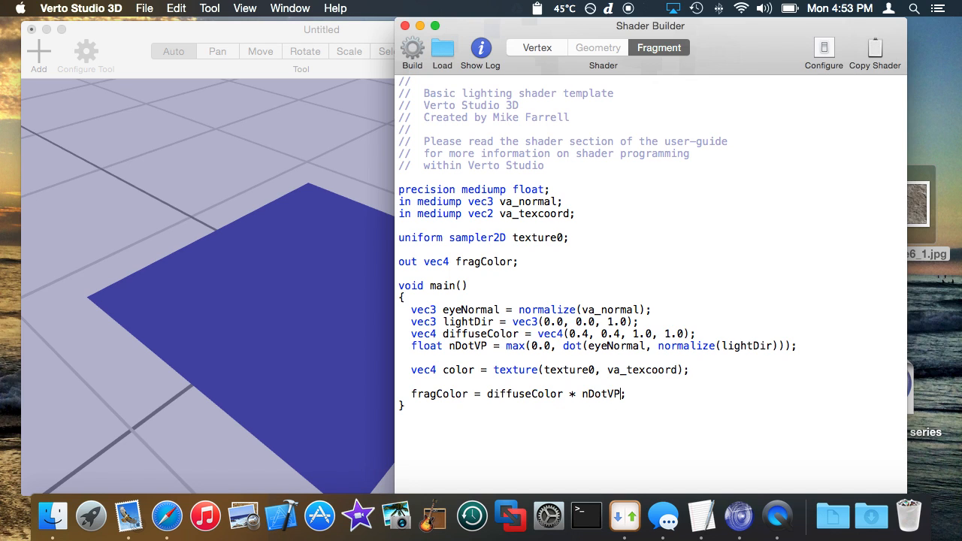
{"action": "type", "text": "* color"}
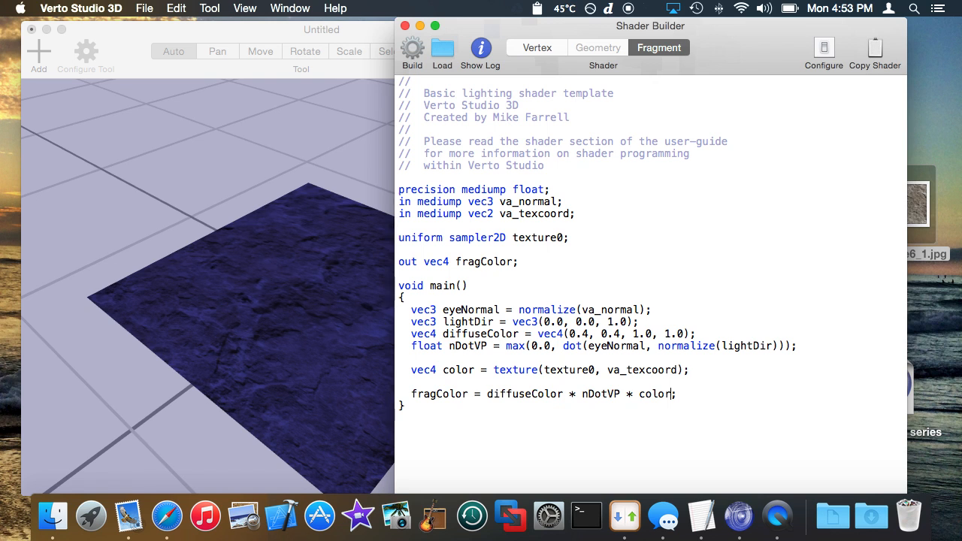
{"action": "left_click", "coordinate": [276, 30]}
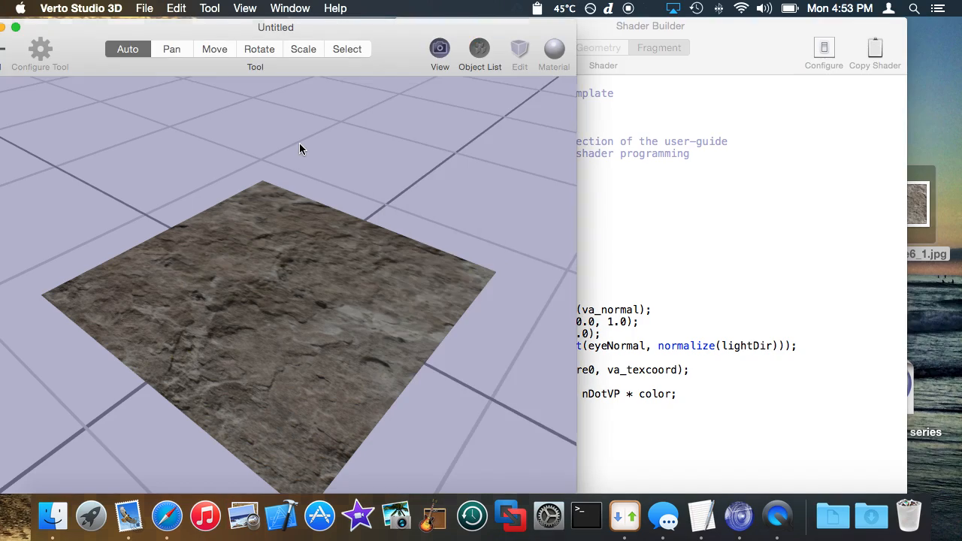
{"action": "left_click_drag", "start_coordinate": [300, 149], "coordinate": [379, 274]}
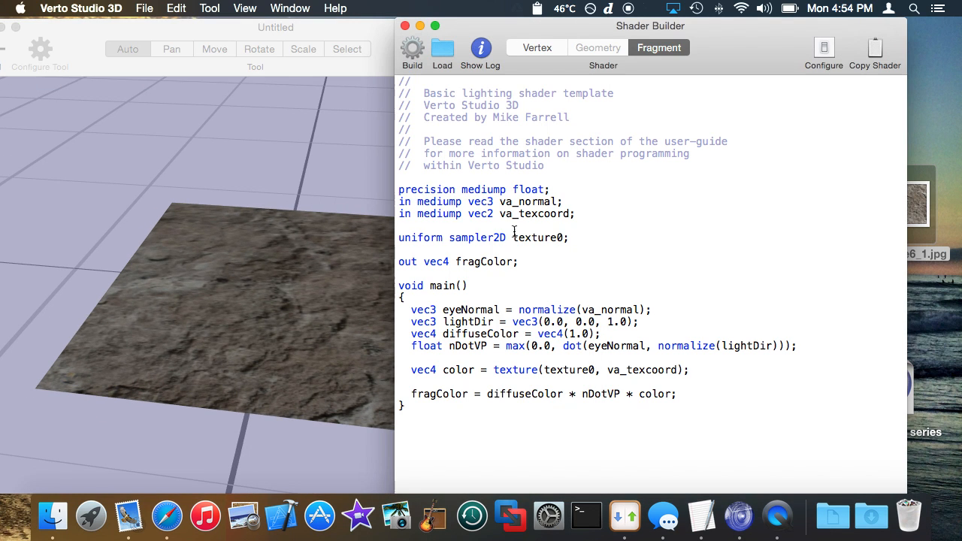
{"action": "double_click", "coordinate": [538, 238]}
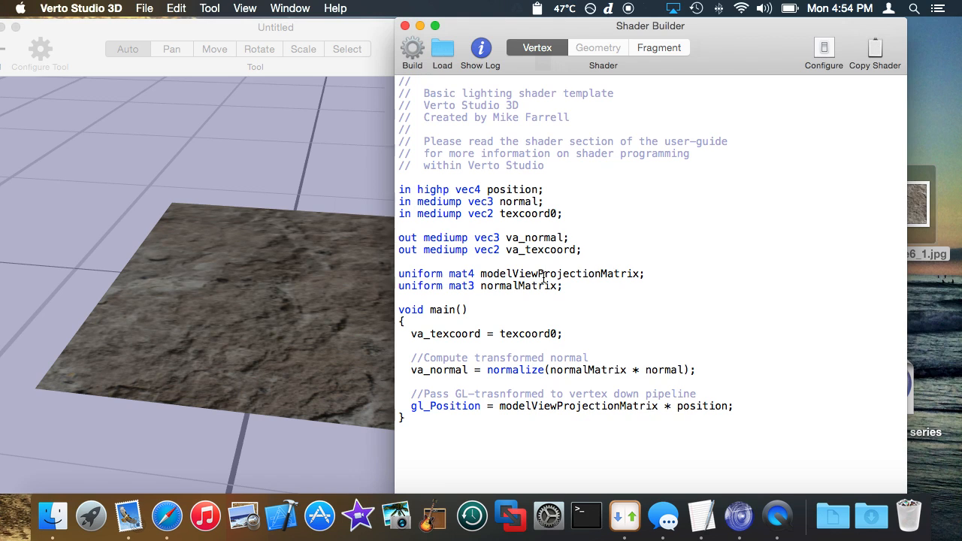
- Declare 'uniform vec2 textureScale;' and begin multiplying texcoord0 by it in main
{"action": "type", "text": "un"}
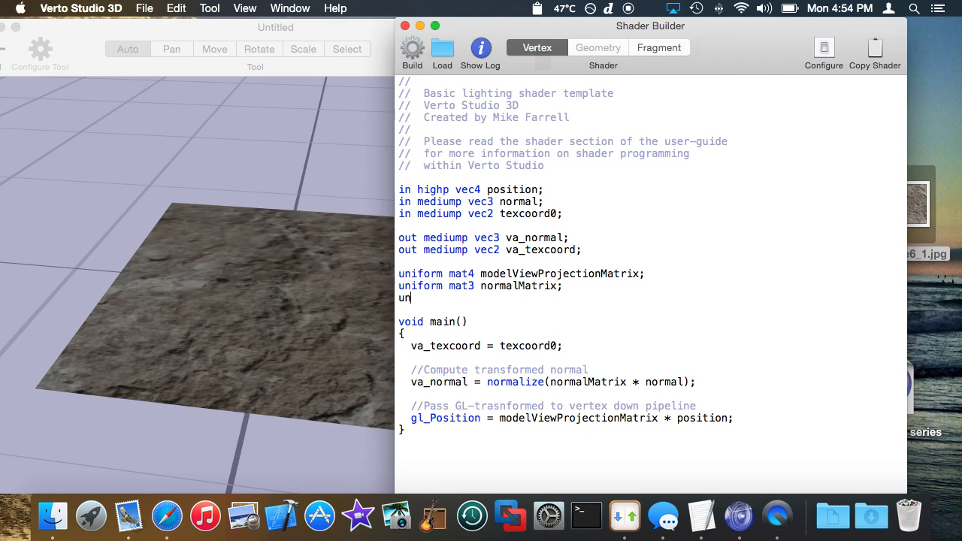
{"action": "type", "text": "iform vec2 texture"}
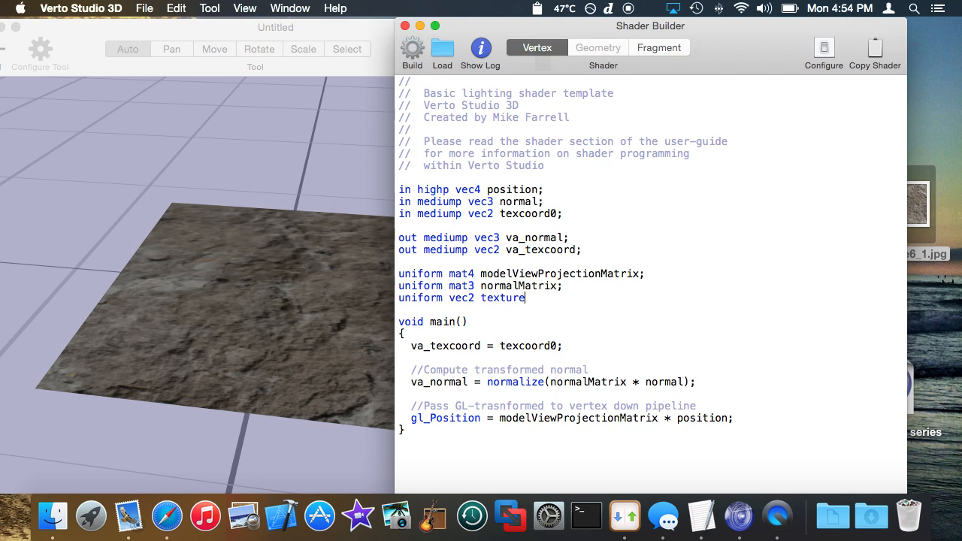
{"action": "type", "text": "Scale;"}
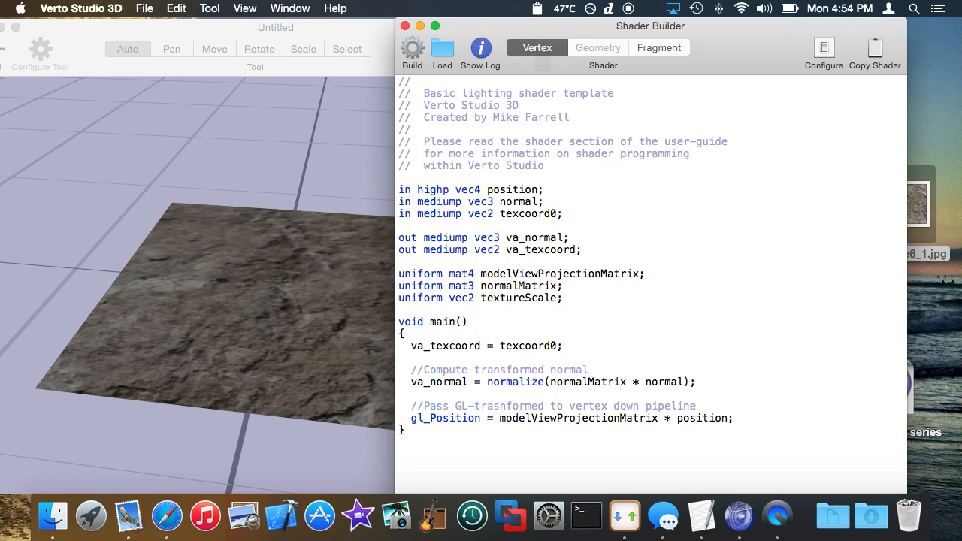
{"action": "left_click", "coordinate": [563, 297]}
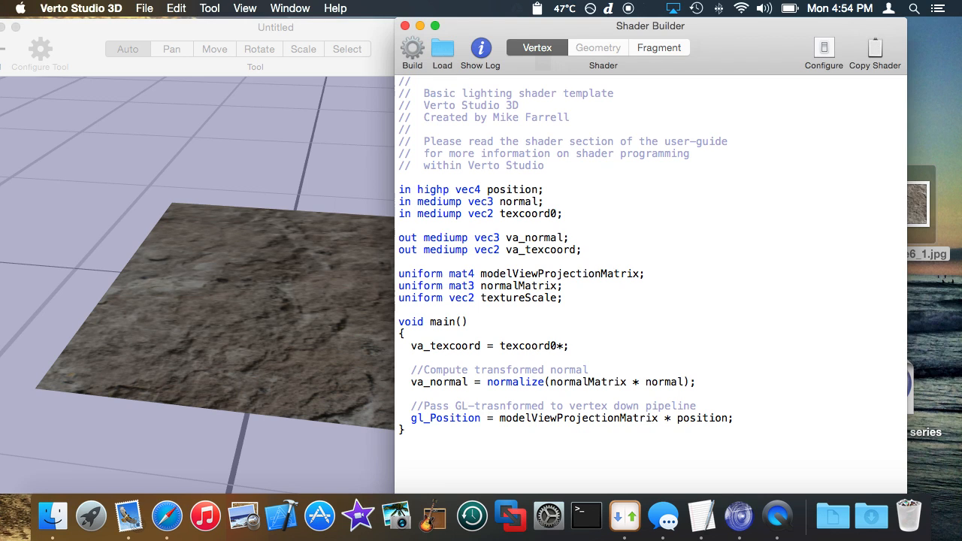
{"action": "type", "text": "et"}
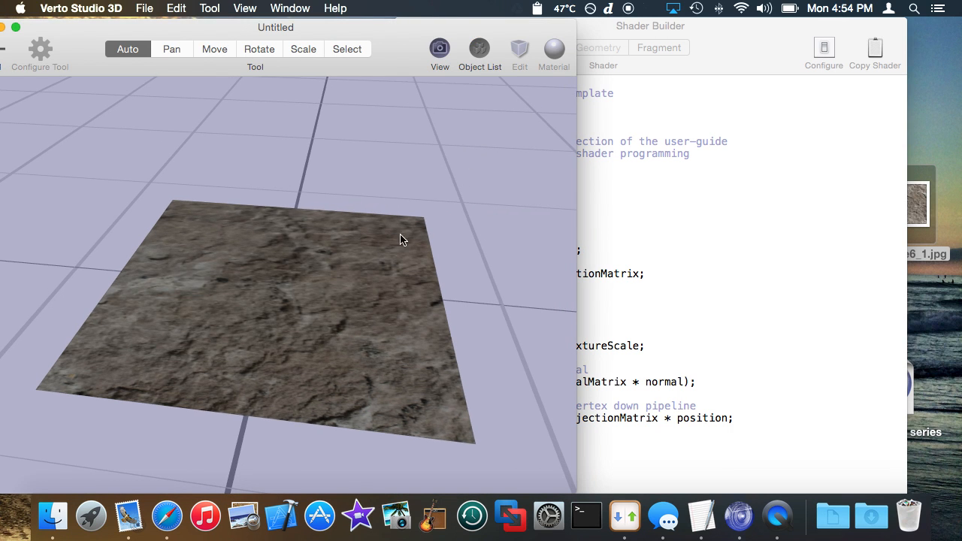
- Select the plane, try a texture tiling value and toggle tri-linear filtering on and off
{"action": "left_click", "coordinate": [301, 323]}
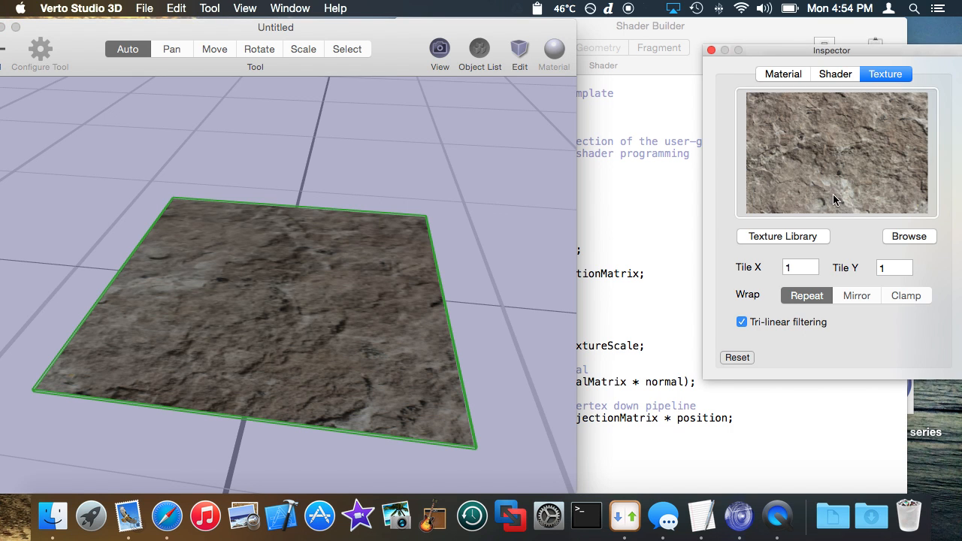
{"action": "type", "text": "10"}
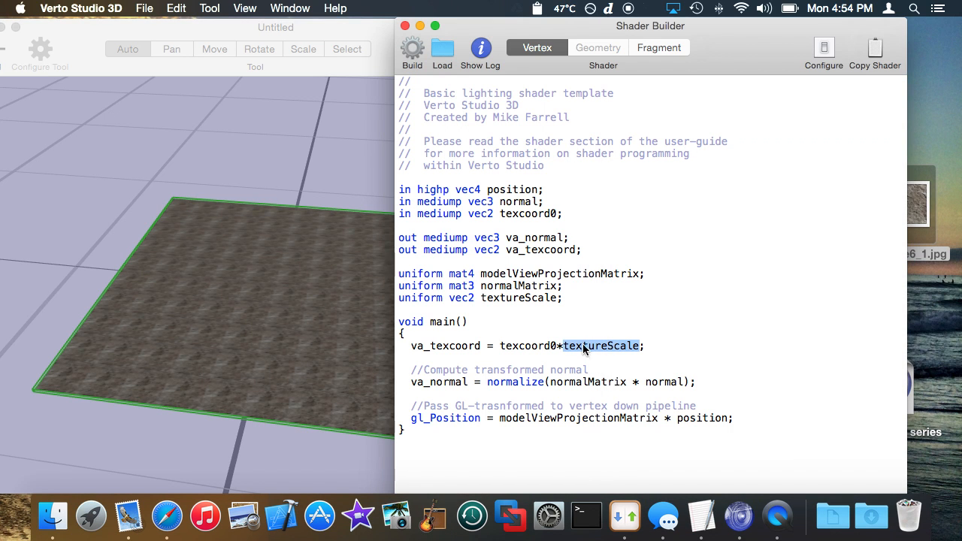
{"action": "left_click", "coordinate": [586, 322]}
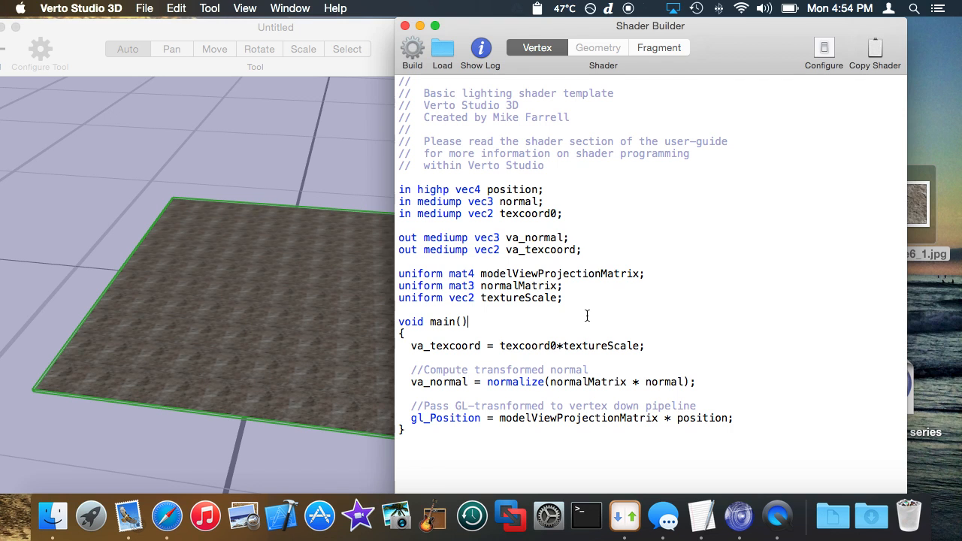
{"action": "mouse_move", "coordinate": [323, 39]}
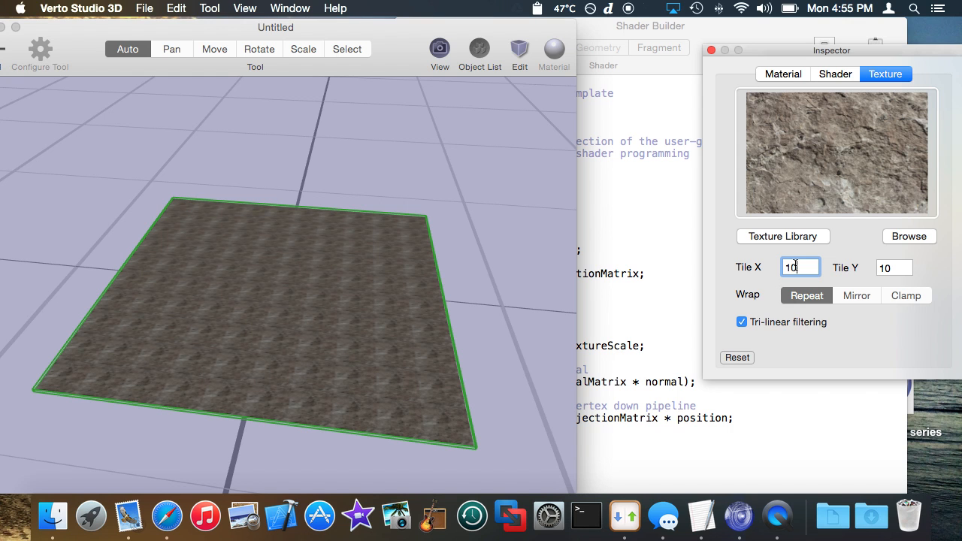
{"action": "mouse_move", "coordinate": [538, 274]}
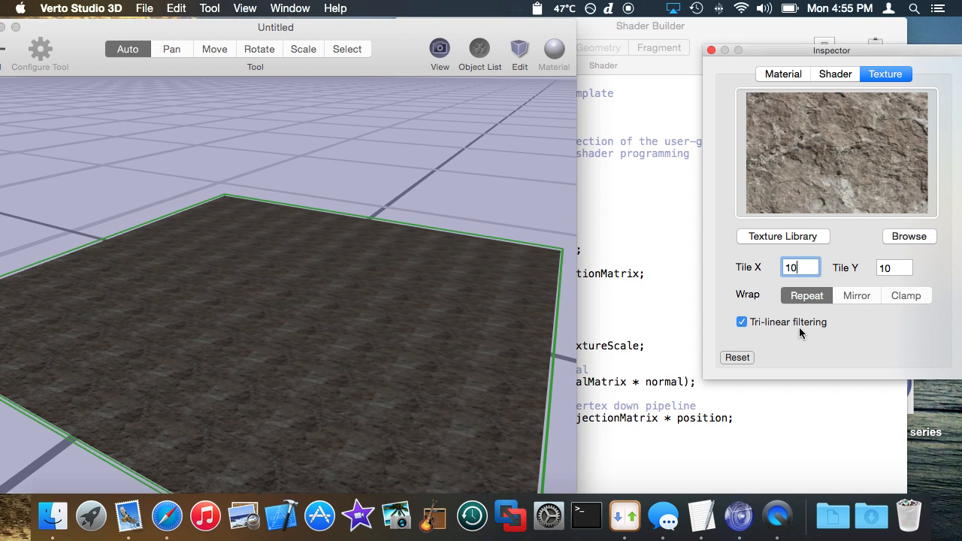
{"action": "left_click", "coordinate": [743, 322]}
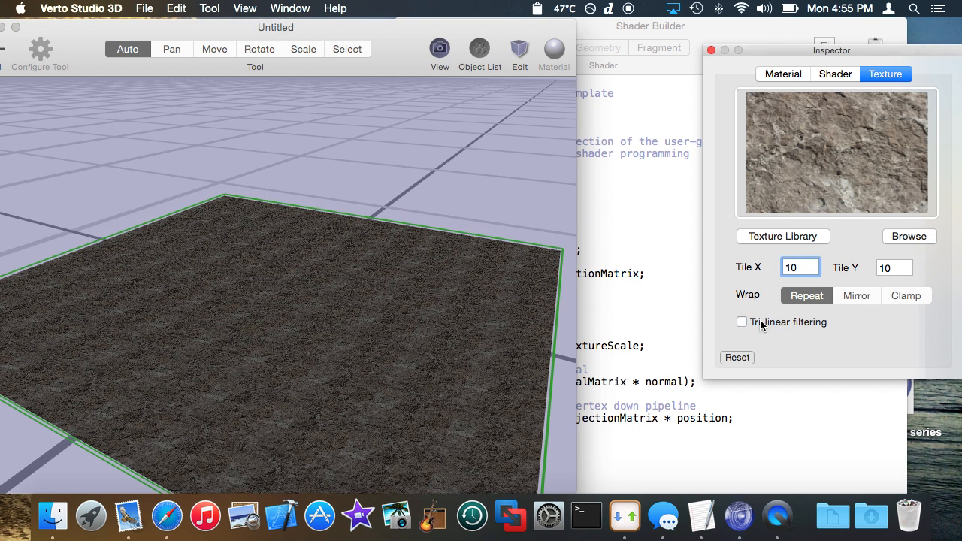
{"action": "left_click", "coordinate": [743, 322]}
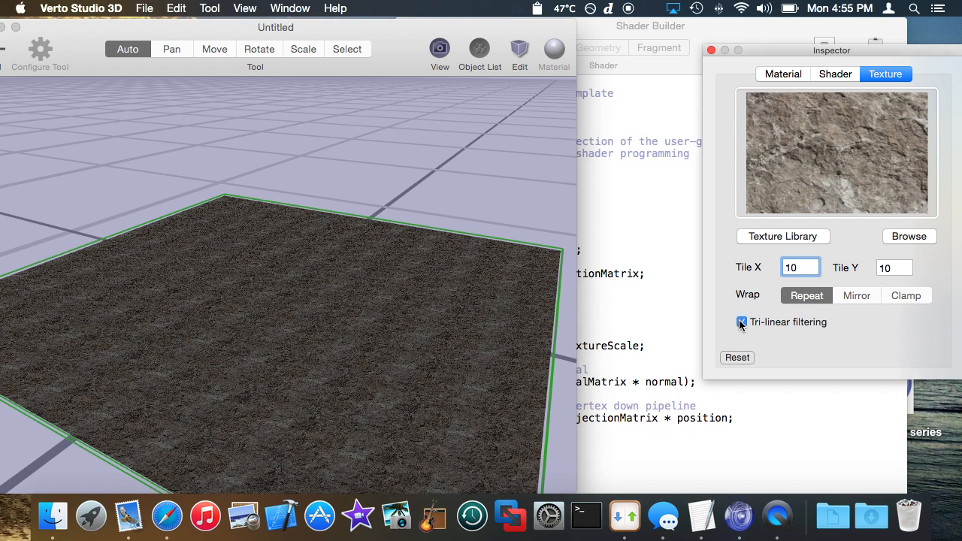
{"action": "left_click", "coordinate": [743, 322]}
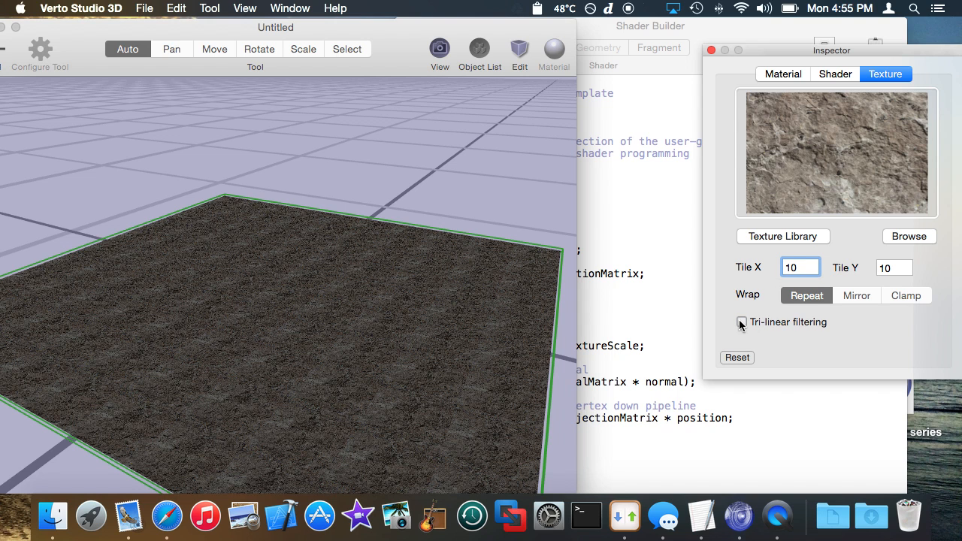
{"action": "left_click", "coordinate": [742, 322]}
{"action": "type", "text": "4"}
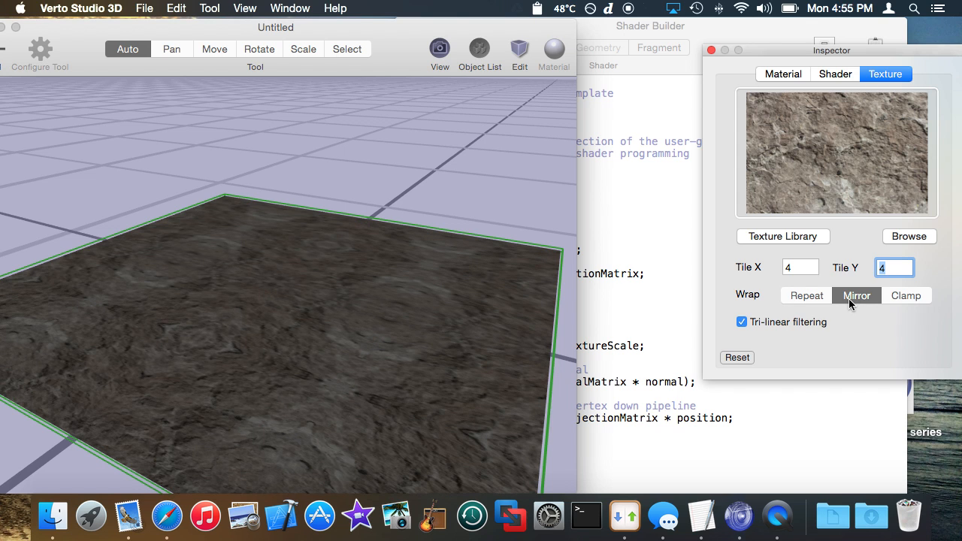
- Try clamped wrapping, settle on repeated tiling, and close the texture settings
{"action": "left_click", "coordinate": [905, 295]}
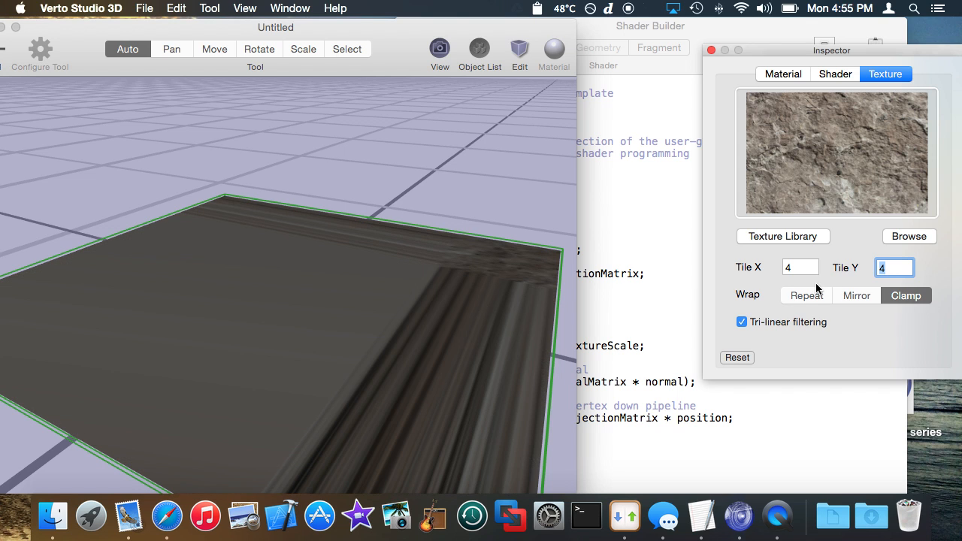
{"action": "mouse_move", "coordinate": [779, 299]}
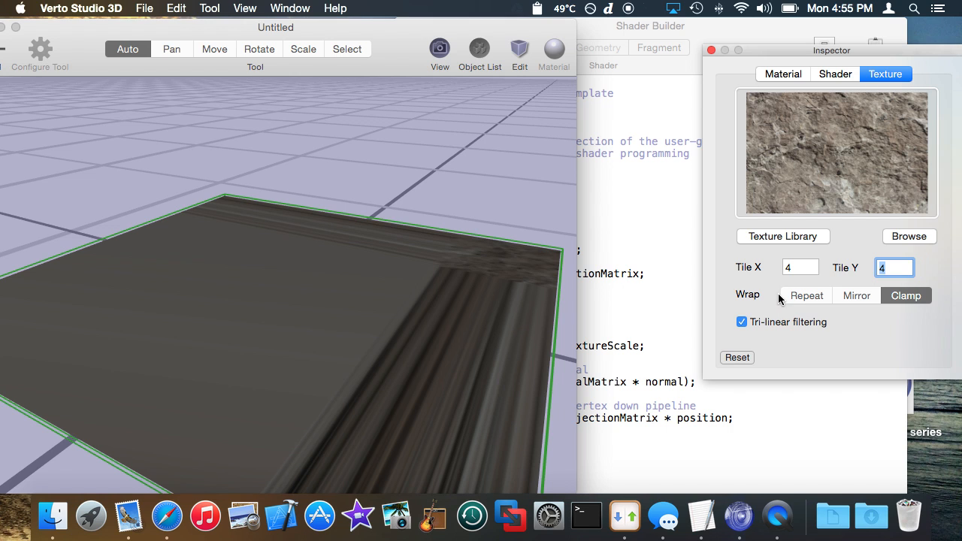
{"action": "left_click", "coordinate": [806, 295]}
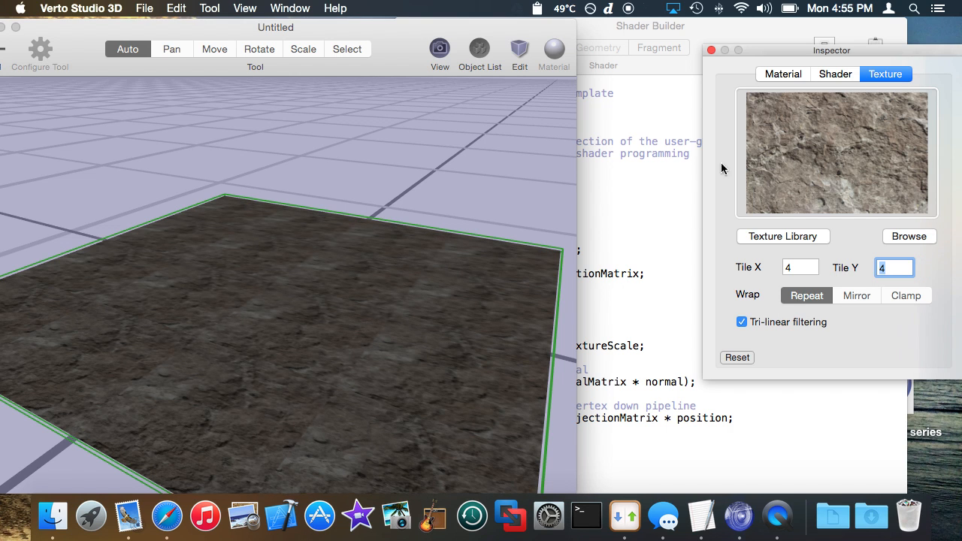
{"action": "mouse_move", "coordinate": [791, 184]}
{"action": "type", "text": "2"}
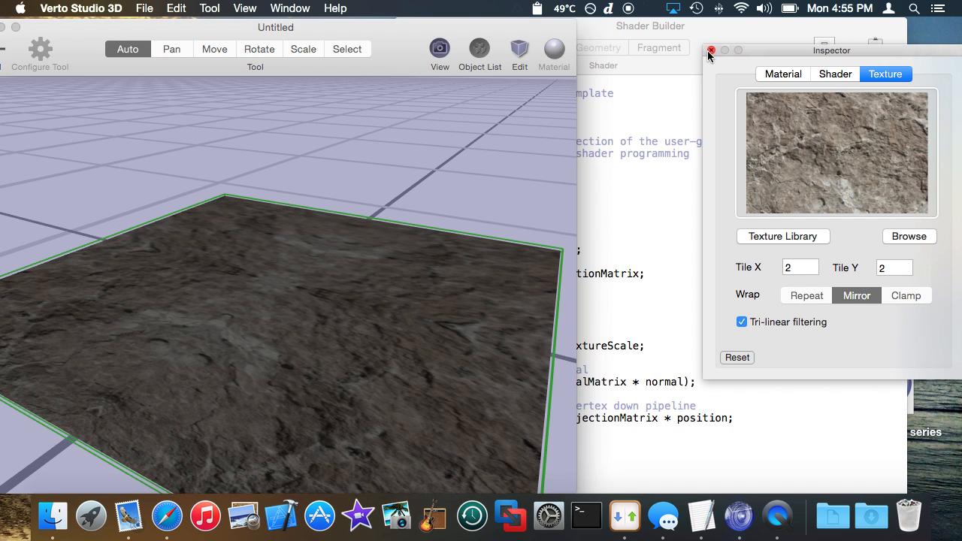
{"action": "left_click", "coordinate": [711, 51]}
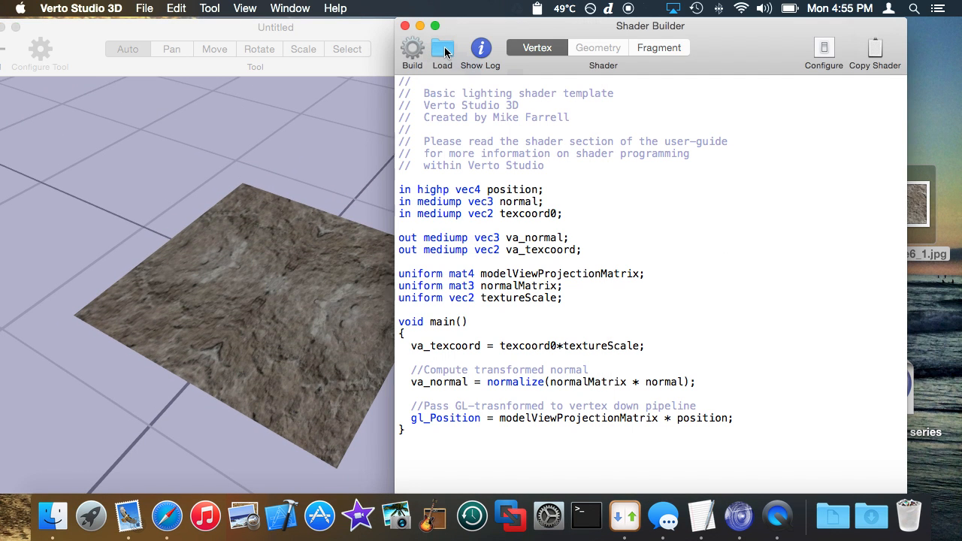
- Load the Basic texturing shader template, discarding the hand-written shader
{"action": "left_click", "coordinate": [442, 51]}
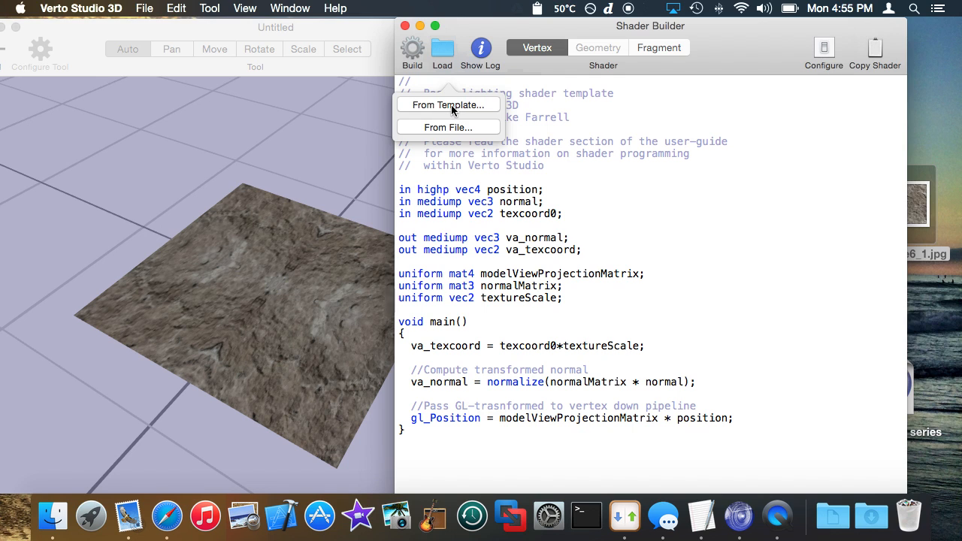
{"action": "left_click", "coordinate": [448, 105]}
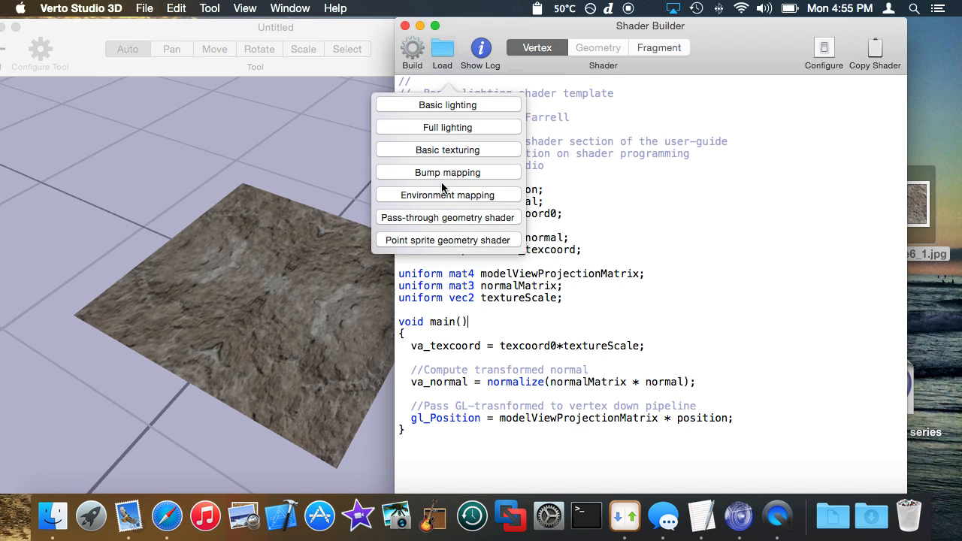
{"action": "mouse_move", "coordinate": [447, 126]}
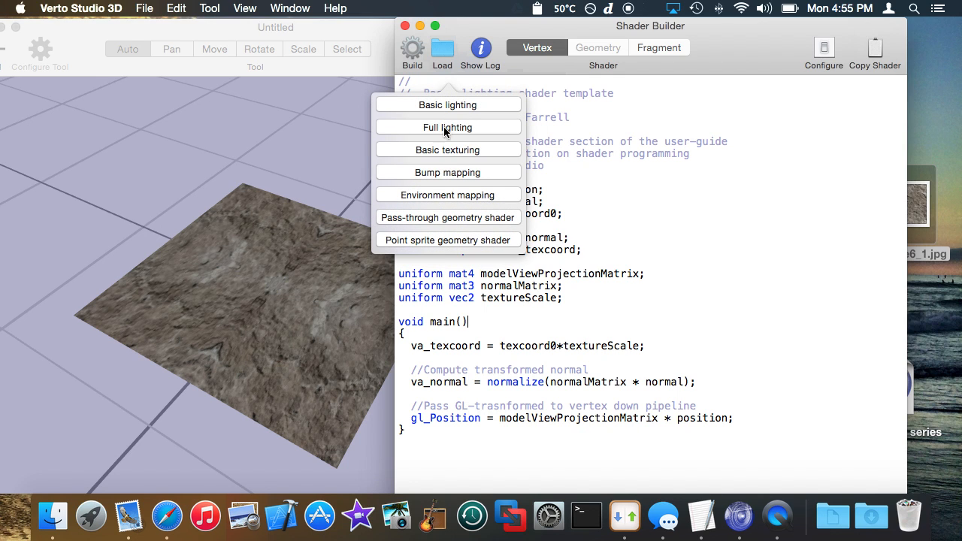
{"action": "left_click", "coordinate": [449, 126]}
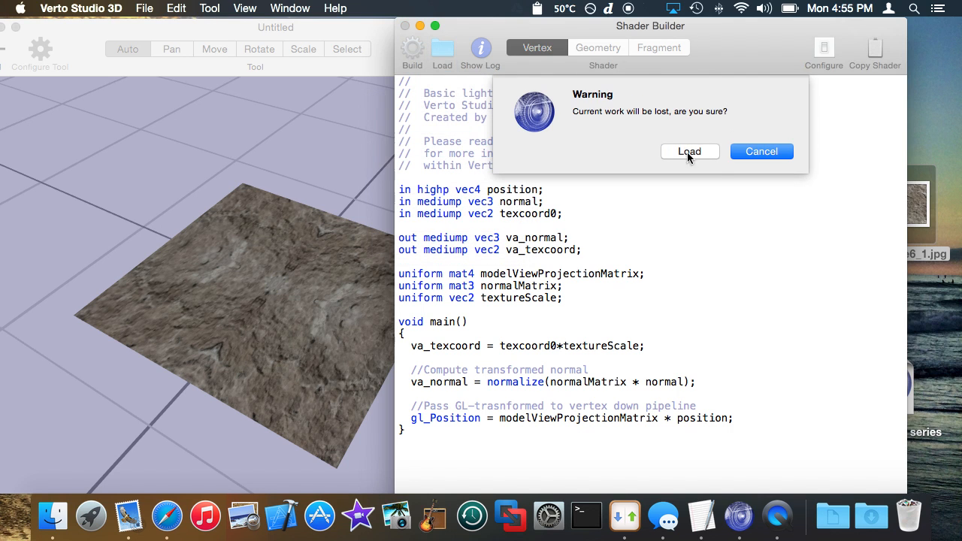
{"action": "left_click", "coordinate": [689, 150]}
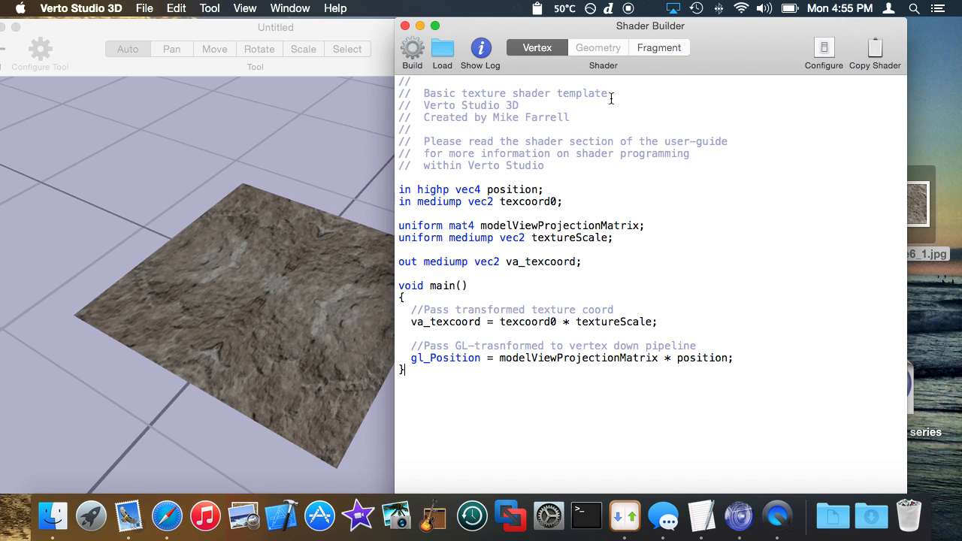
{"action": "left_click", "coordinate": [659, 46]}
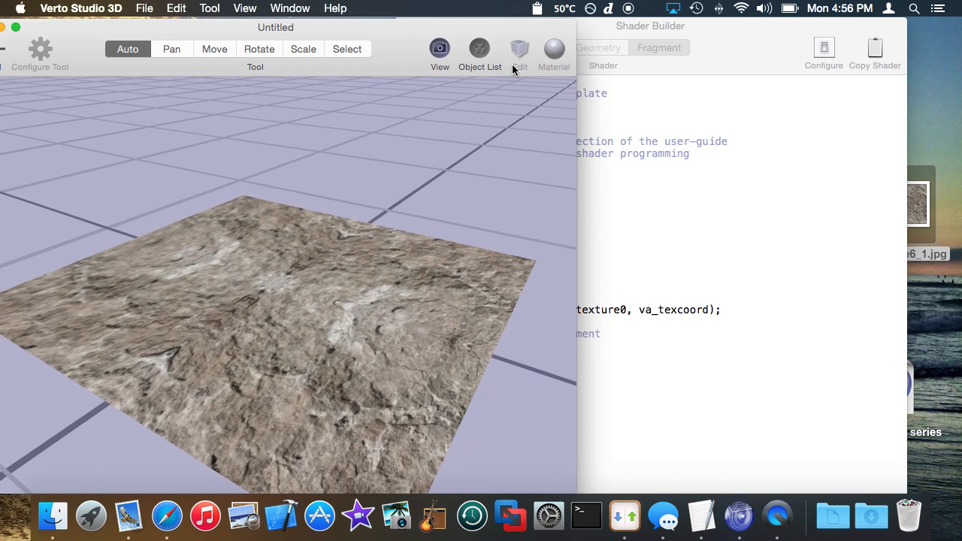
{"action": "mouse_move", "coordinate": [532, 123]}
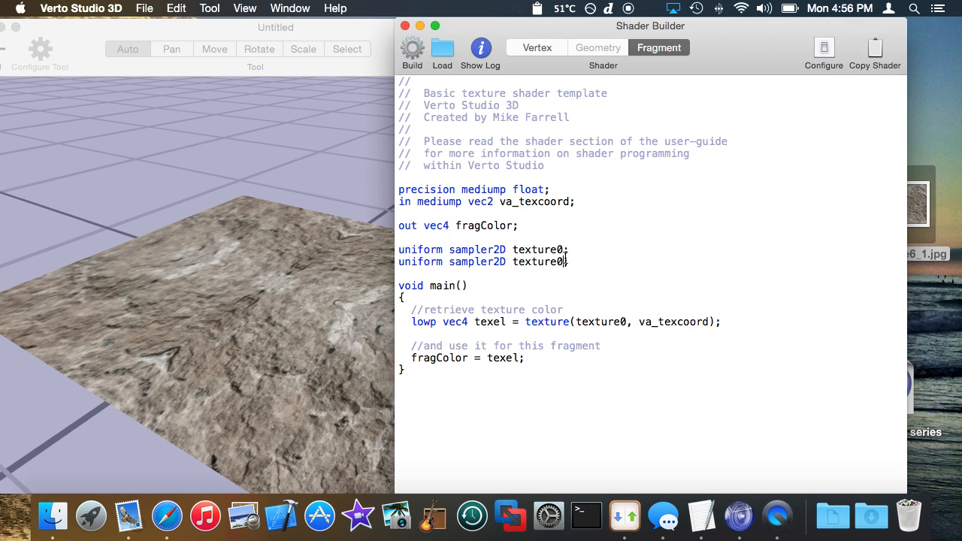
- Declare sampler2D texture1 and add a lowp vec4 texel1 texture lookup line
{"action": "key", "text": "Backspace"}
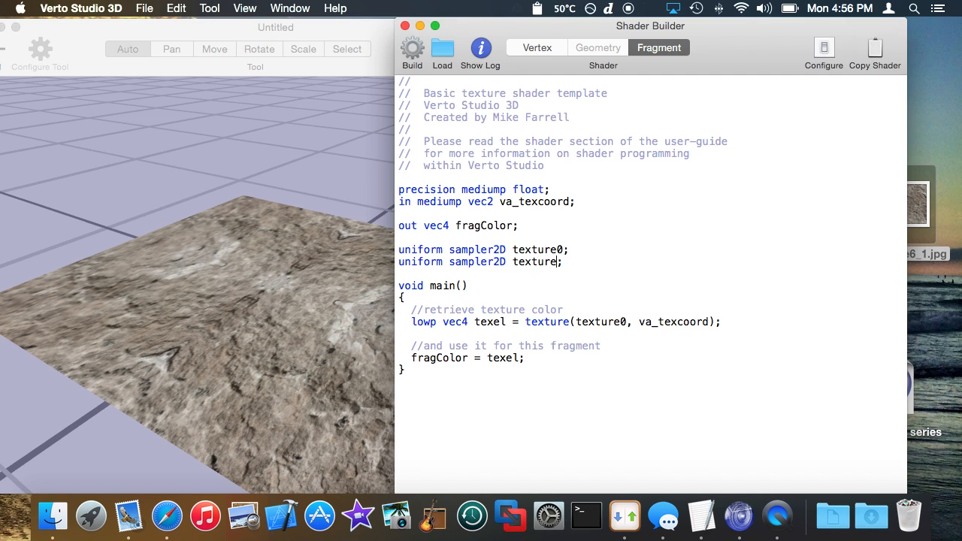
{"action": "type", "text": "1"}
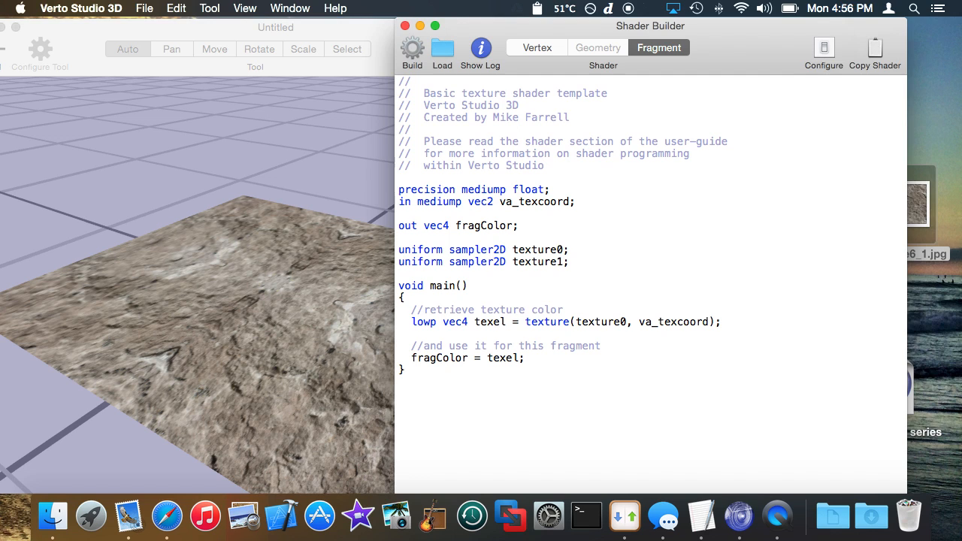
{"action": "left_click", "coordinate": [563, 262]}
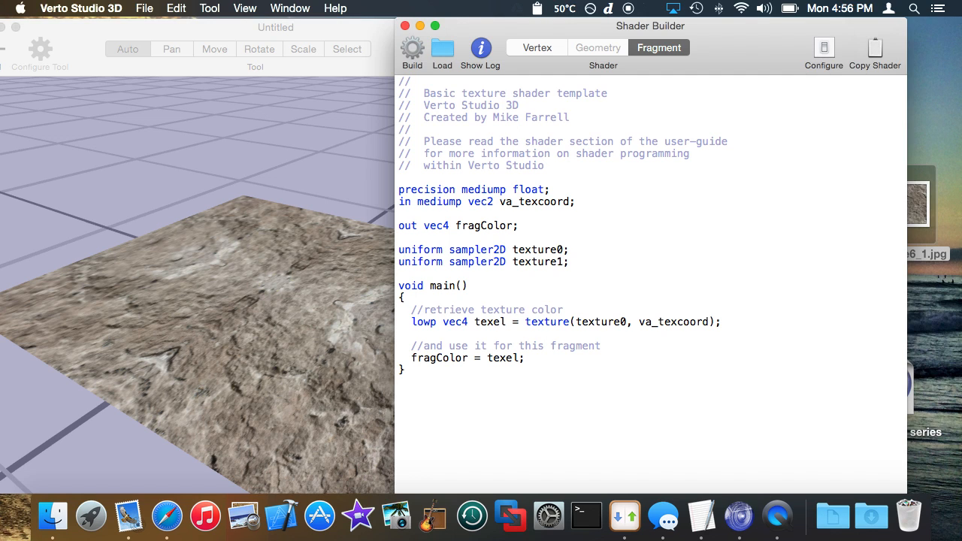
{"action": "left_click", "coordinate": [562, 322]}
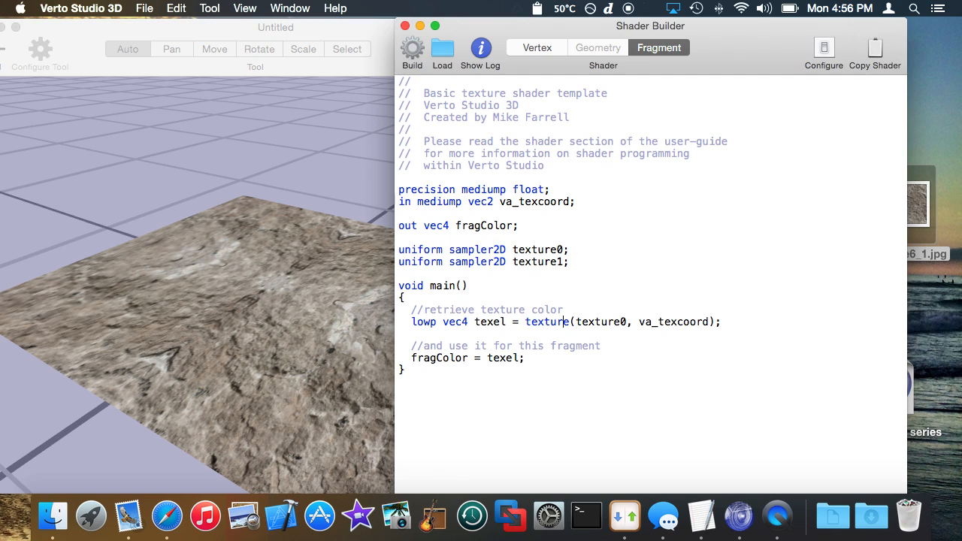
{"action": "type", "text": "lowp"}
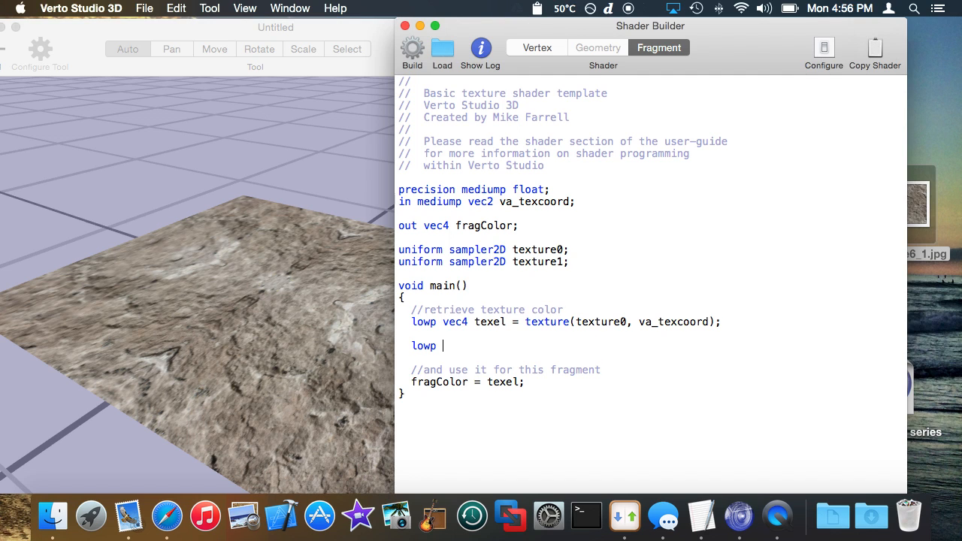
{"action": "type", "text": "vec4 te"}
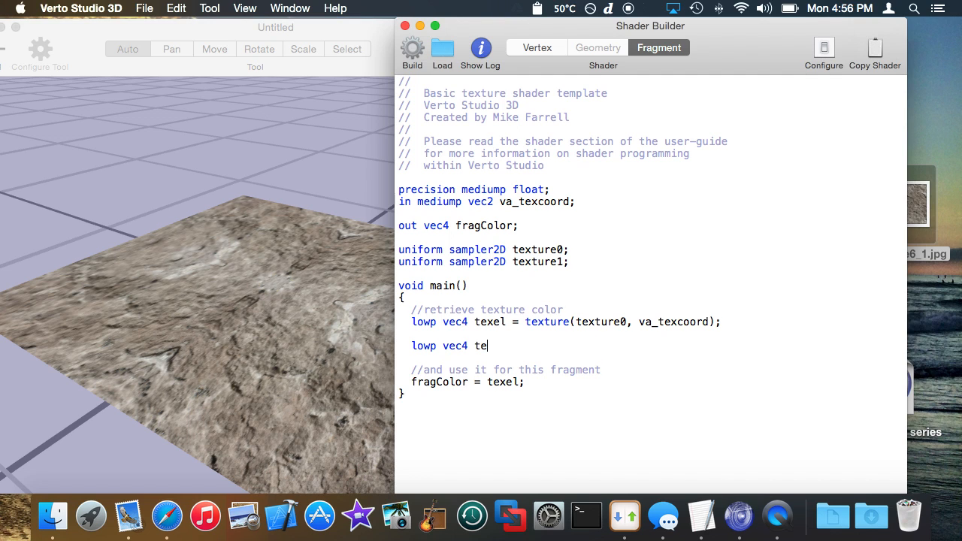
{"action": "type", "text": "xel1 ="}
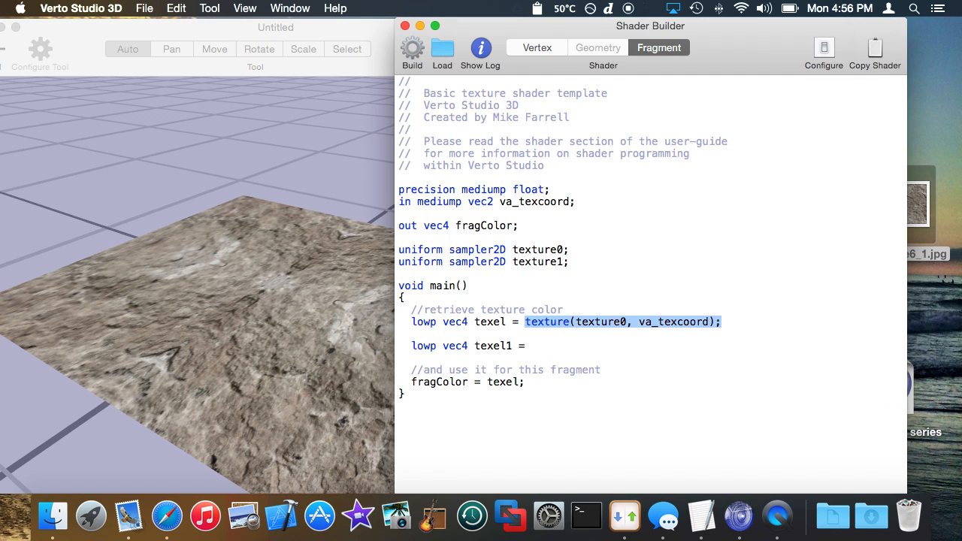
{"action": "type", "text": "texture(texture0, va_texcoord);"}
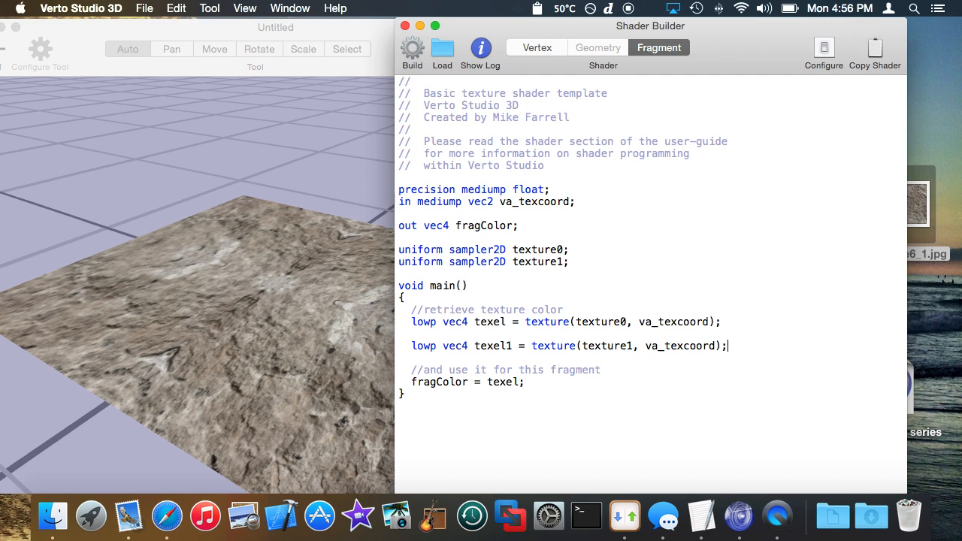
- Scale texel1's coordinates by 5.0 and set fragColor = texel*texel1
{"action": "type", "text": "*vec"}
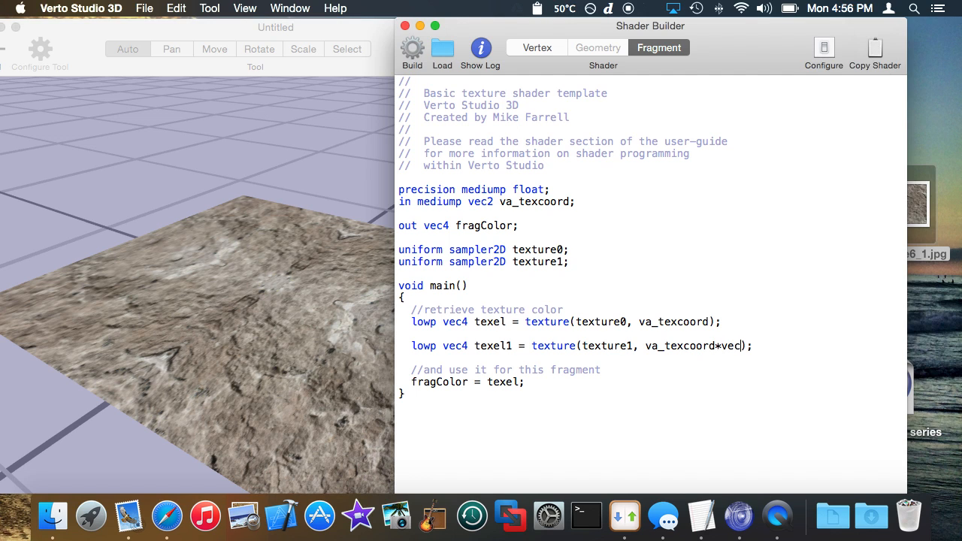
{"action": "key", "text": "Backspace"}
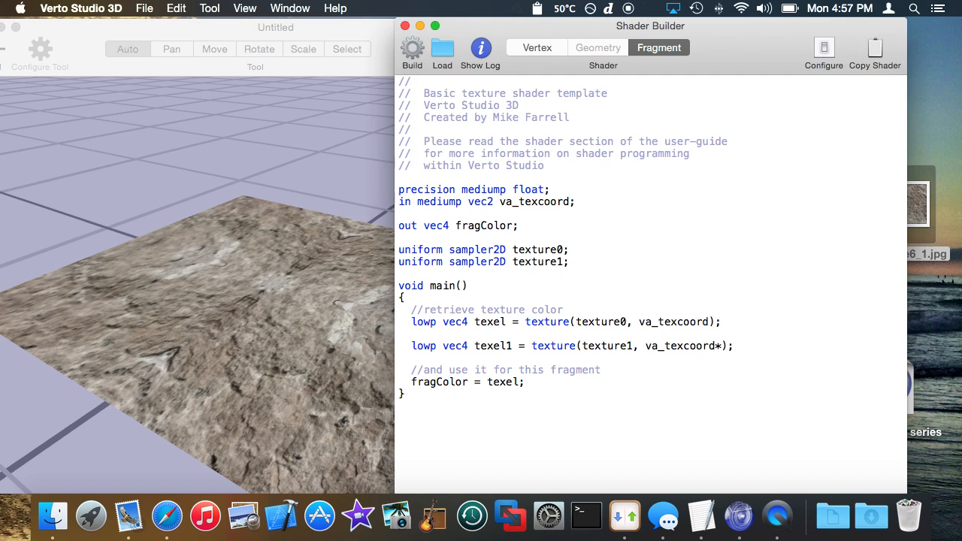
{"action": "type", "text": "5.0"}
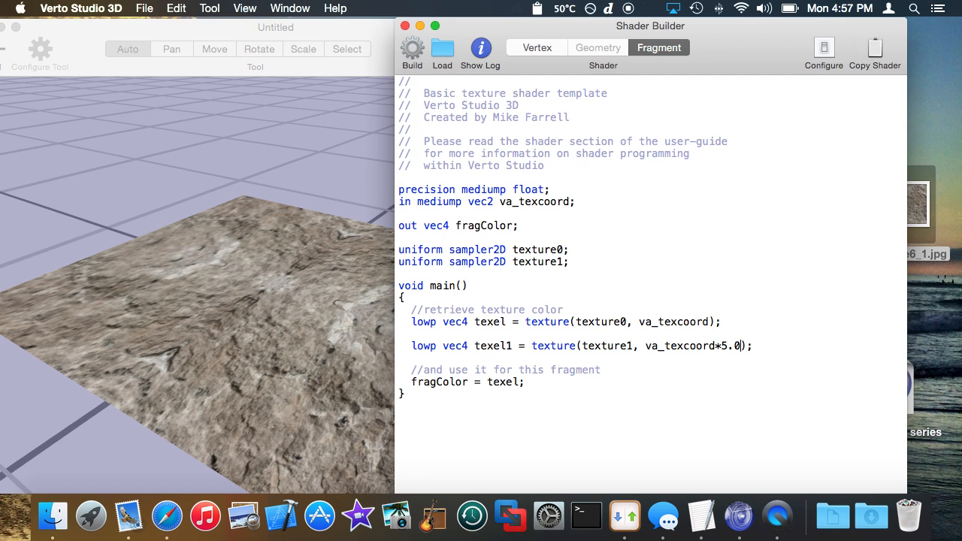
{"action": "type", "text": "*tex"}
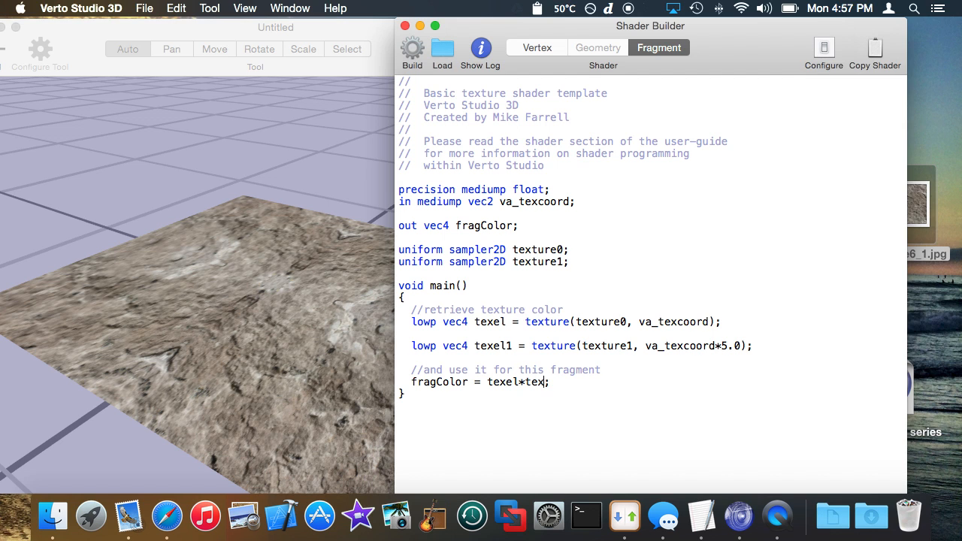
{"action": "type", "text": "l1"}
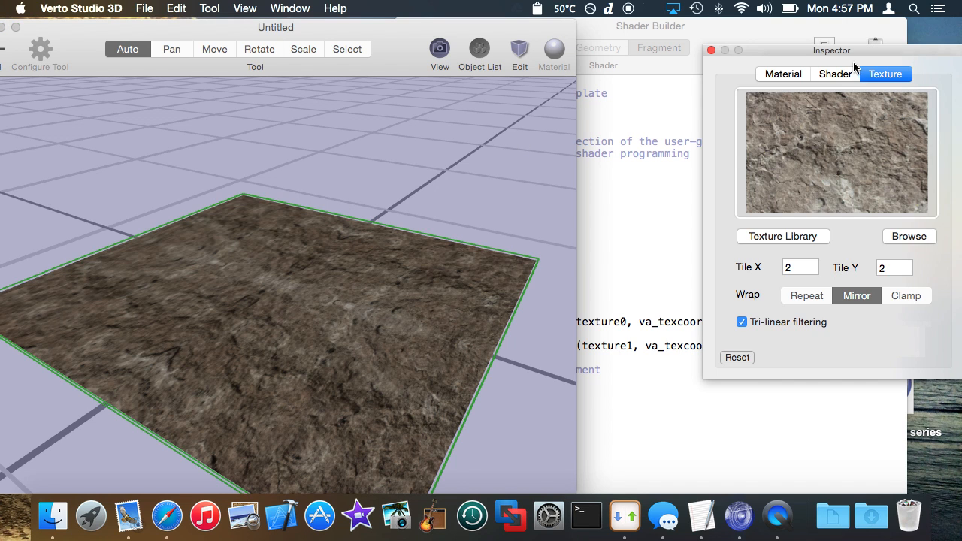
{"action": "left_click", "coordinate": [836, 74]}
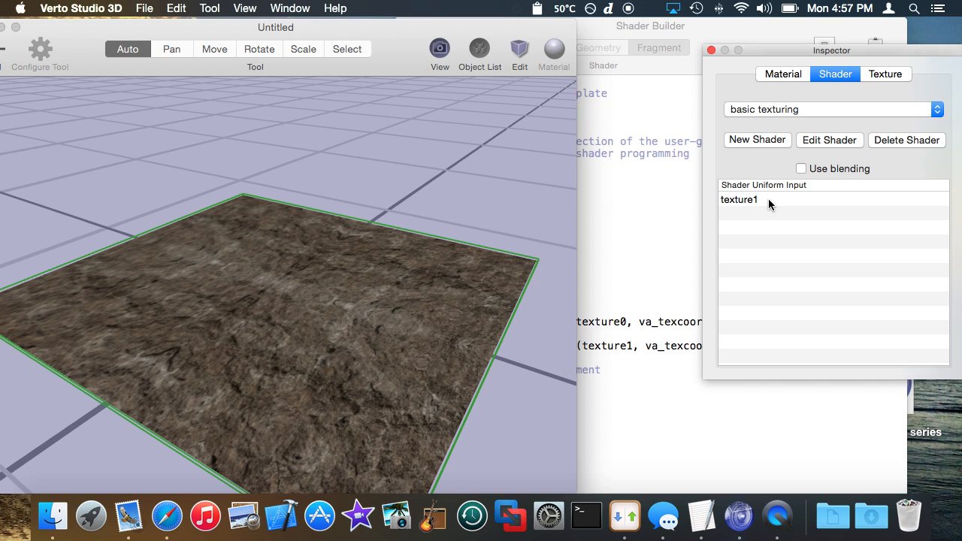
{"action": "left_click", "coordinate": [739, 198]}
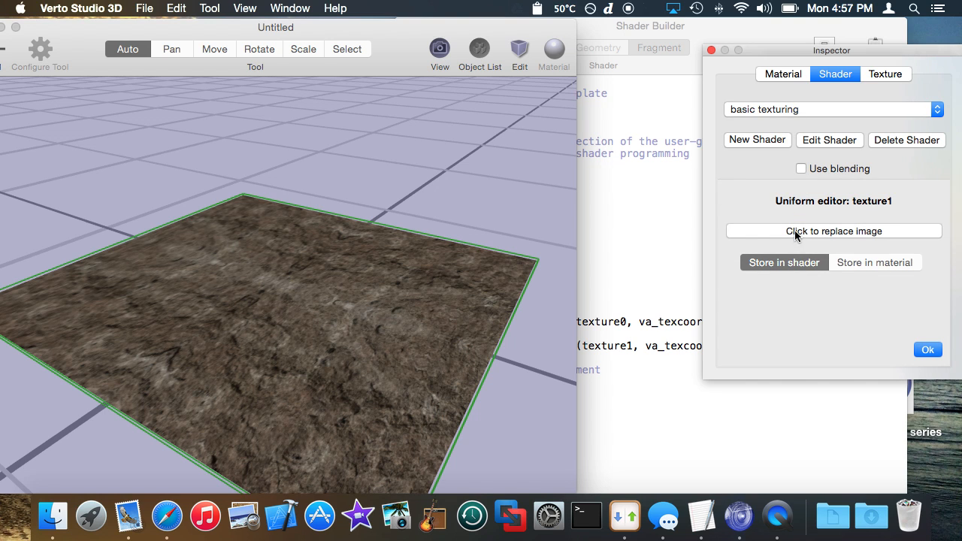
{"action": "left_click", "coordinate": [833, 231]}
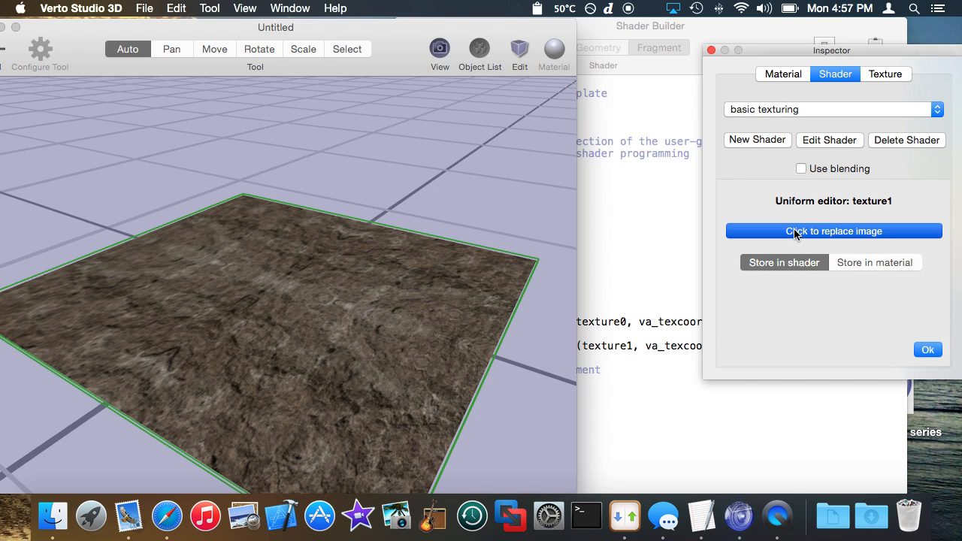
{"action": "left_click", "coordinate": [833, 232]}
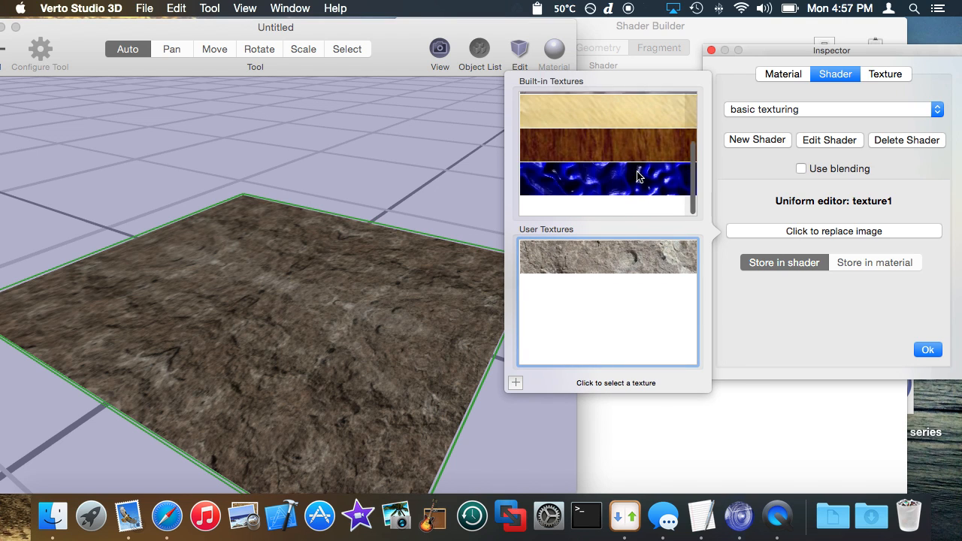
{"action": "scroll", "scroll_direction": "up", "scroll_amount": 3}
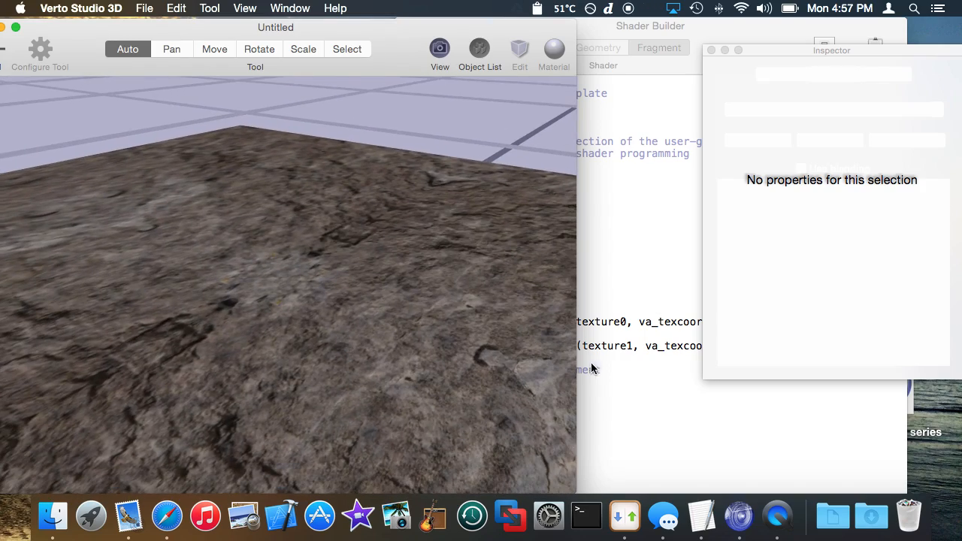
{"action": "left_click", "coordinate": [836, 74]}
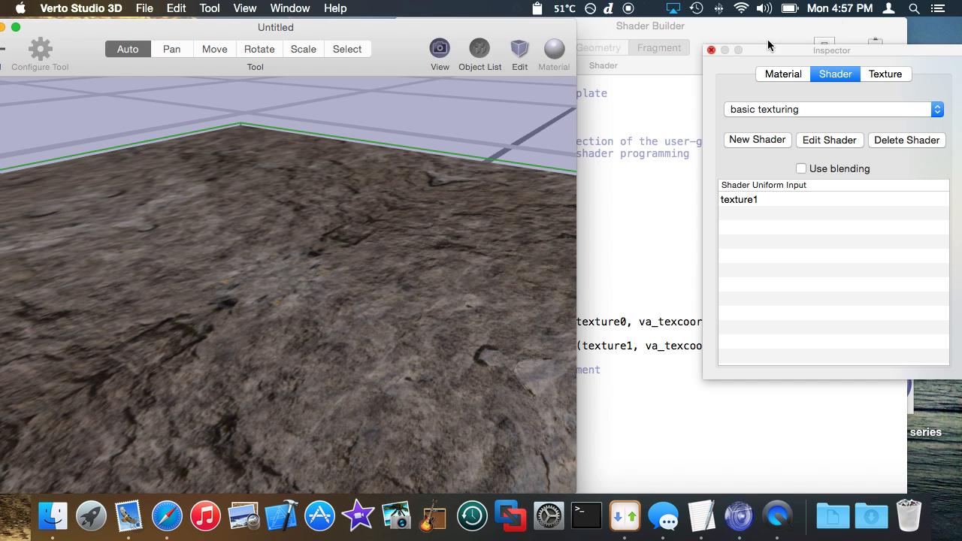
{"action": "left_click", "coordinate": [886, 73]}
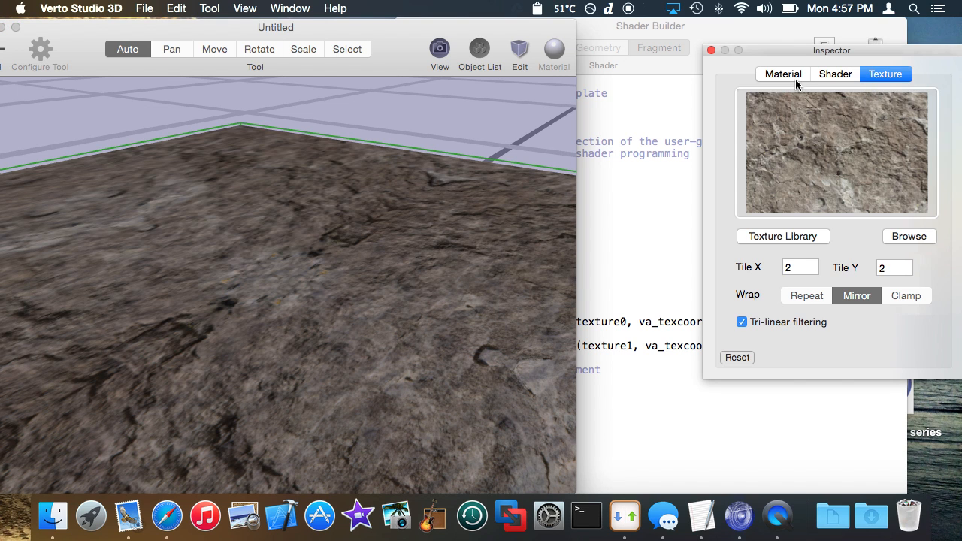
{"action": "left_click", "coordinate": [836, 74]}
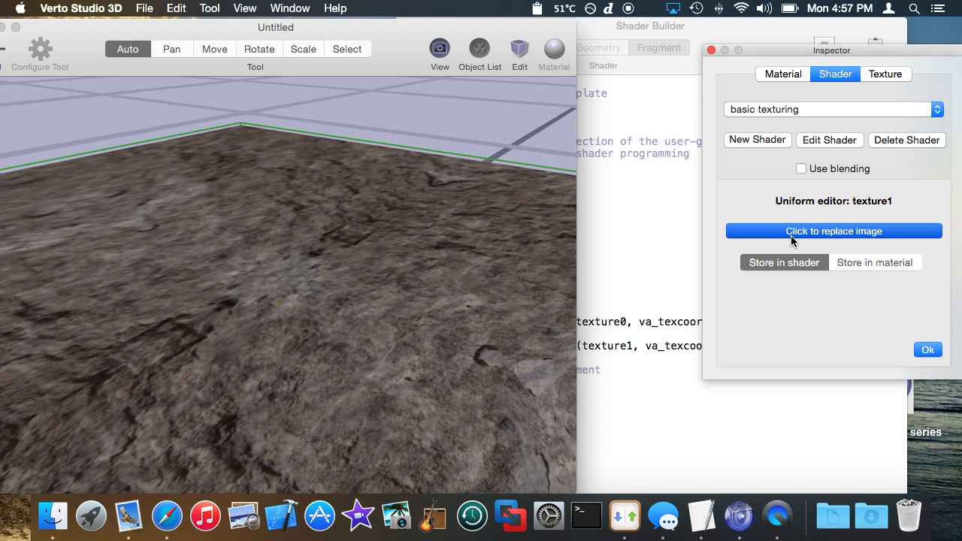
{"action": "left_click", "coordinate": [833, 232]}
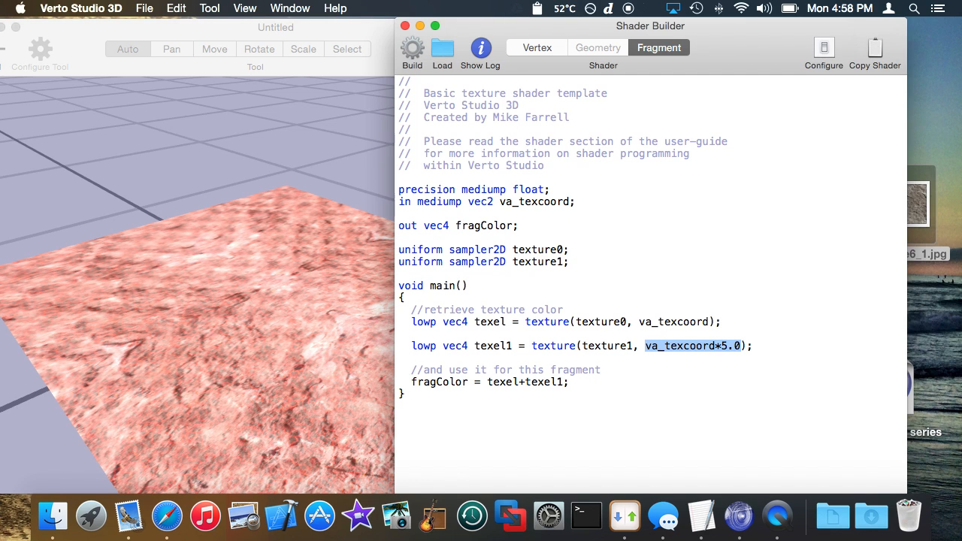
{"action": "mouse_move", "coordinate": [679, 343]}
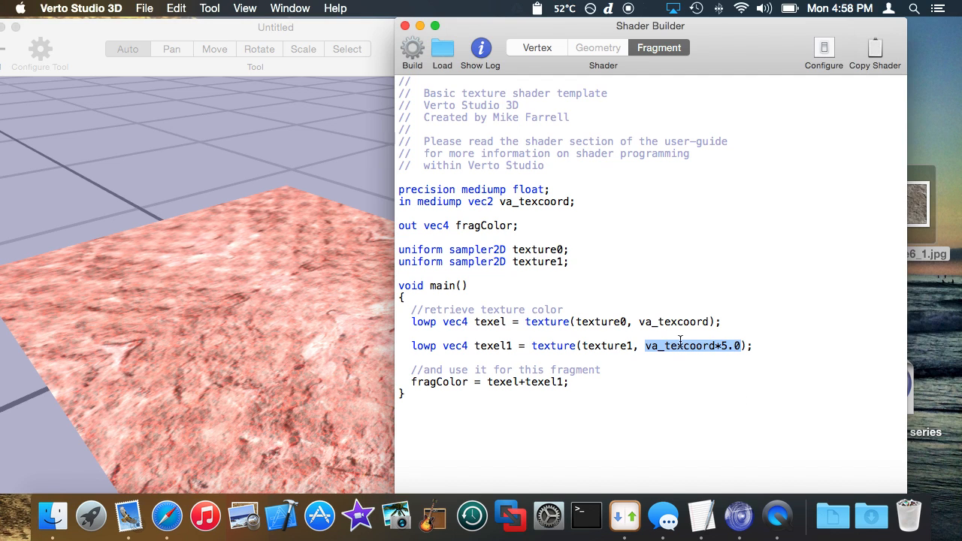
- Review the va_texcoord lookup for texture1 in the fragment shader and return to the 3D view
{"action": "double_click", "coordinate": [674, 322]}
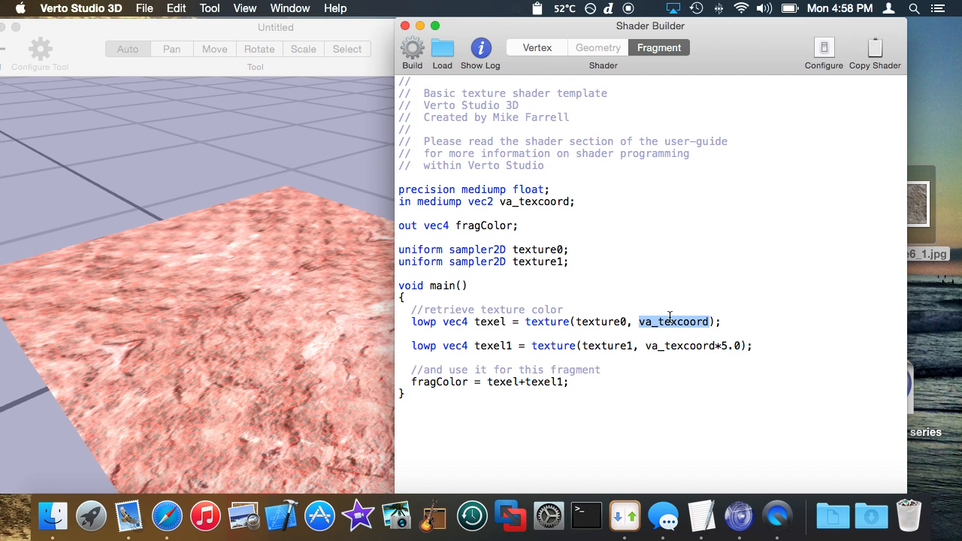
{"action": "mouse_move", "coordinate": [533, 219]}
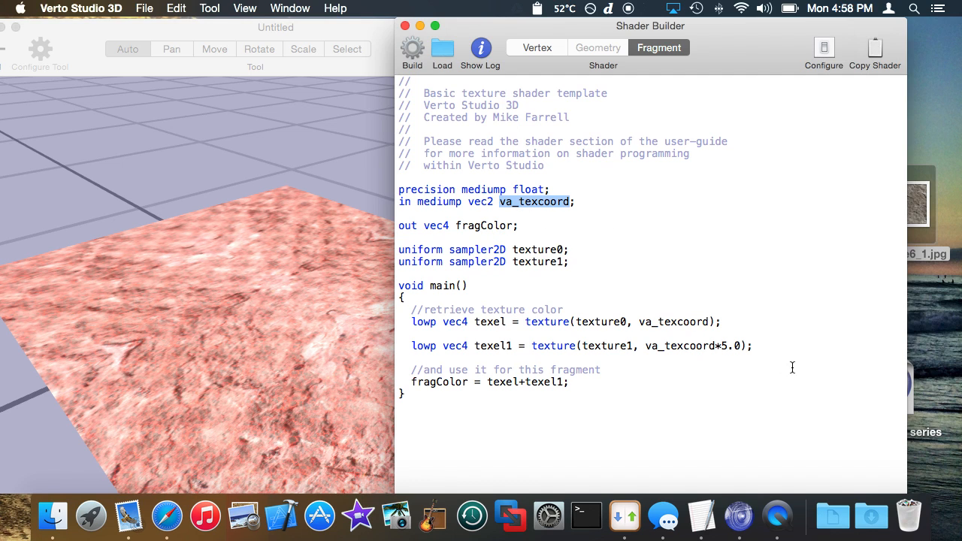
{"action": "left_click", "coordinate": [720, 346]}
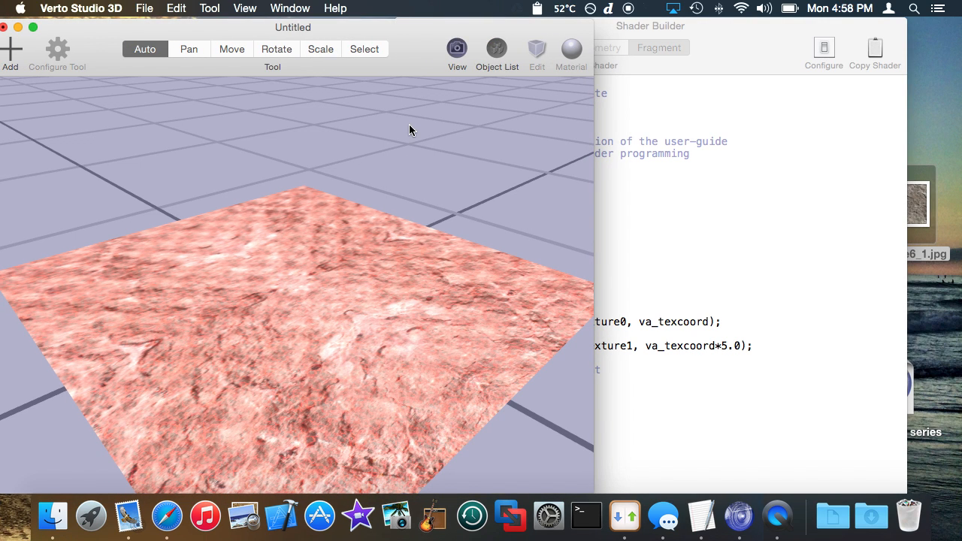
{"action": "mouse_move", "coordinate": [439, 39]}
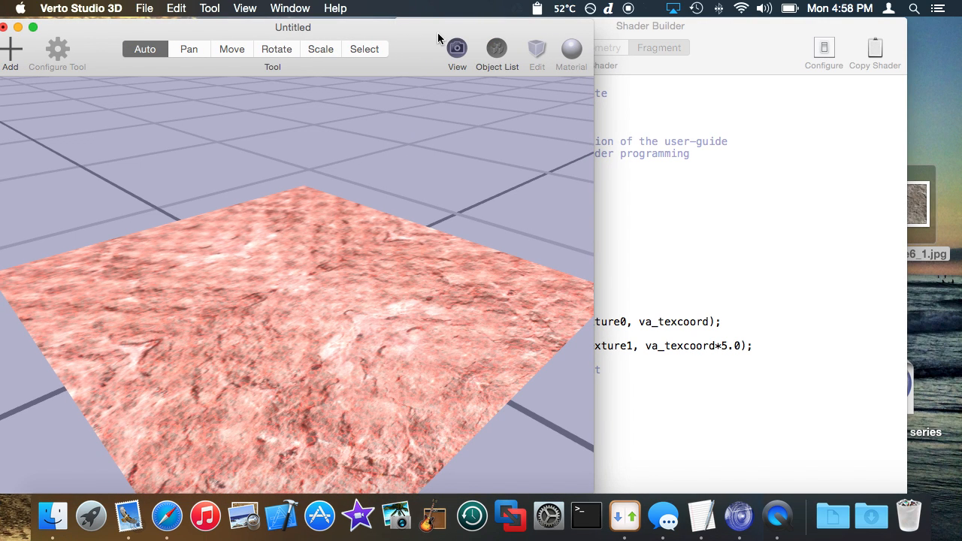
{"action": "mouse_move", "coordinate": [412, 36]}
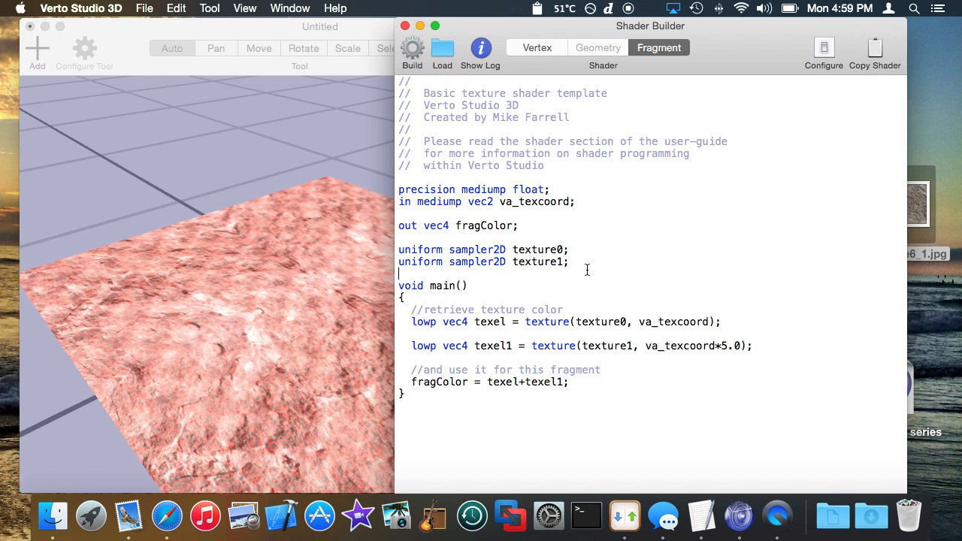
- Declare 'uniform float time;' in the fragment shader
{"action": "type", "text": "uniform"}
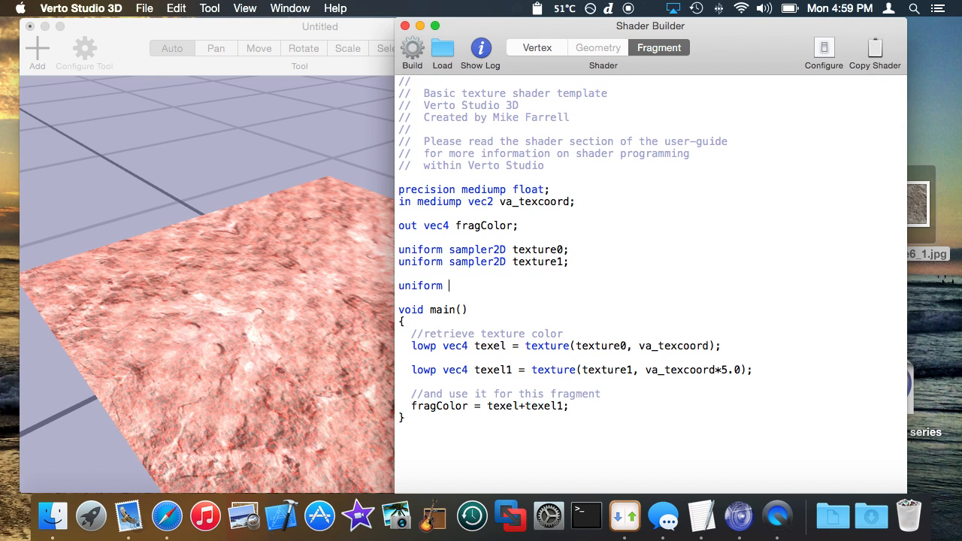
{"action": "type", "text": "float time;"}
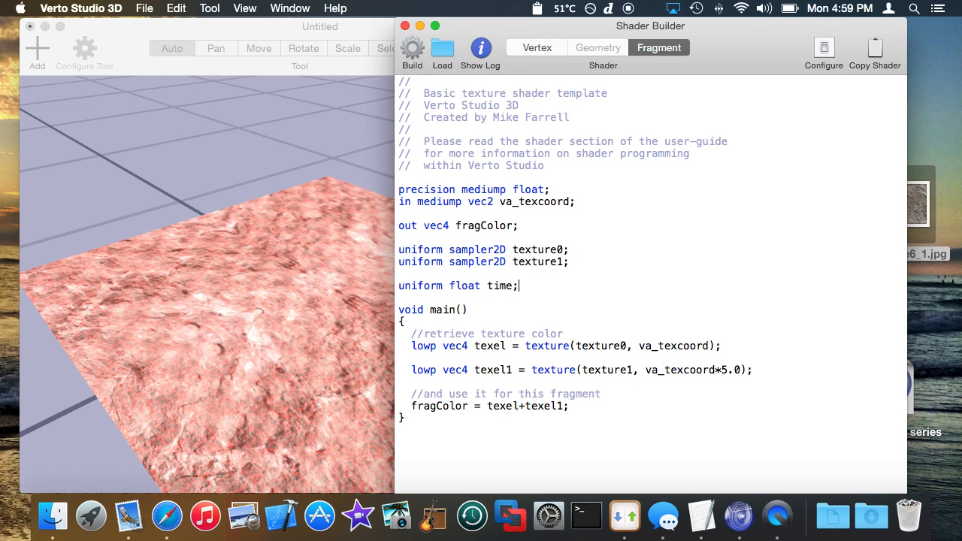
{"action": "left_click", "coordinate": [728, 370]}
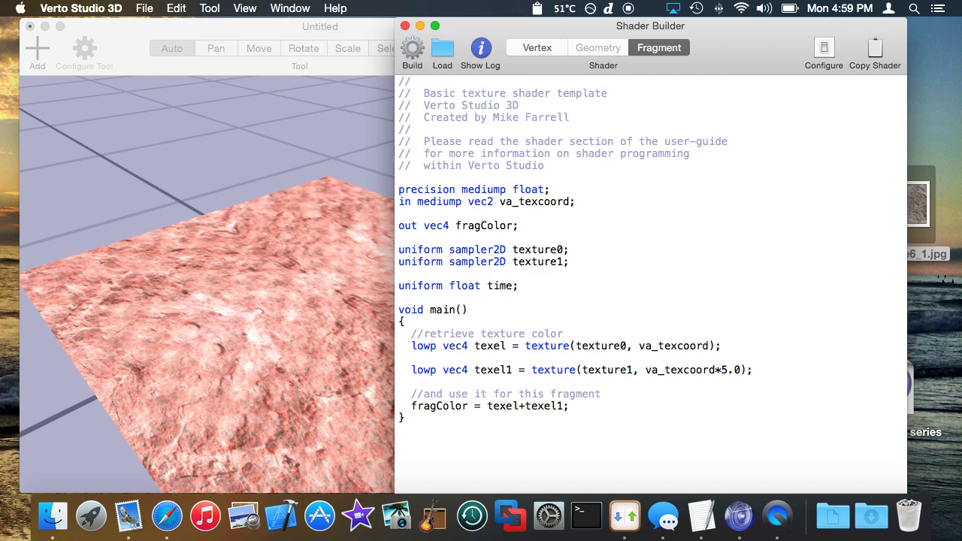
- Offset texture1's va_texcoord*5.0 by +vec2(time*0.01, 0) and return to the viewport
{"action": "type", "text": "+"}
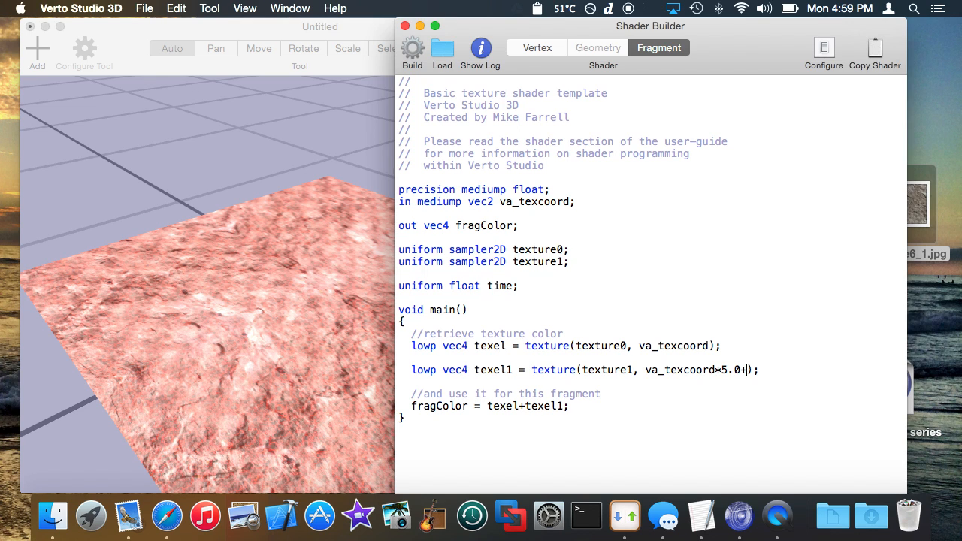
{"action": "type", "text": "vec"}
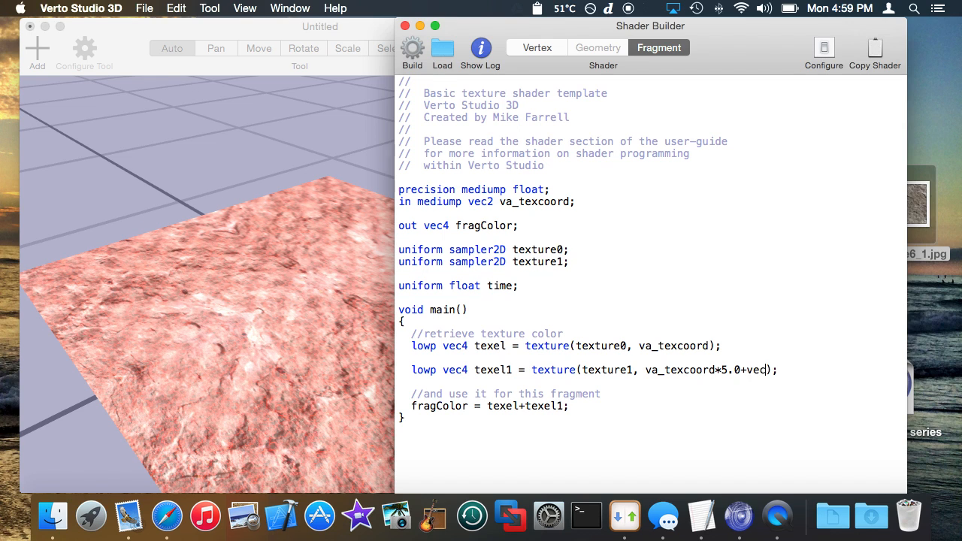
{"action": "type", "text": "2()"}
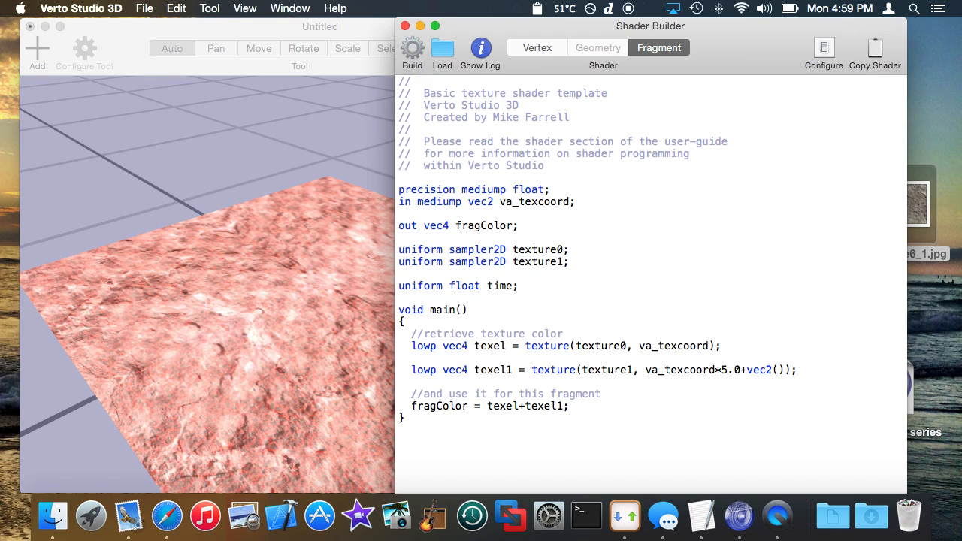
{"action": "type", "text": "time,"}
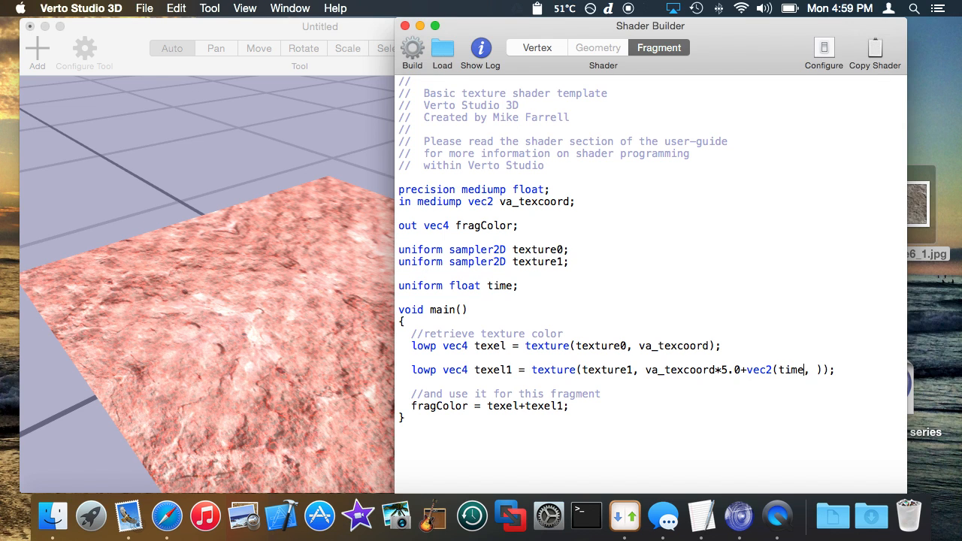
{"action": "type", "text": "*0.01, 0"}
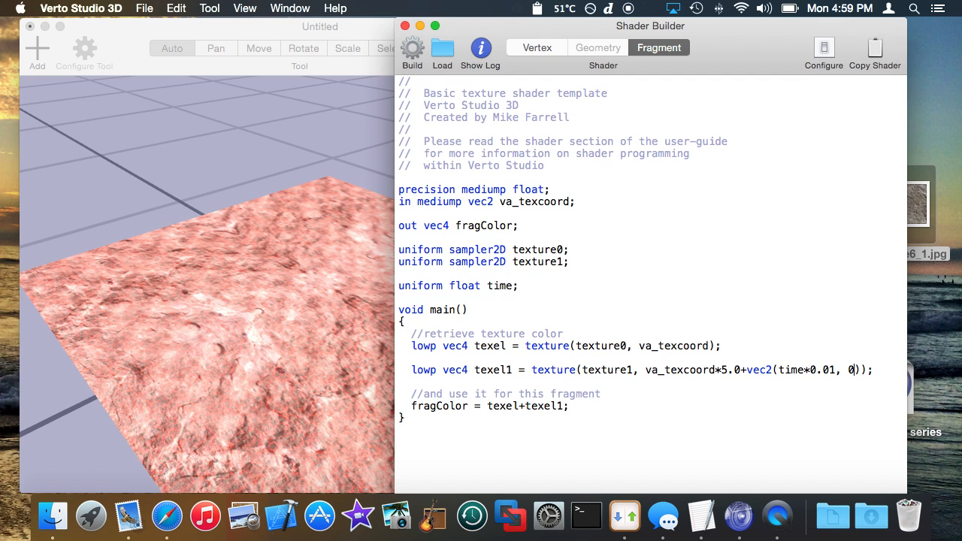
{"action": "mouse_move", "coordinate": [382, 235]}
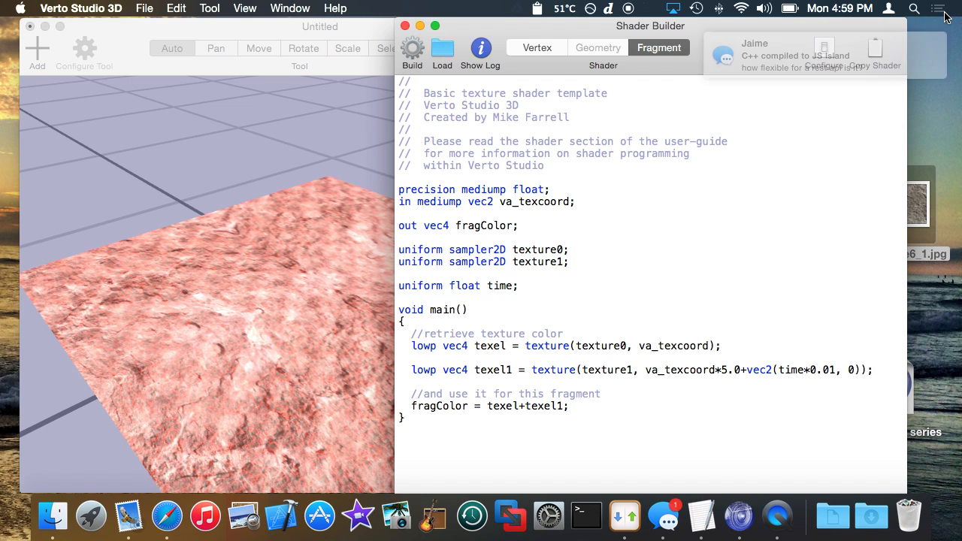
{"action": "left_click", "coordinate": [321, 27]}
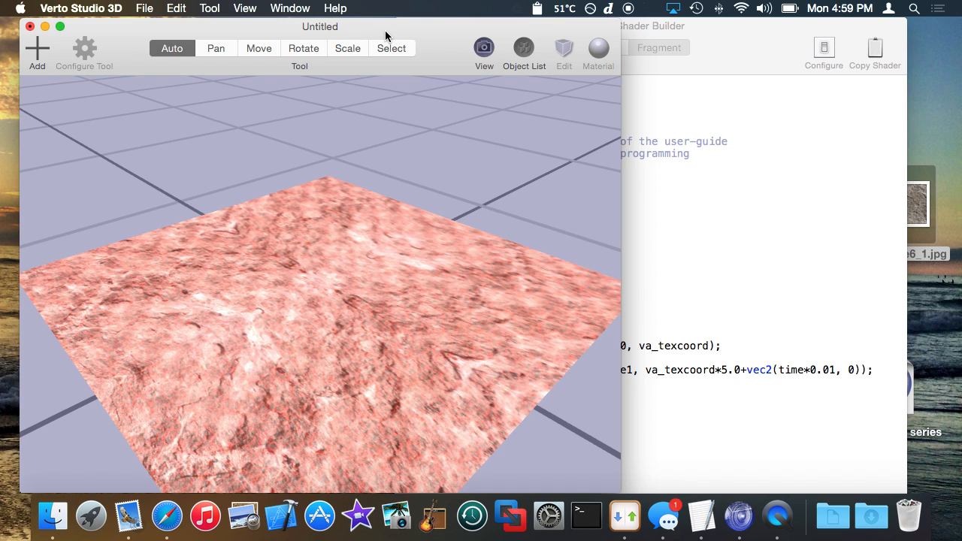
{"action": "left_click", "coordinate": [245, 9]}
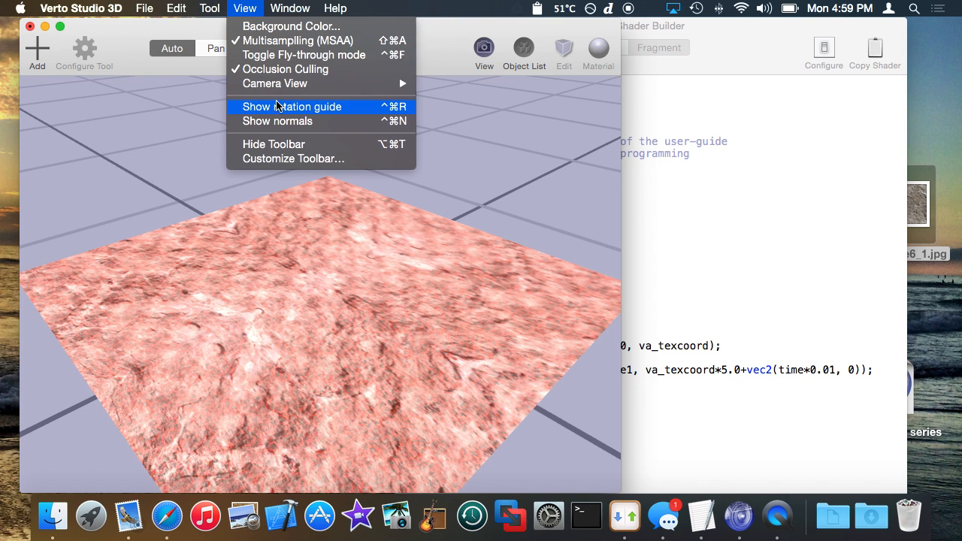
{"action": "mouse_move", "coordinate": [303, 54]}
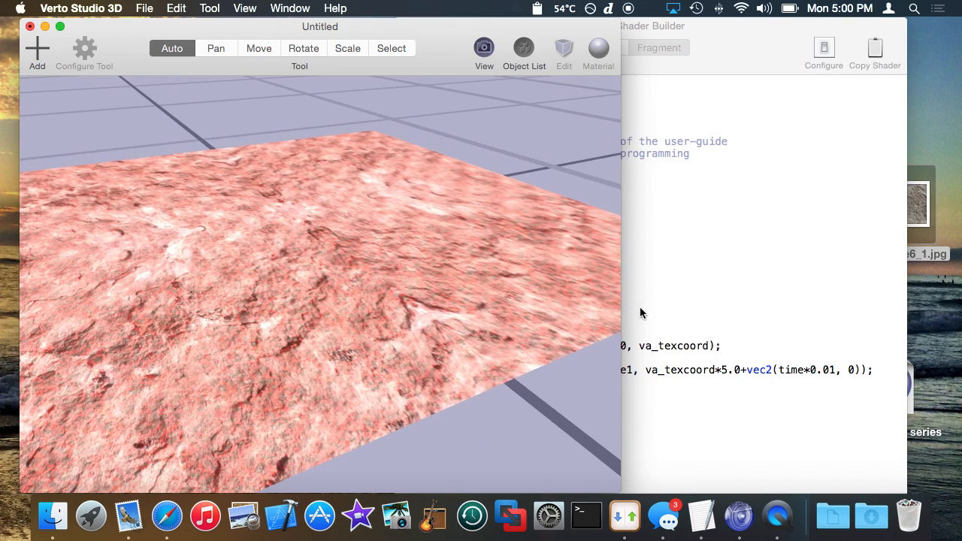
{"action": "left_click", "coordinate": [649, 25]}
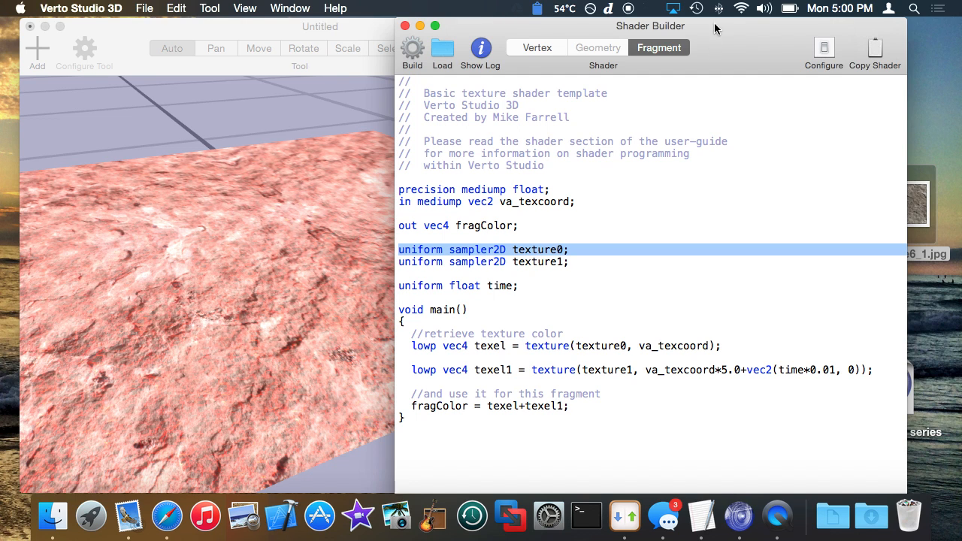
- Show the vertex shader again with its 'out mediump vec2 va_texcoord;' declaration, selecting the plane
{"action": "left_click", "coordinate": [537, 46]}
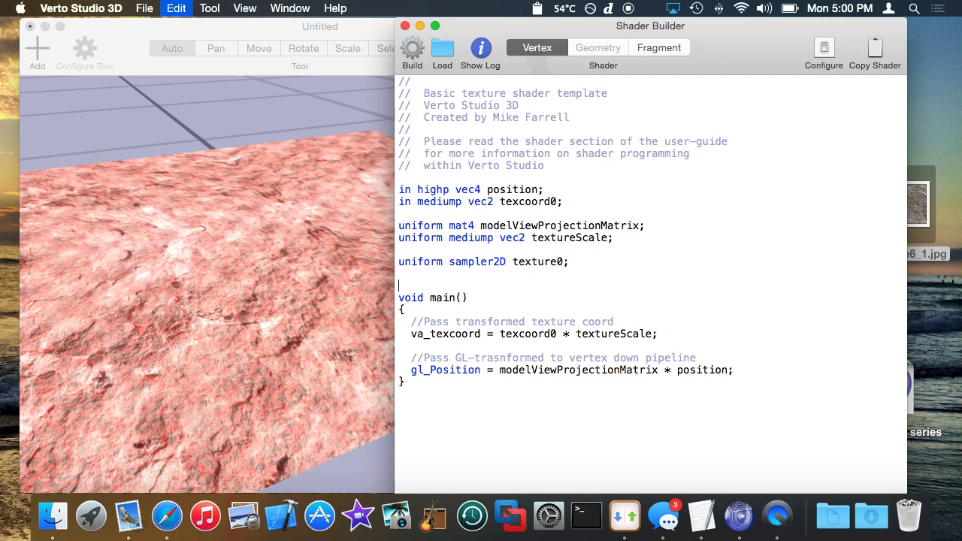
{"action": "type", "text": "out mediump vec2 va_texcoord;"}
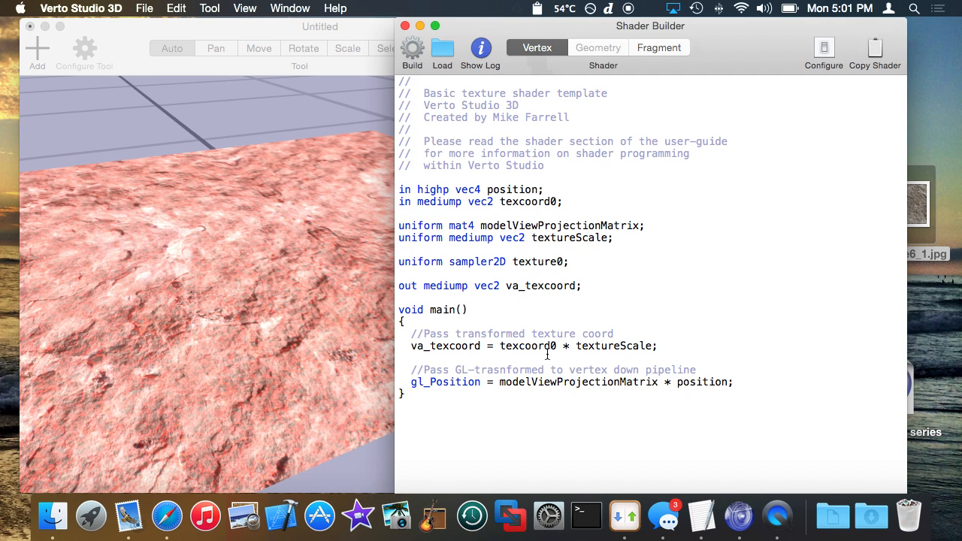
{"action": "mouse_move", "coordinate": [749, 30]}
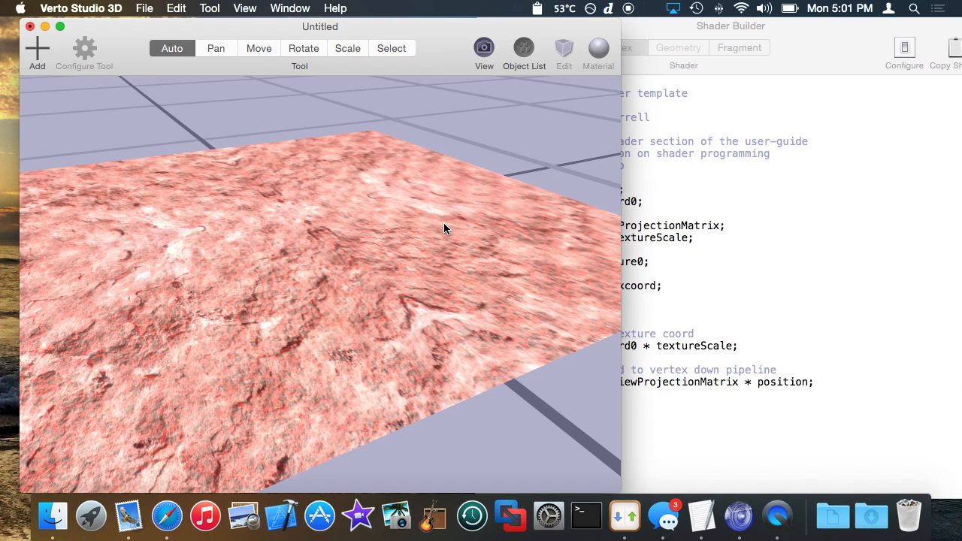
{"action": "left_click", "coordinate": [562, 49]}
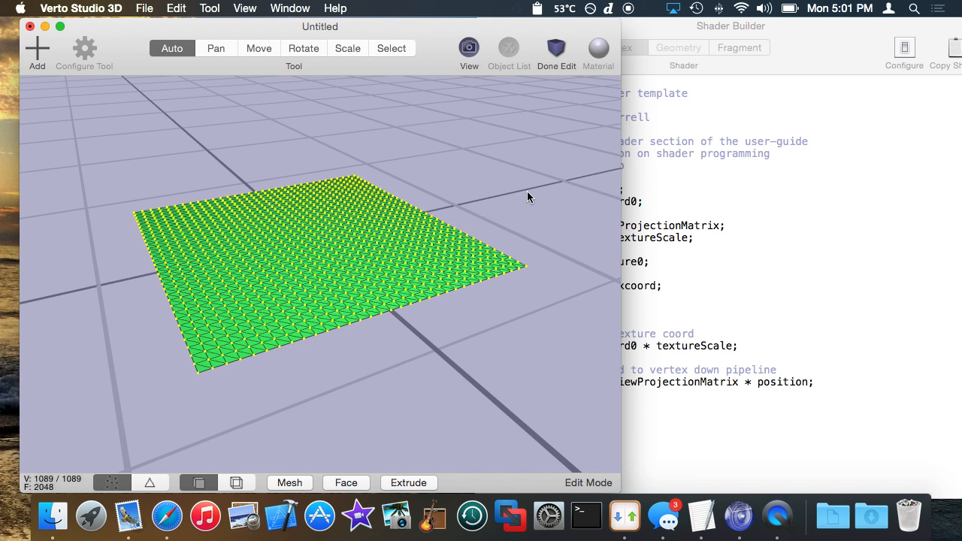
{"action": "left_click", "coordinate": [556, 48]}
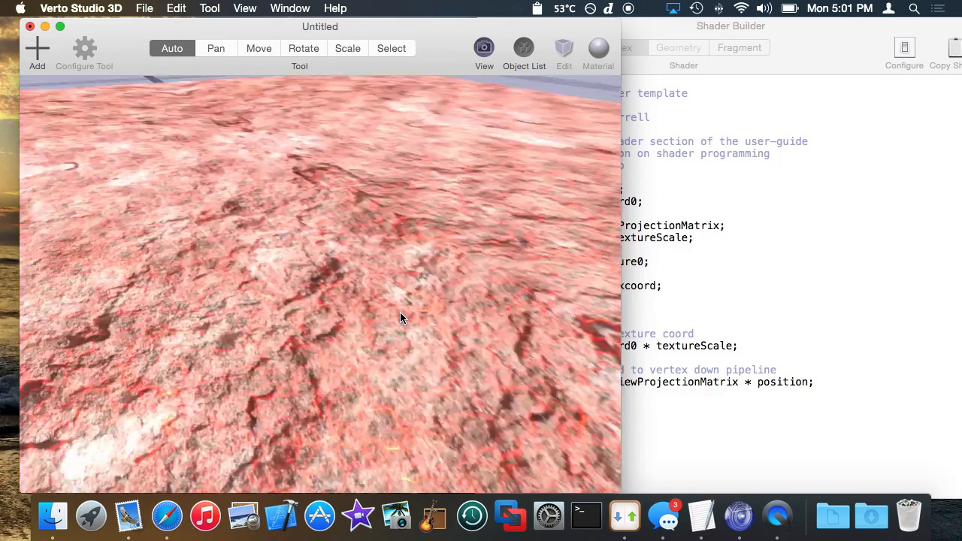
{"action": "left_click", "coordinate": [564, 48]}
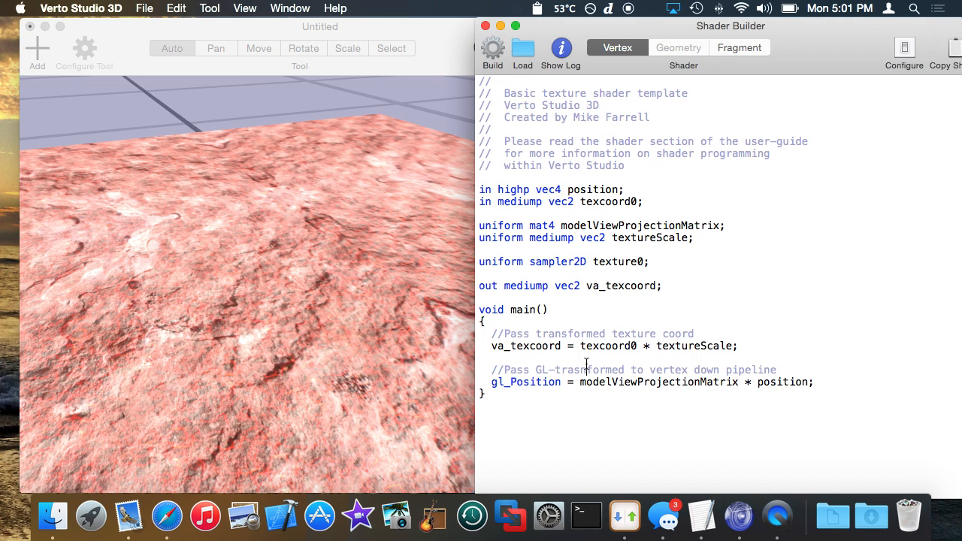
- Add 'vec4 sample = texture(texture0, va_texcoord)' as a new line in the vertex shader's main
{"action": "double_click", "coordinate": [616, 262]}
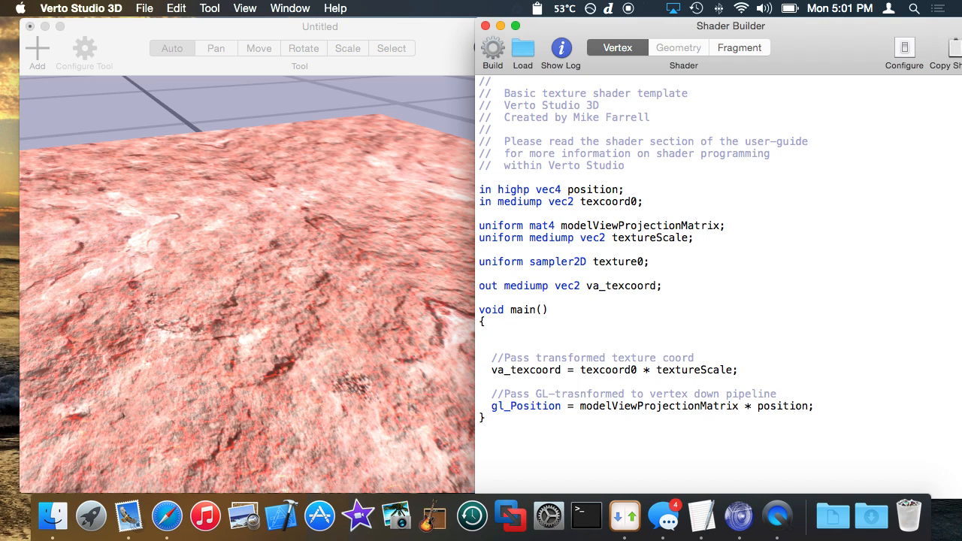
{"action": "type", "text": "vec"}
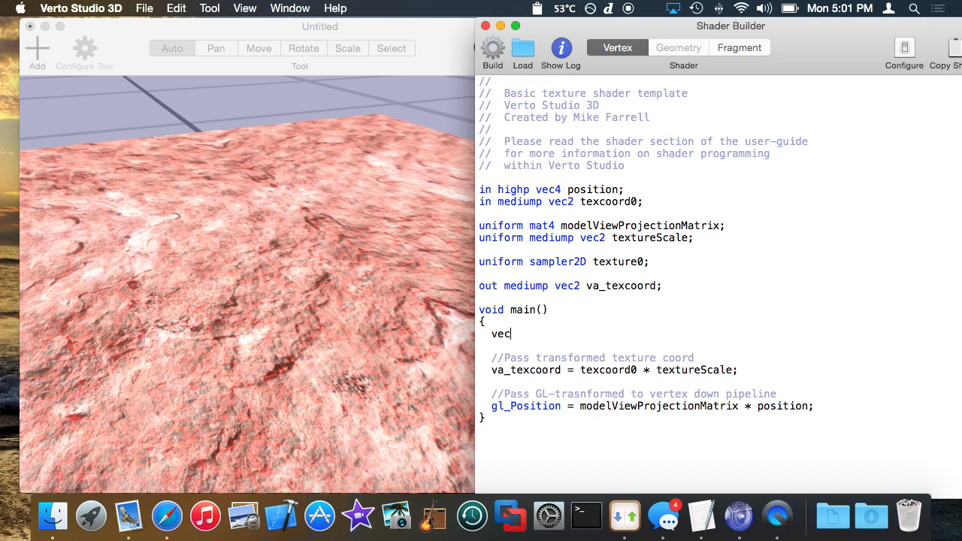
{"action": "type", "text": "4 color ="}
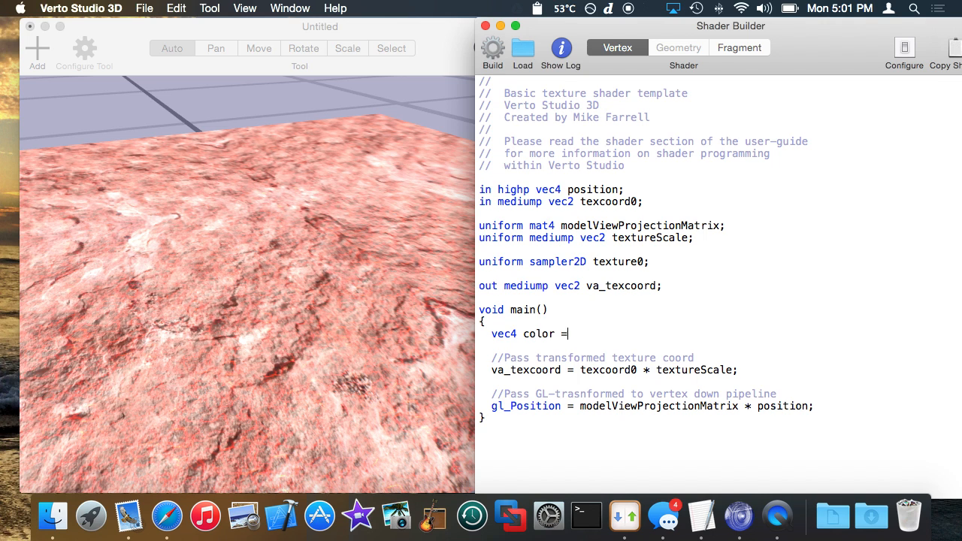
{"action": "key", "text": "backspace"}
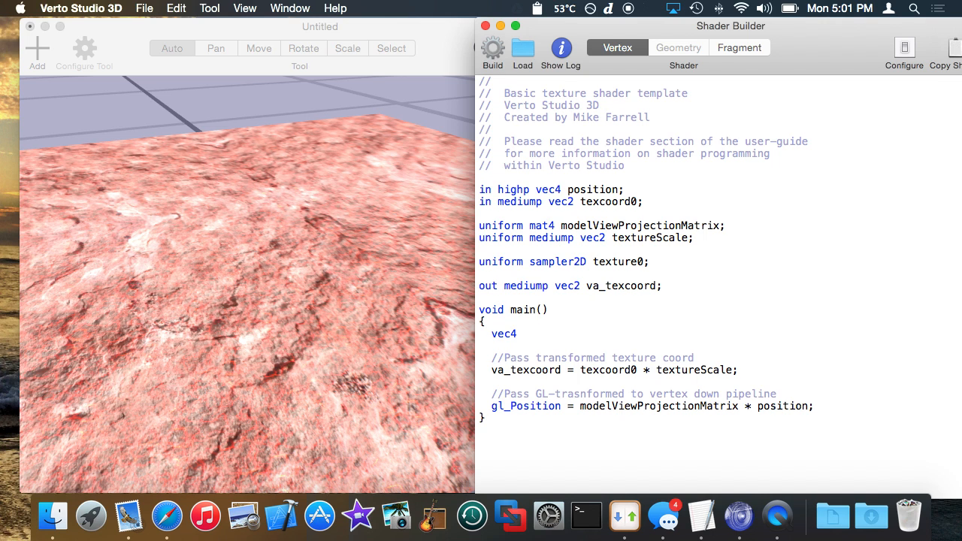
{"action": "type", "text": "samp"}
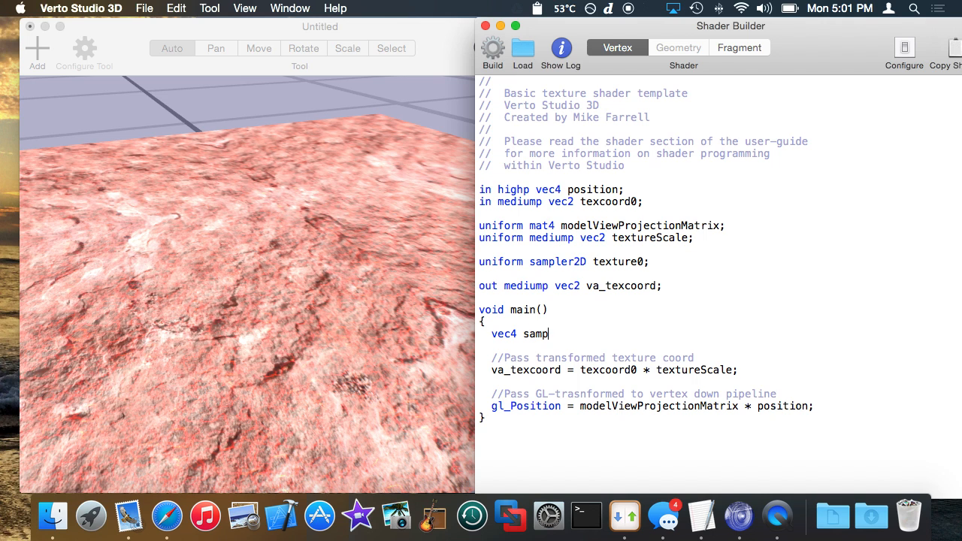
{"action": "type", "text": "le = texture(t"}
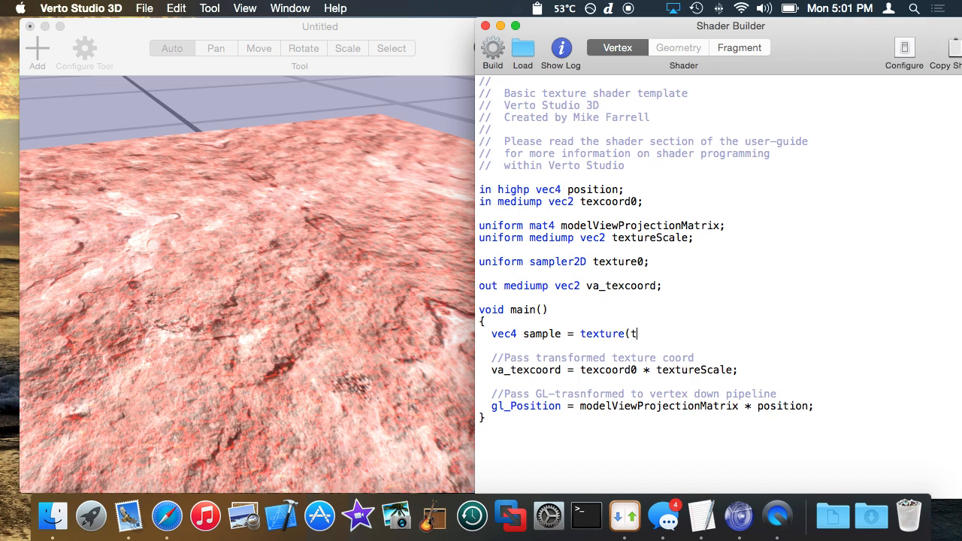
{"action": "type", "text": "exture0, v"}
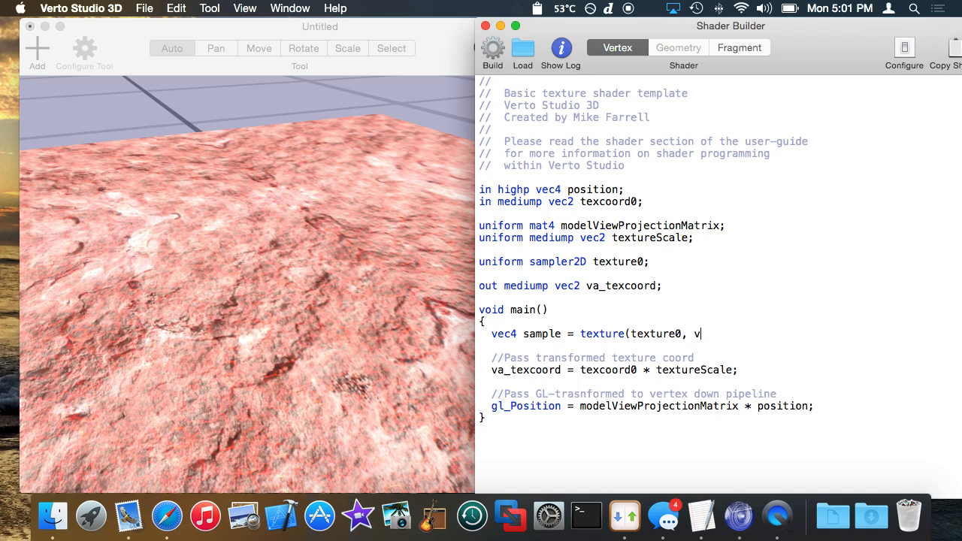
{"action": "type", "text": "excoord)"}
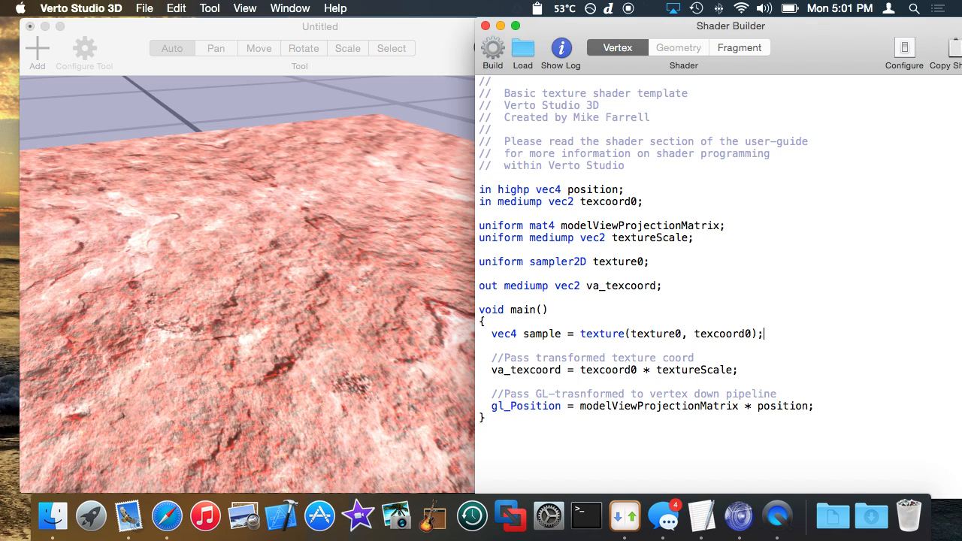
{"action": "key", "text": "Return"}
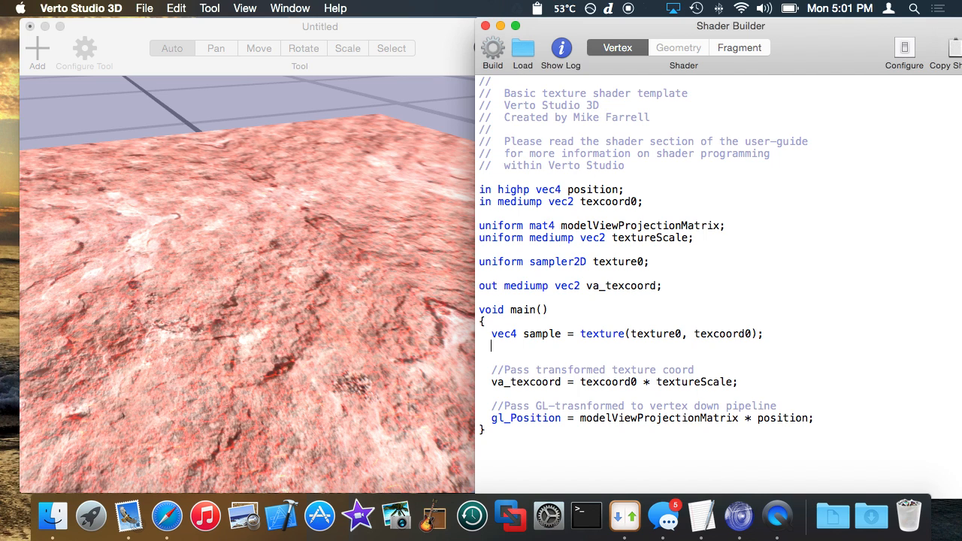
- Compute gray as (sample.x+sample.y+sample.z)/3.0 on the next line
{"action": "type", "text": "vec"}
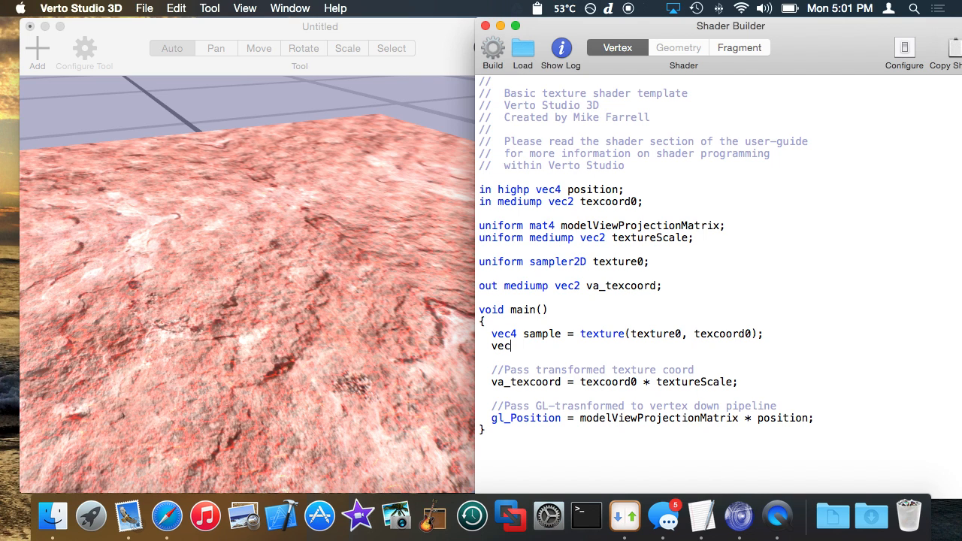
{"action": "type", "text": "float gray = samp"}
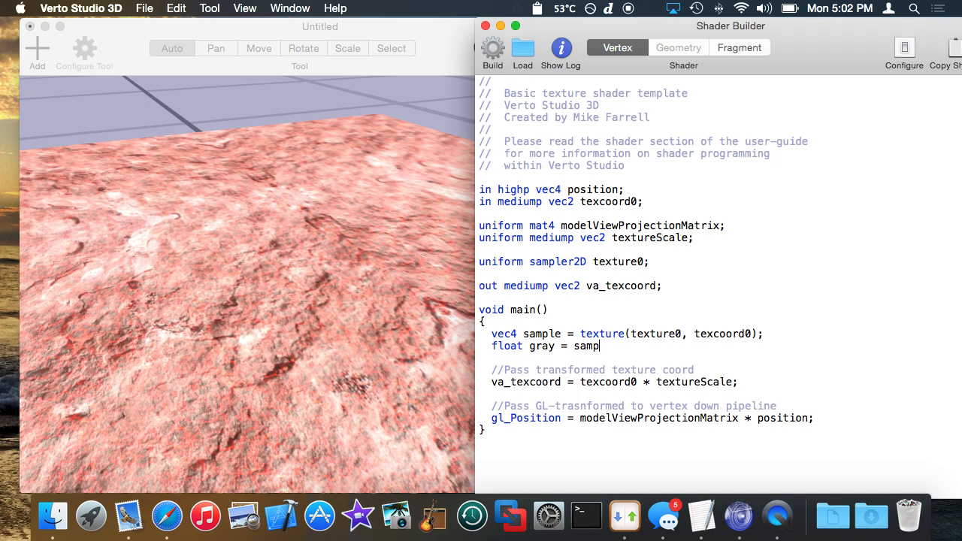
{"action": "type", "text": "le"}
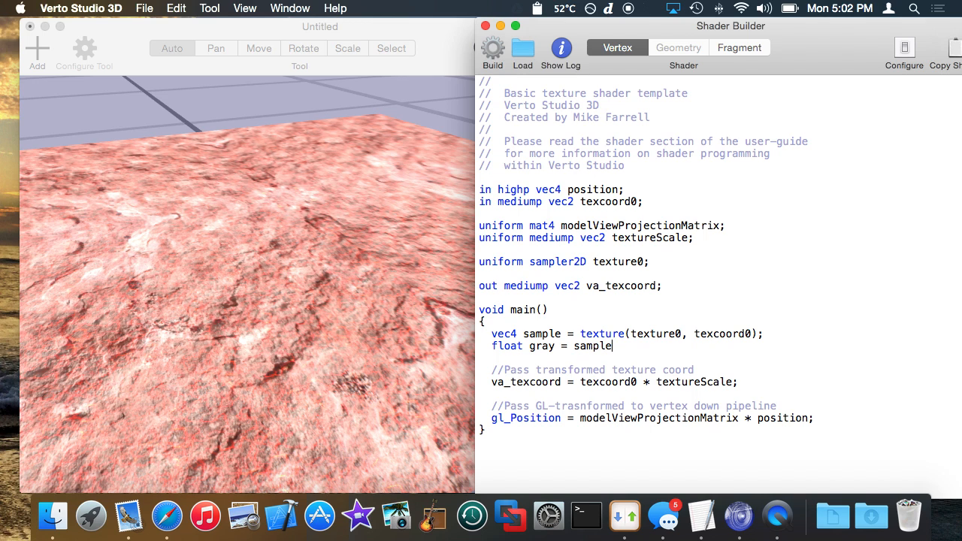
{"action": "type", "text": ".x+sa"}
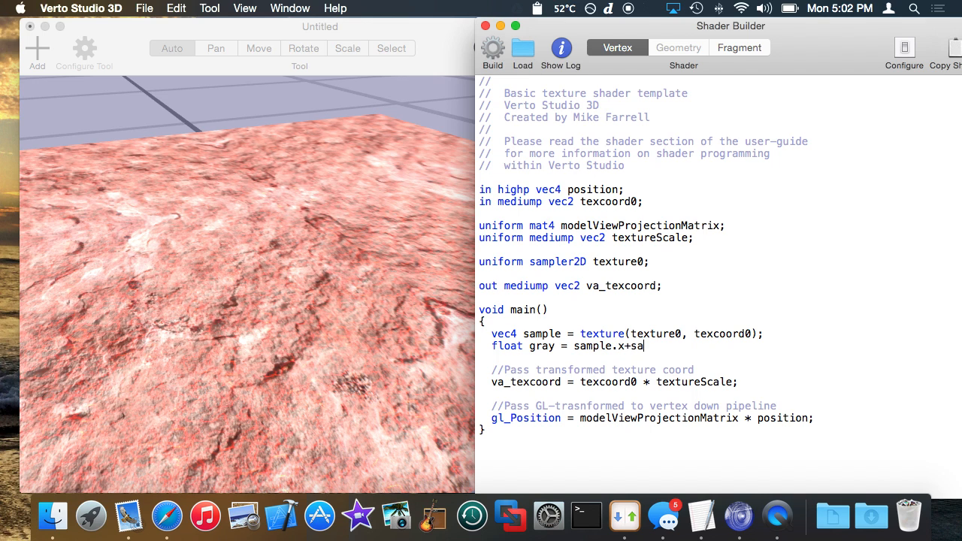
{"action": "type", "text": "mple.y+sample"}
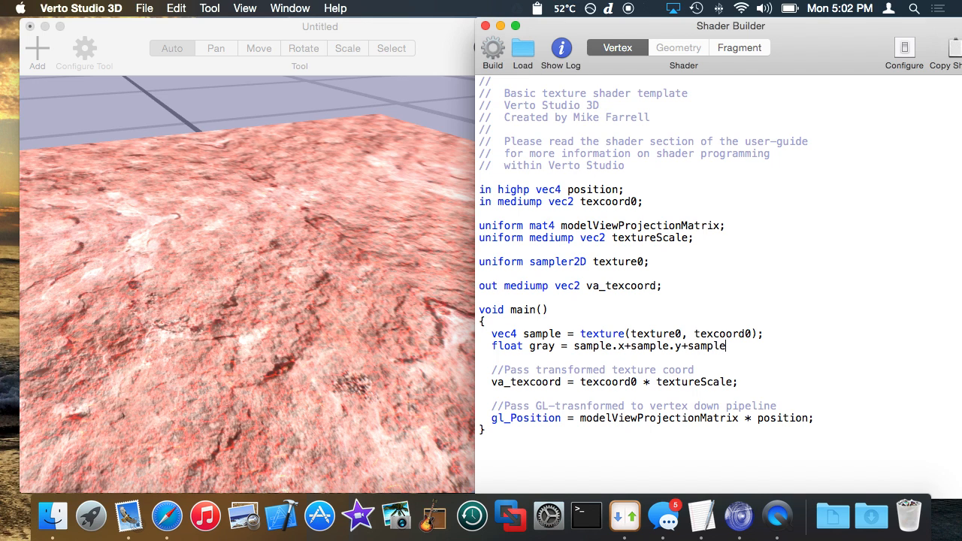
{"action": "type", "text": ".z"}
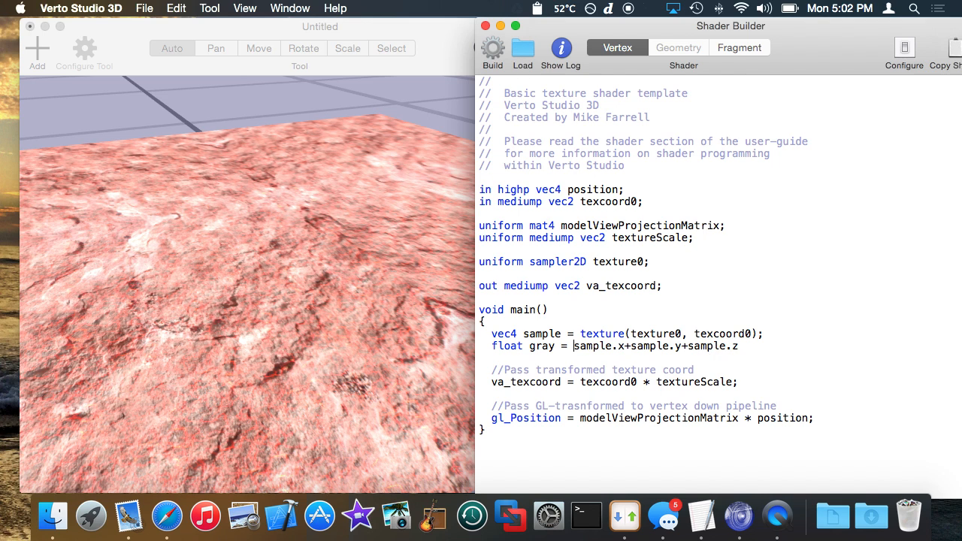
{"action": "type", "text": "(sample.x+sample.y+sample.z)/3;"}
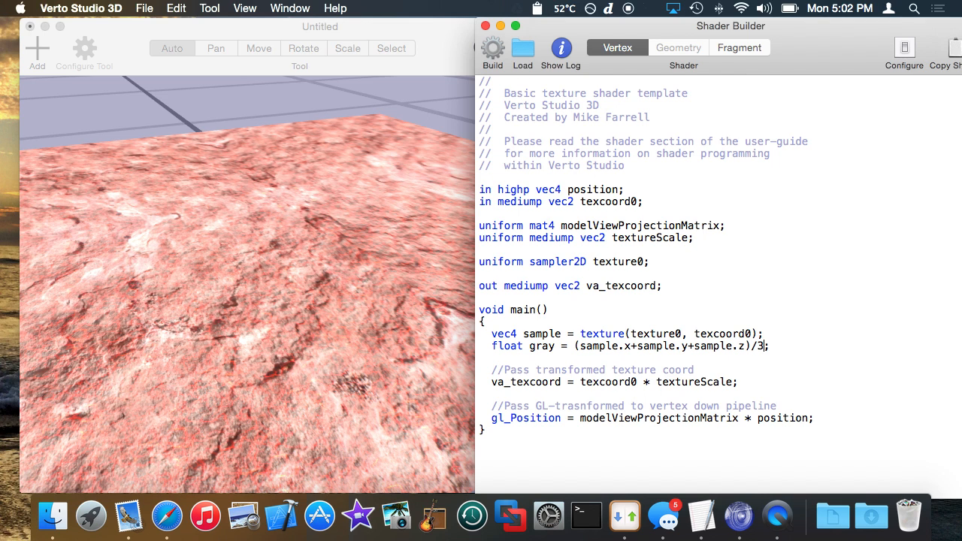
{"action": "type", "text": ".0"}
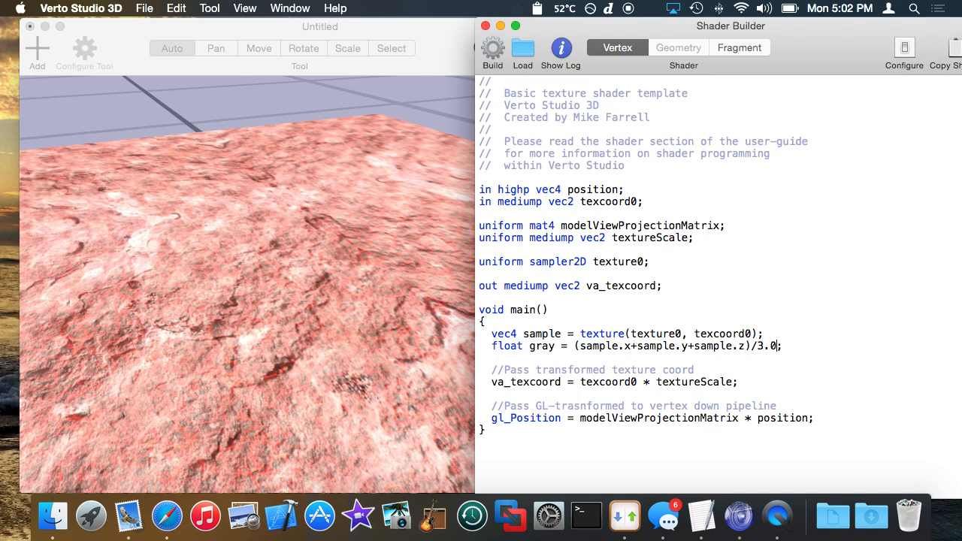
{"action": "key", "text": "return"}
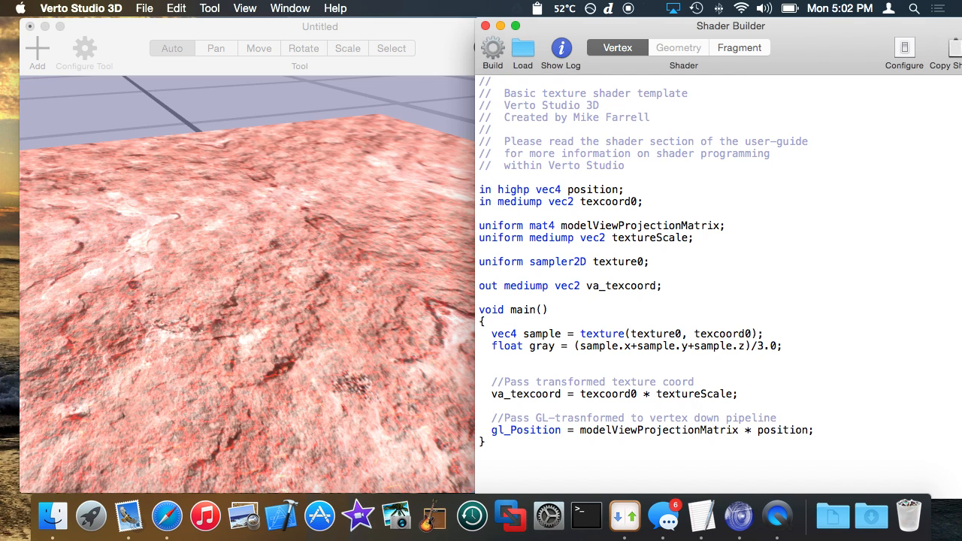
- Declare 'vec4 pos = position;' and set pos.y = position.y+gray for the final vertex position
{"action": "left_click", "coordinate": [491, 358]}
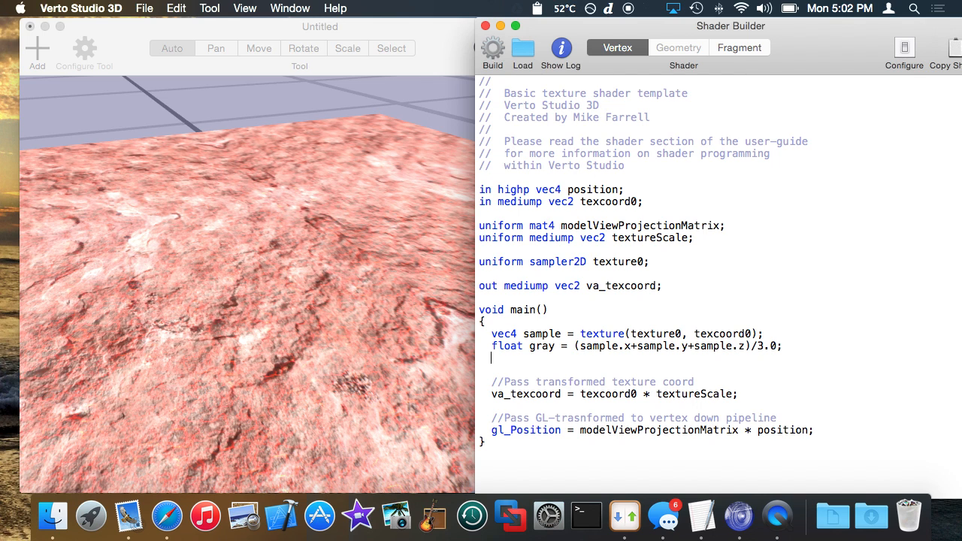
{"action": "key", "text": "Return"}
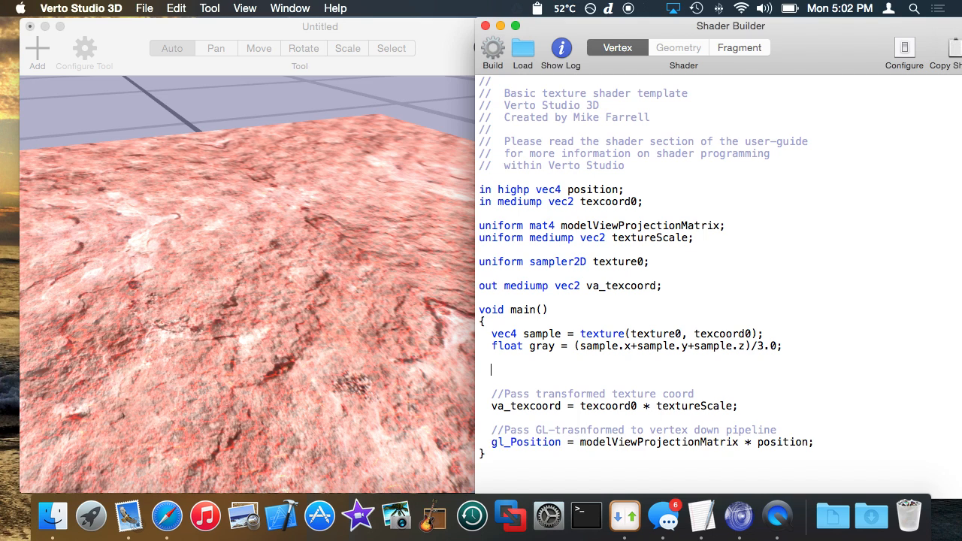
{"action": "type", "text": "vec4 pos ="}
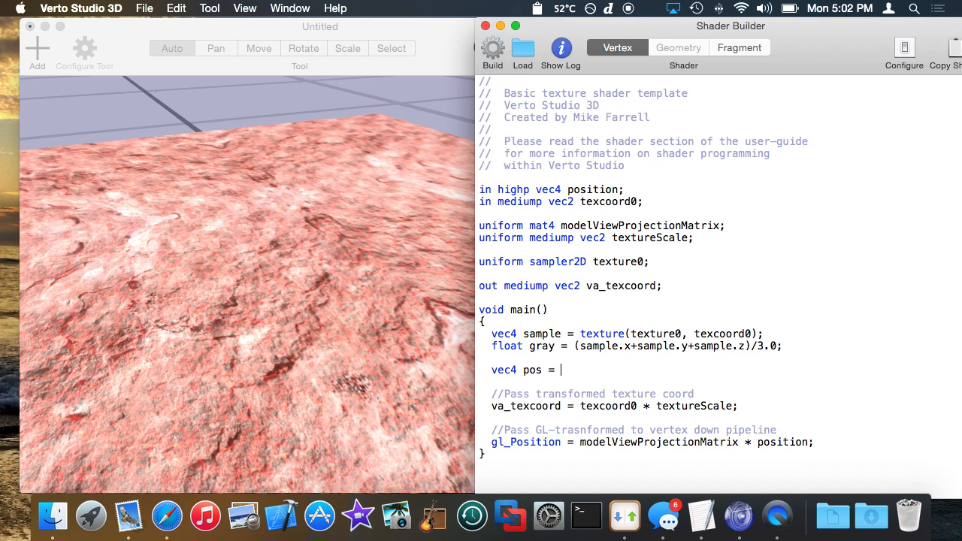
{"action": "type", "text": "position;"}
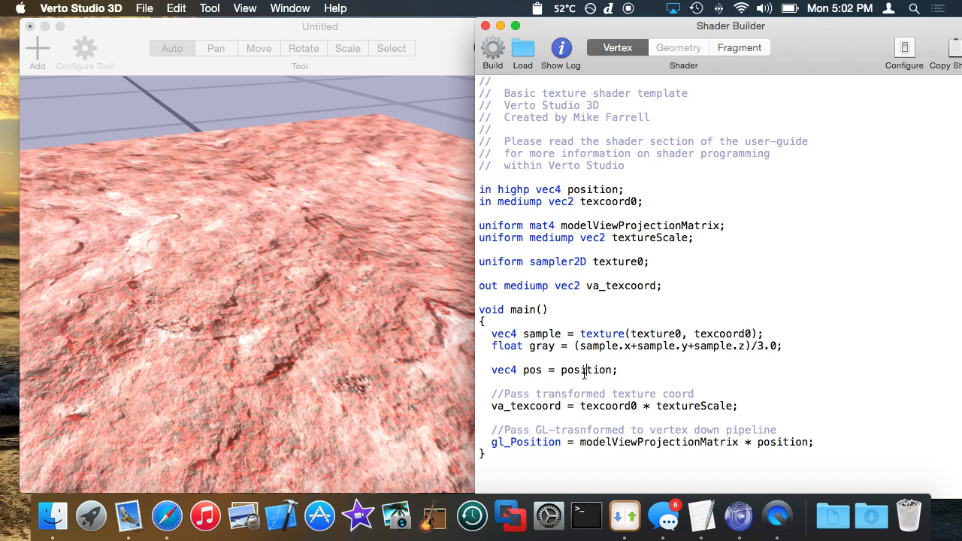
{"action": "left_click", "coordinate": [789, 451]}
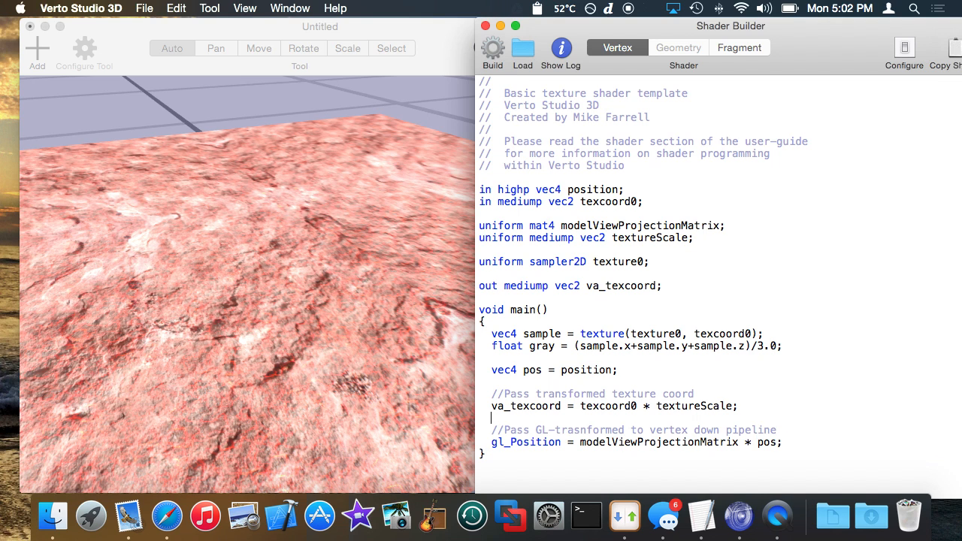
{"action": "type", "text": "pos.y"}
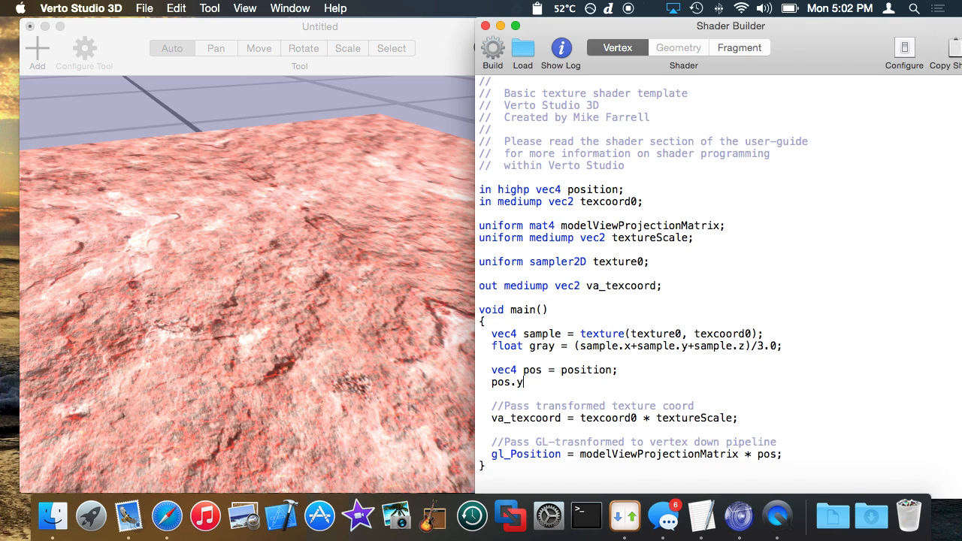
{"action": "type", "text": "= posi"}
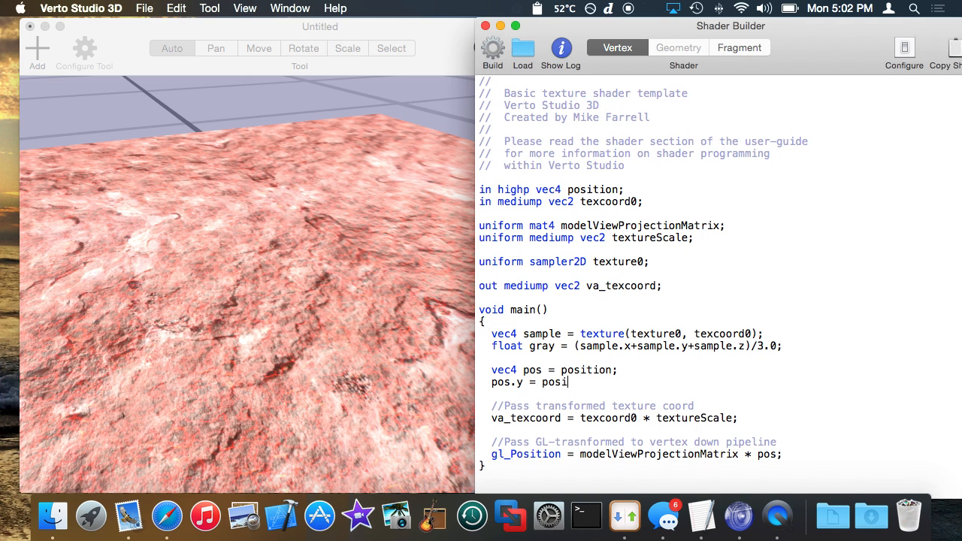
{"action": "type", "text": "tion.y+gray;"}
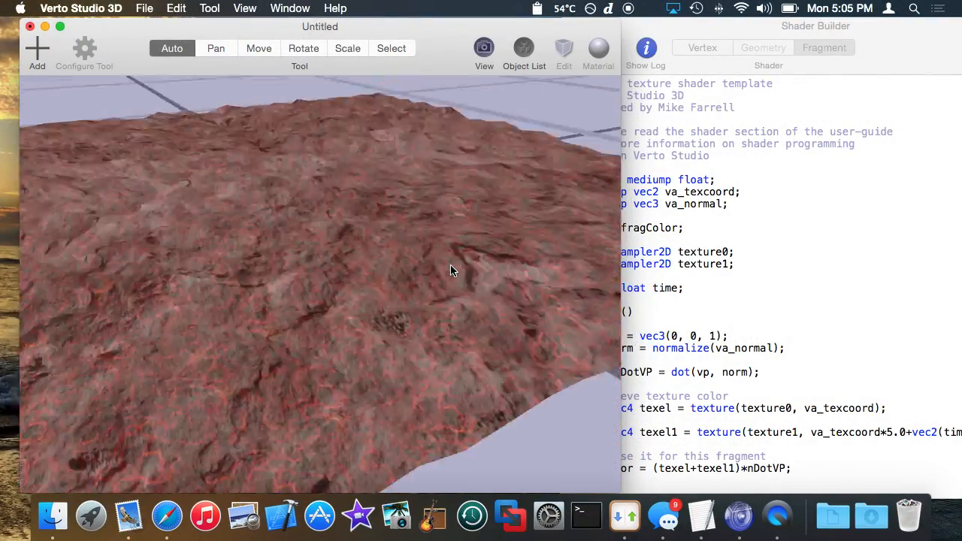
- Enter and leave mesh-vertex editing on the bumpy plane
{"action": "left_click", "coordinate": [701, 47]}
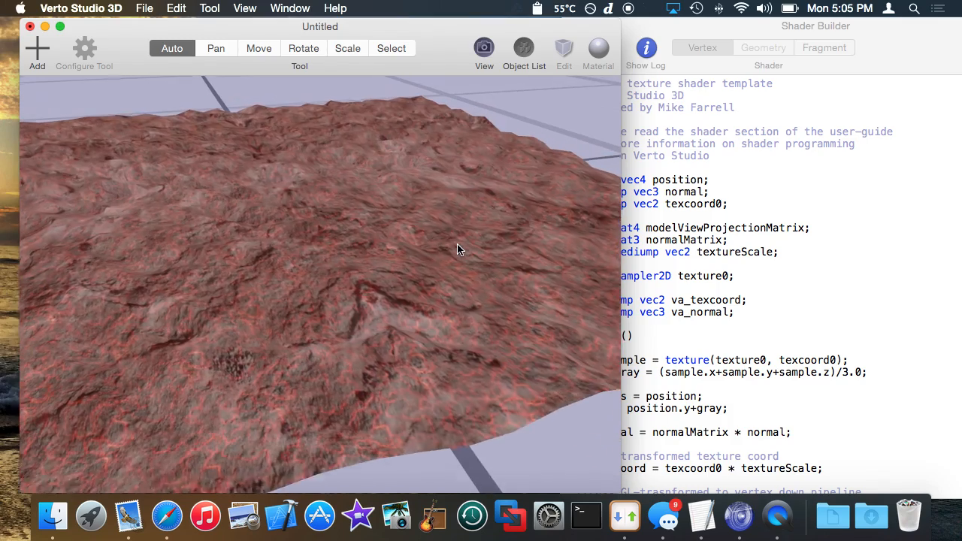
{"action": "left_click", "coordinate": [564, 47]}
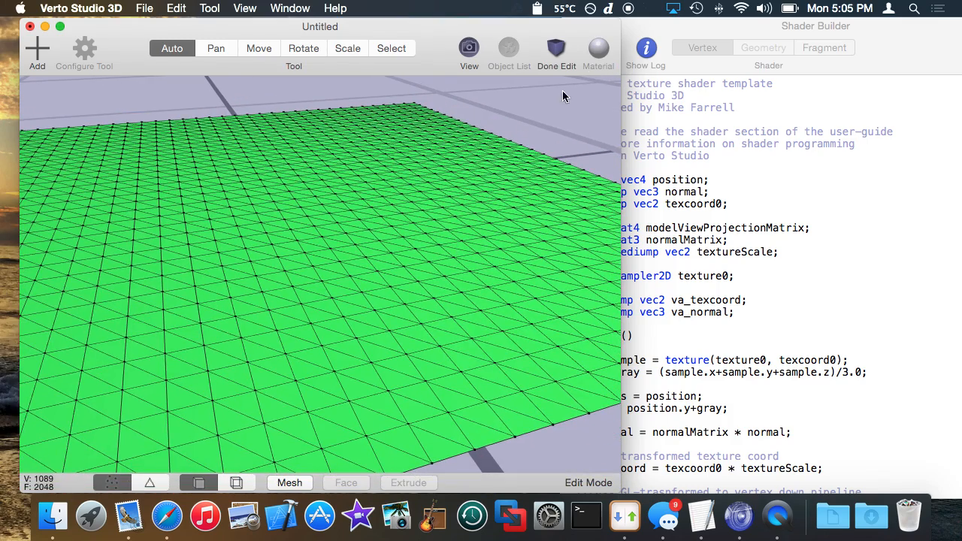
{"action": "mouse_move", "coordinate": [579, 61]}
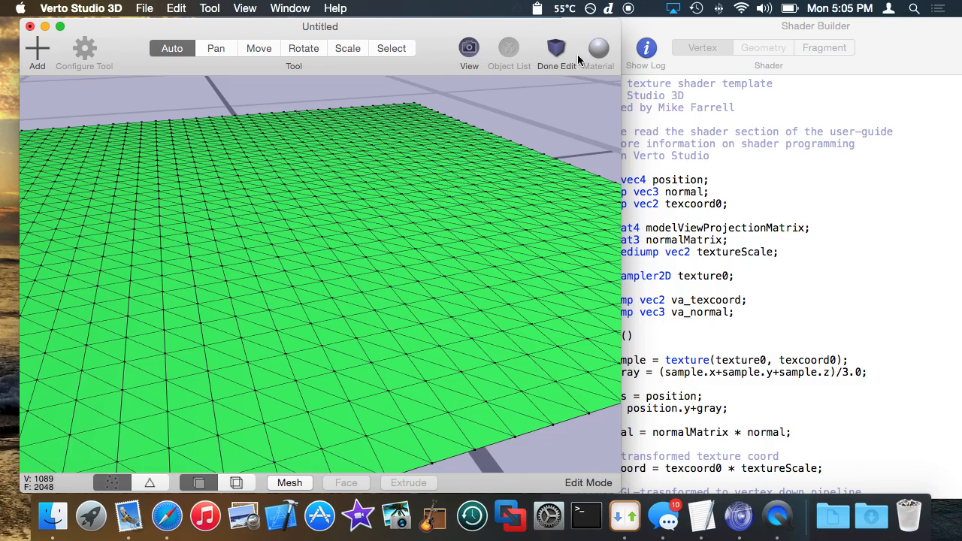
{"action": "left_click", "coordinate": [556, 47]}
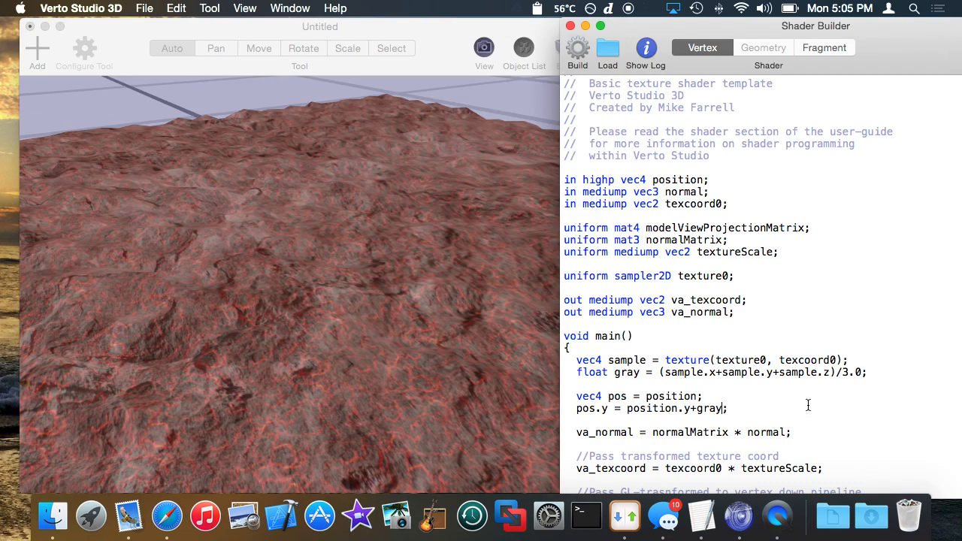
- Rebuild the shader with the stronger pos.y = position.y+gray*3 displacement
{"action": "scroll", "scroll_direction": "down", "scroll_amount": 3}
{"action": "type", "text": "*3"}
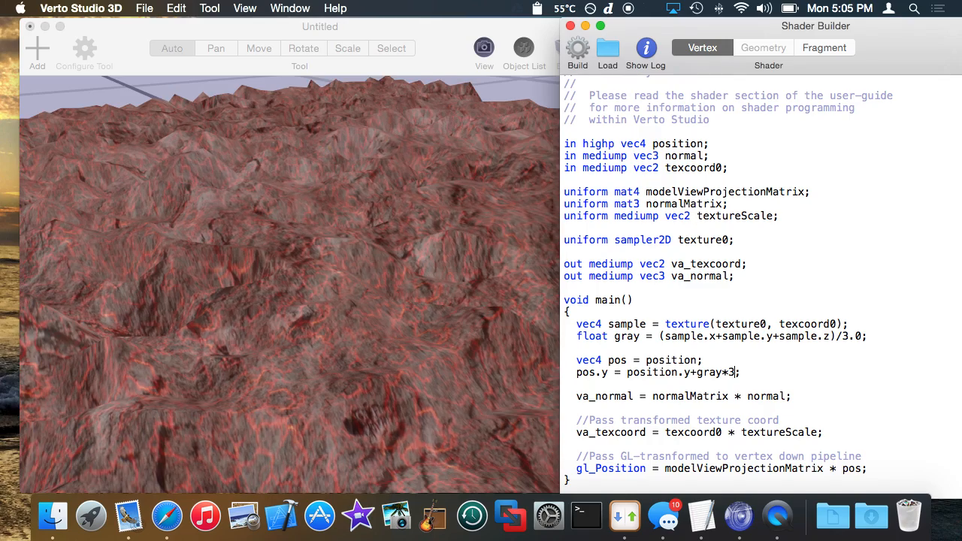
{"action": "left_click", "coordinate": [578, 46]}
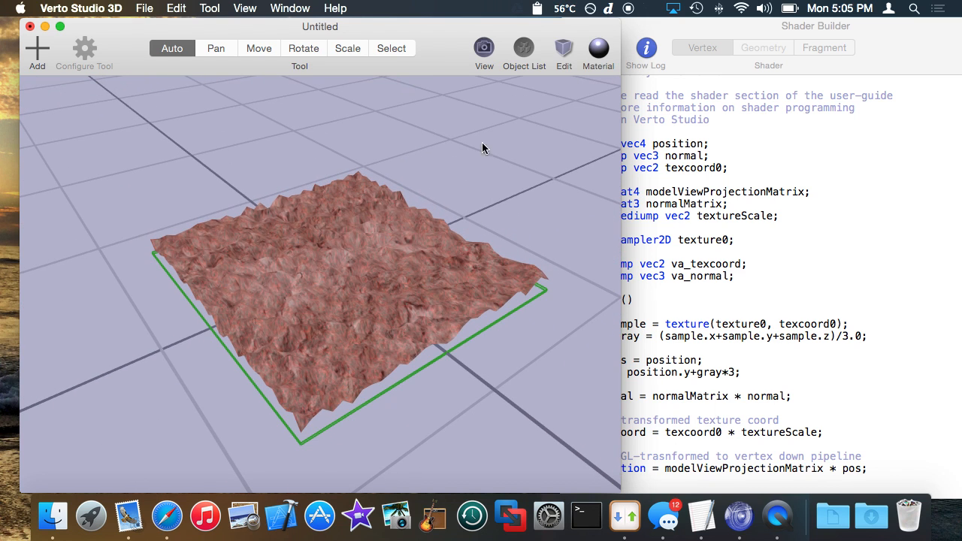
- Try the sand and blue library textures as the plane's height map, then go back to the shader code
{"action": "left_click", "coordinate": [599, 47]}
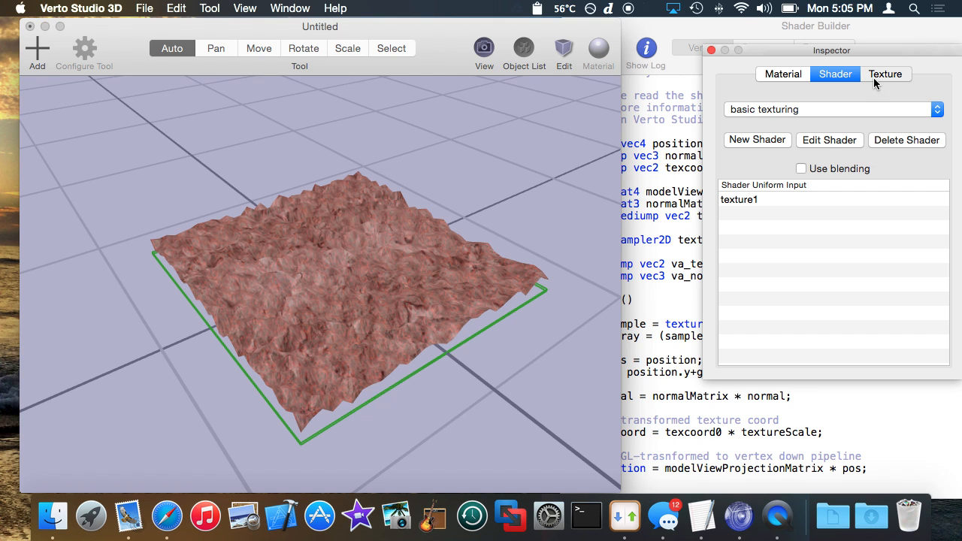
{"action": "left_click", "coordinate": [885, 74]}
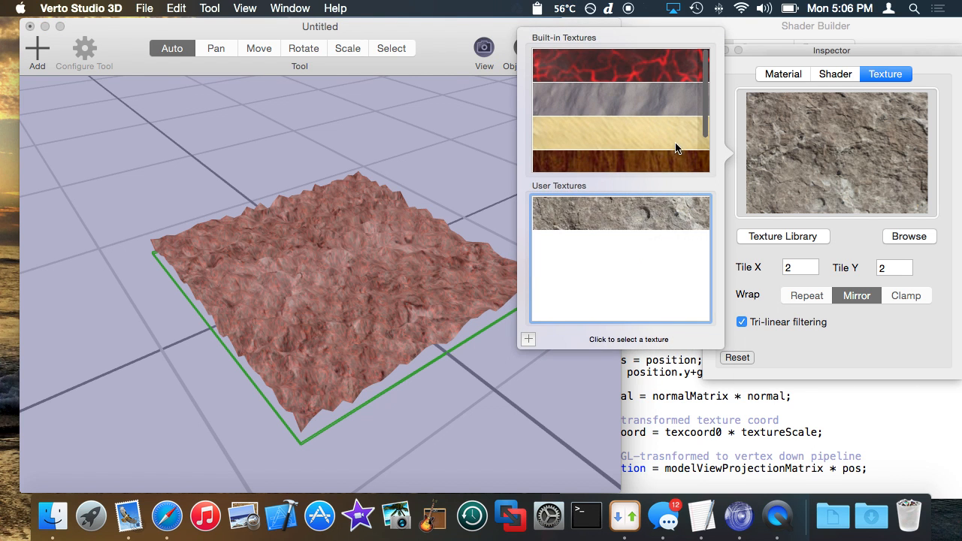
{"action": "left_click", "coordinate": [620, 139]}
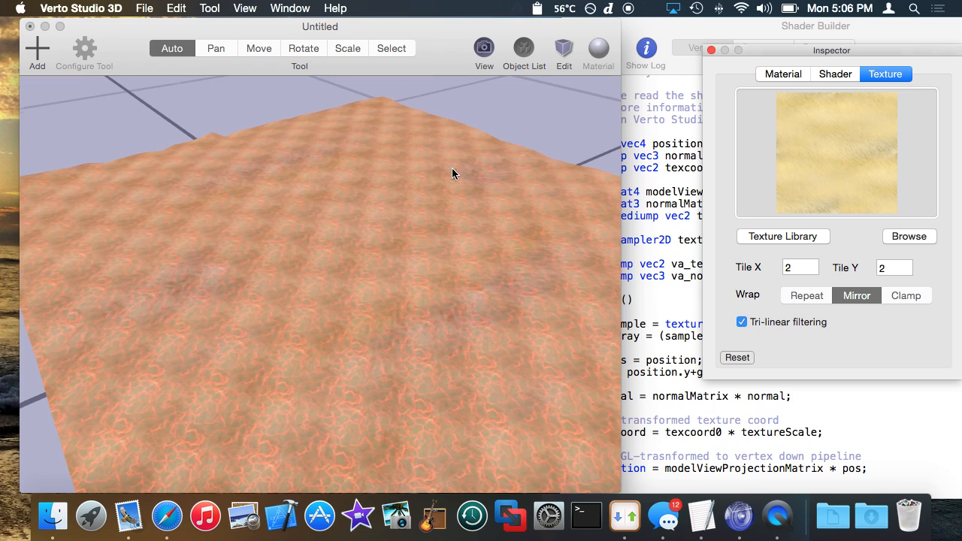
{"action": "left_click_drag", "start_coordinate": [452, 173], "coordinate": [346, 262]}
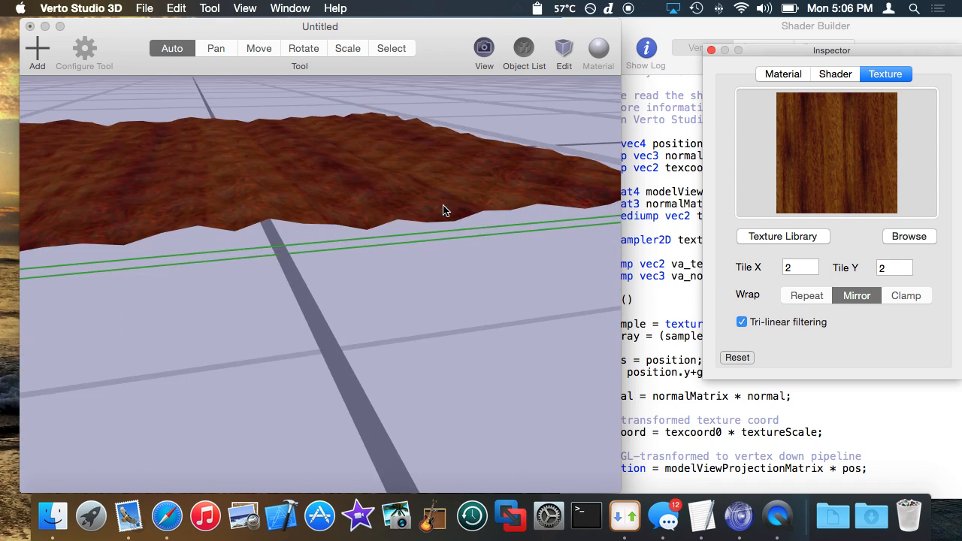
{"action": "left_click", "coordinate": [782, 236]}
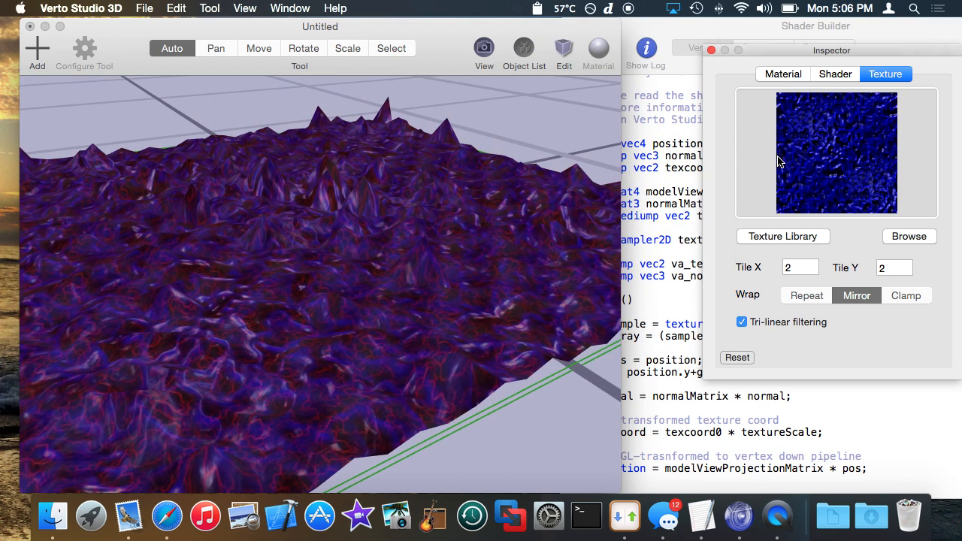
{"action": "left_click", "coordinate": [782, 236]}
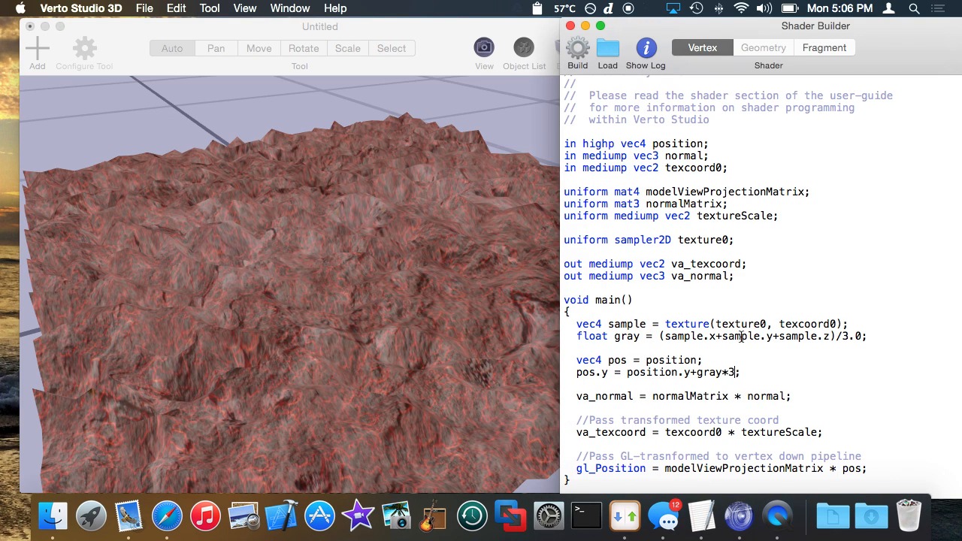
{"action": "mouse_move", "coordinate": [705, 352]}
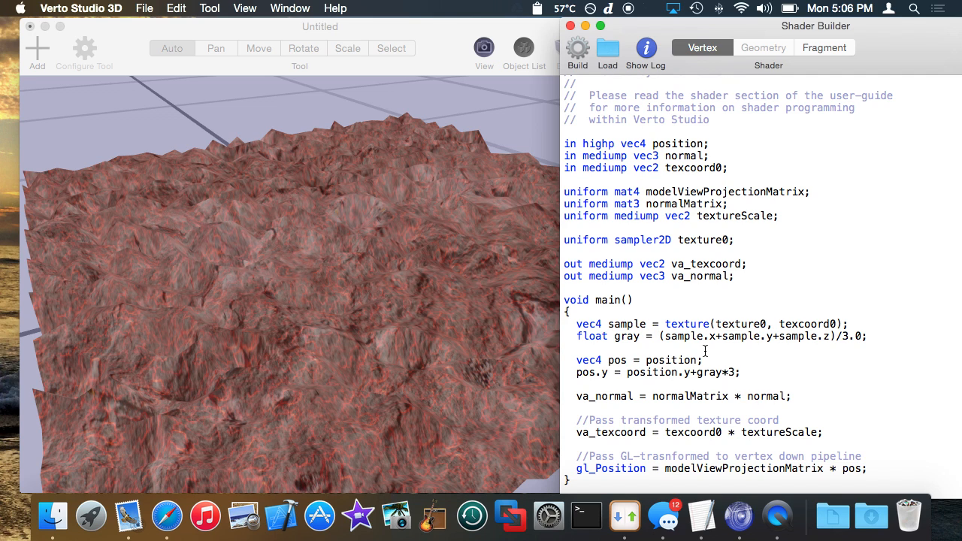
{"action": "mouse_move", "coordinate": [749, 288]}
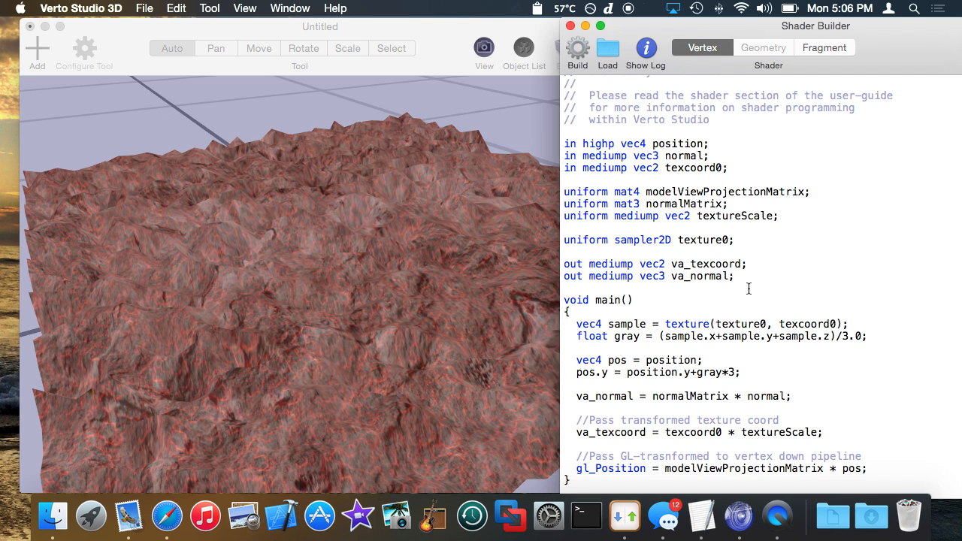
- Check the fragment shader's time uniform and declare 'uniform float time;' in the vertex shader
{"action": "left_click", "coordinate": [825, 47]}
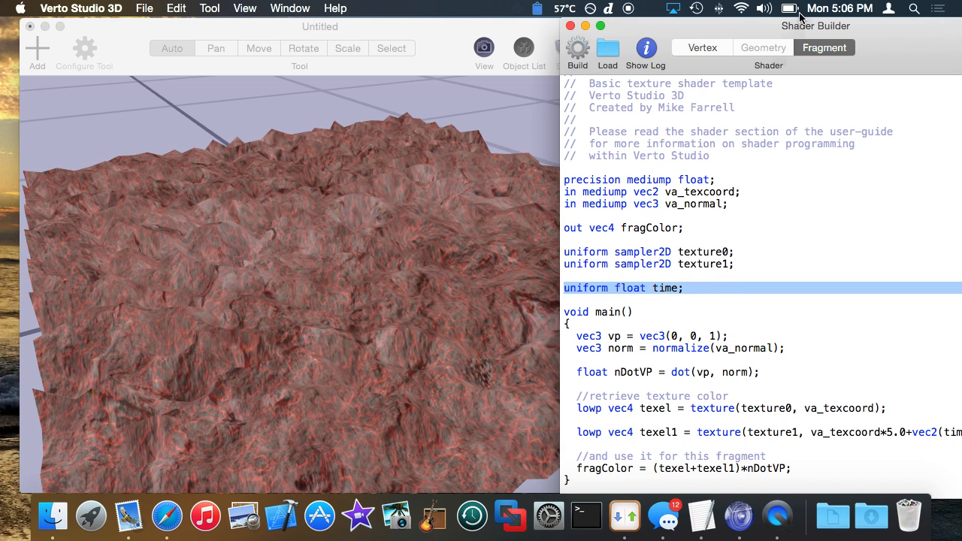
{"action": "left_click", "coordinate": [701, 47]}
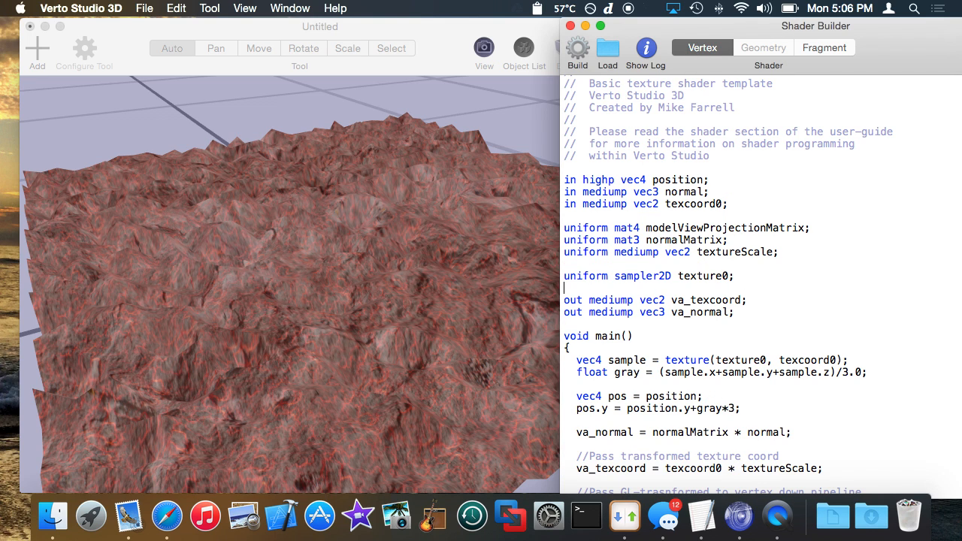
{"action": "type", "text": "uniform float time;"}
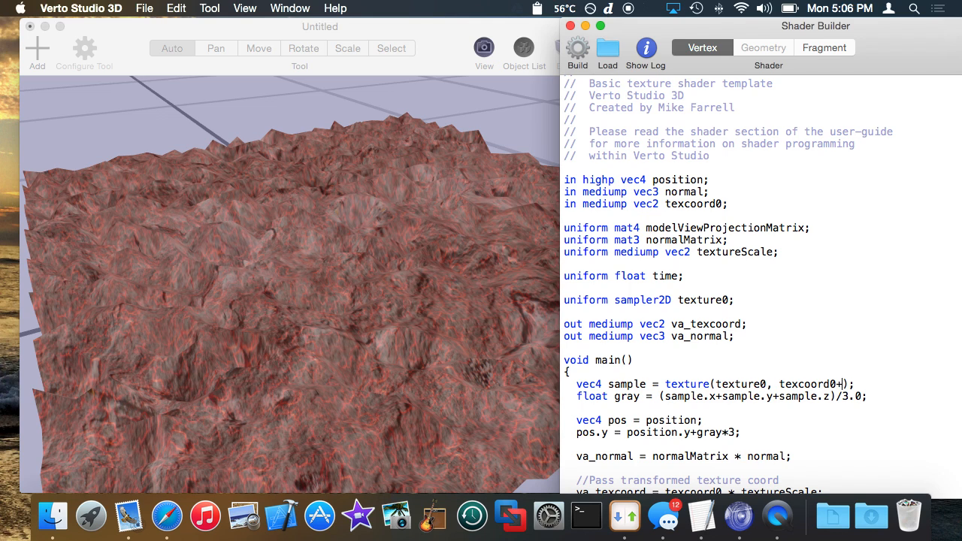
- Start offsetting the height-map sample with +vec2(time* ..., correcting a mistyped vec4
{"action": "type", "text": "vec(4)"}
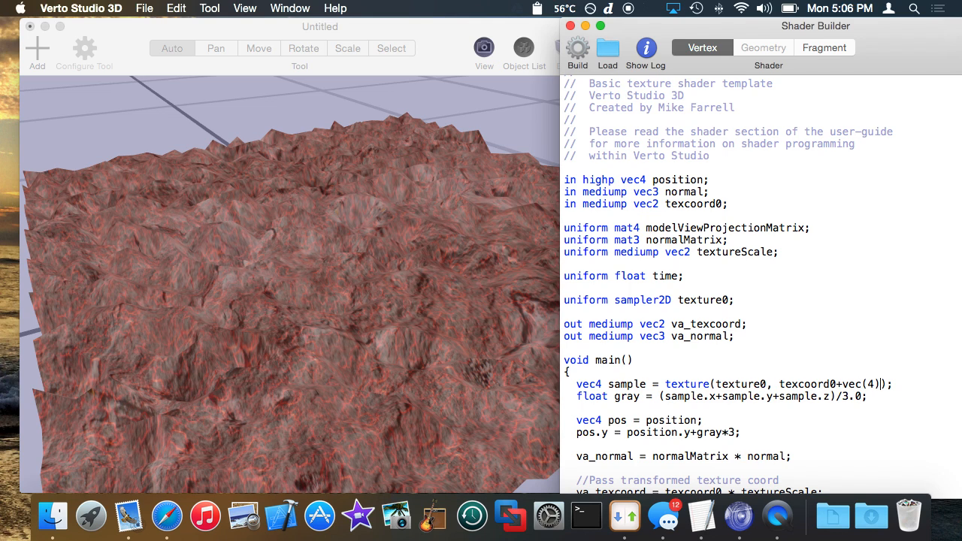
{"action": "key", "text": "backspace"}
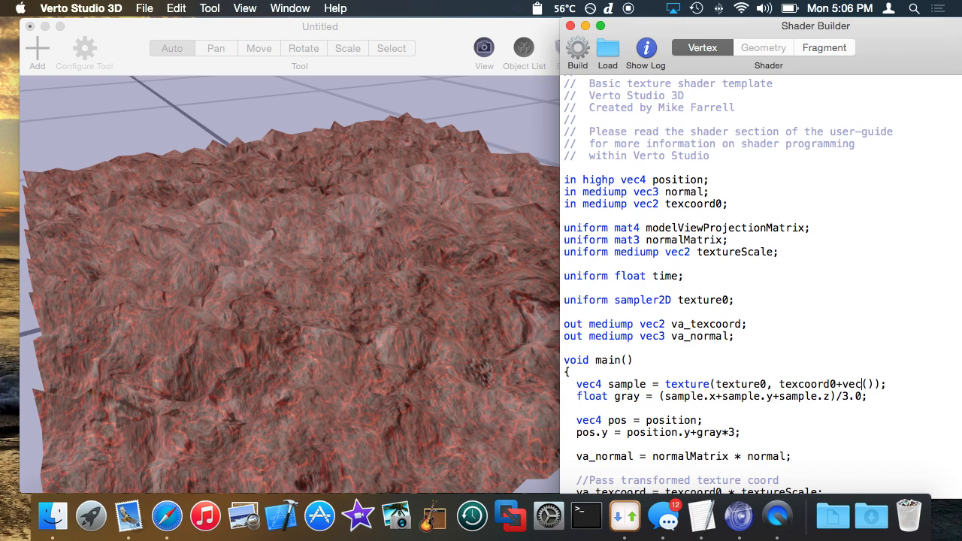
{"action": "type", "text": "2(time*0.001, 0"}
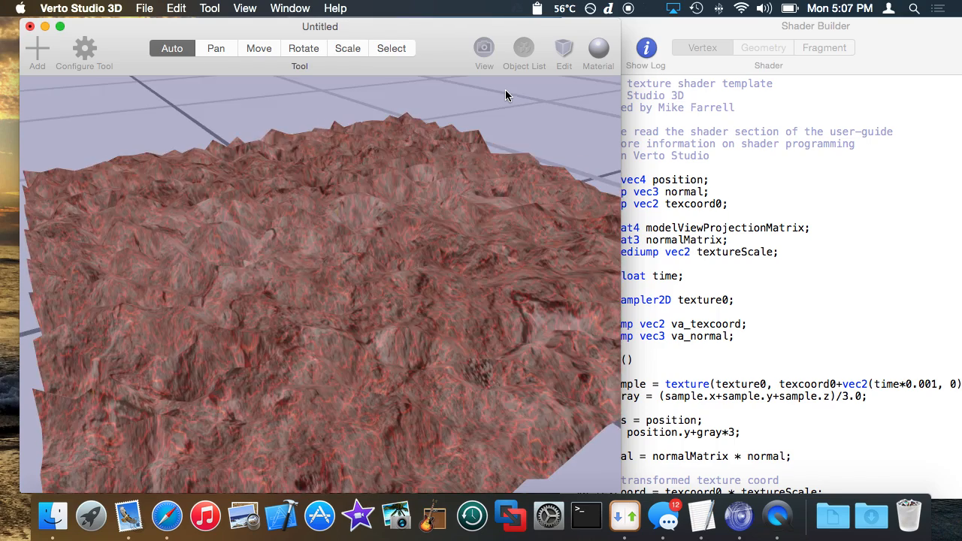
- Inspect the animated surface and rebuild with the slower time*0.0001 multiplier
{"action": "left_click_drag", "start_coordinate": [506, 95], "coordinate": [474, 207]}
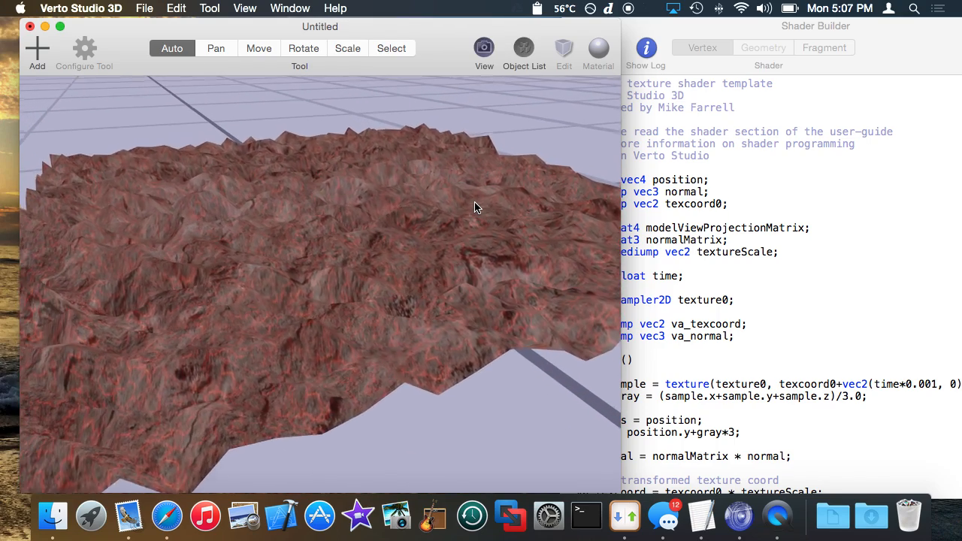
{"action": "left_click", "coordinate": [564, 47]}
{"action": "type", "text": "0"}
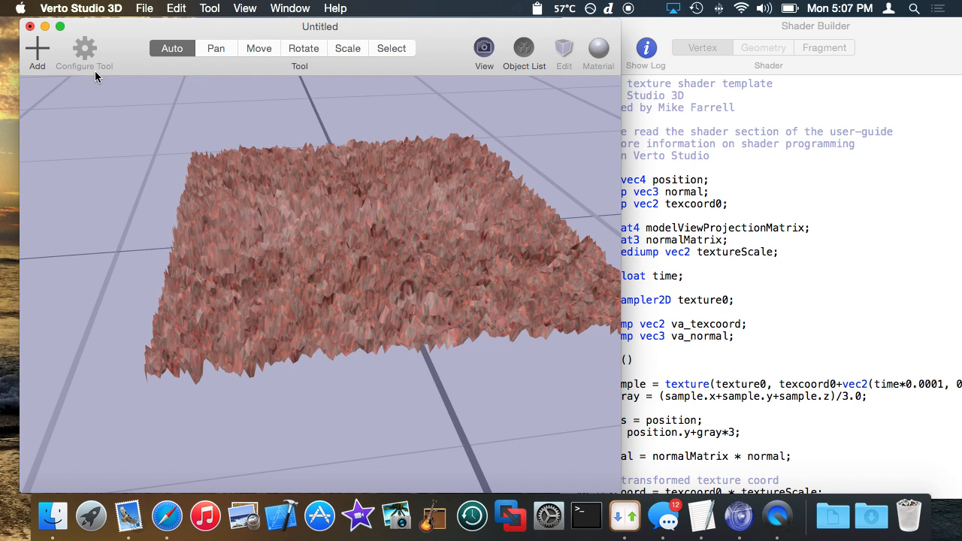
- Browse the Add object list to Torus, place it in the scene, and close the list
{"action": "left_click", "coordinate": [36, 46]}
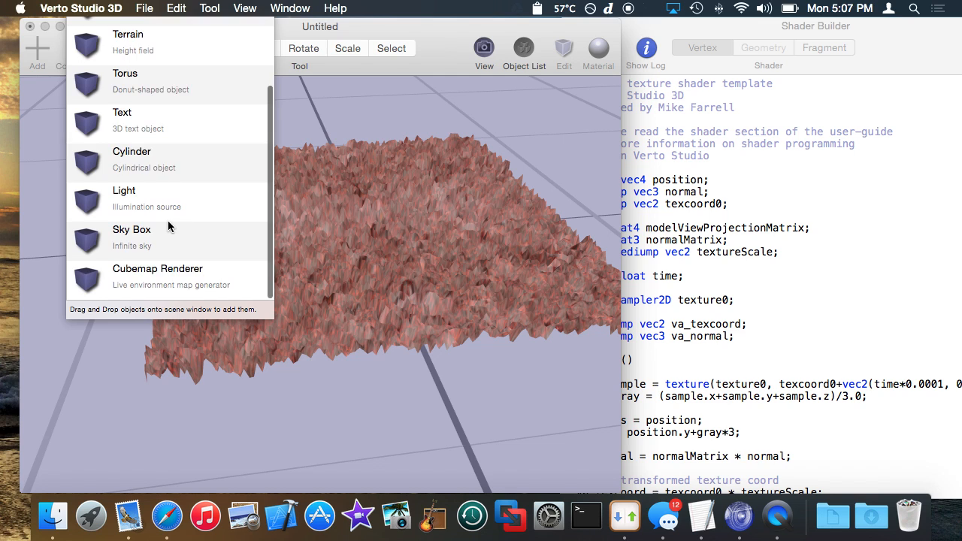
{"action": "scroll", "scroll_direction": "up", "scroll_amount": 3}
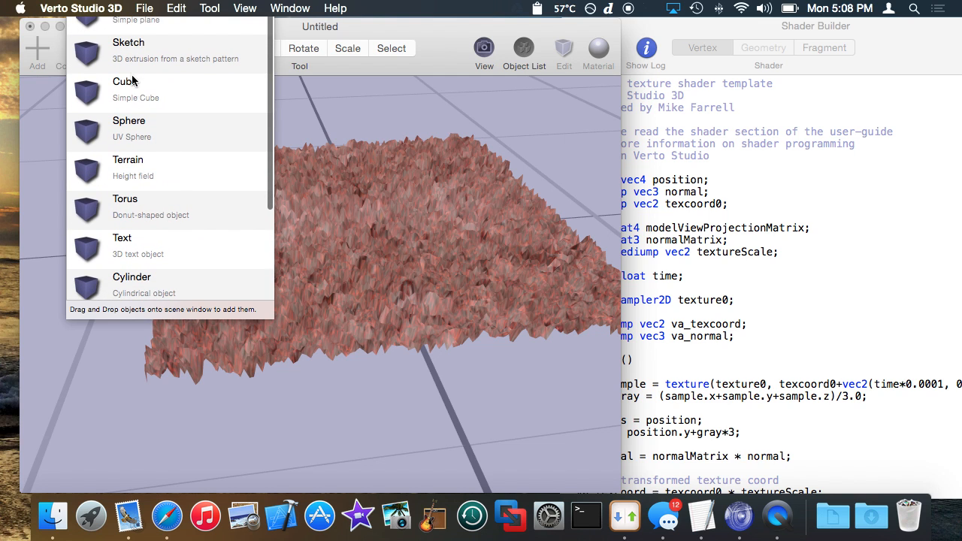
{"action": "scroll", "scroll_direction": "down", "scroll_amount": 3}
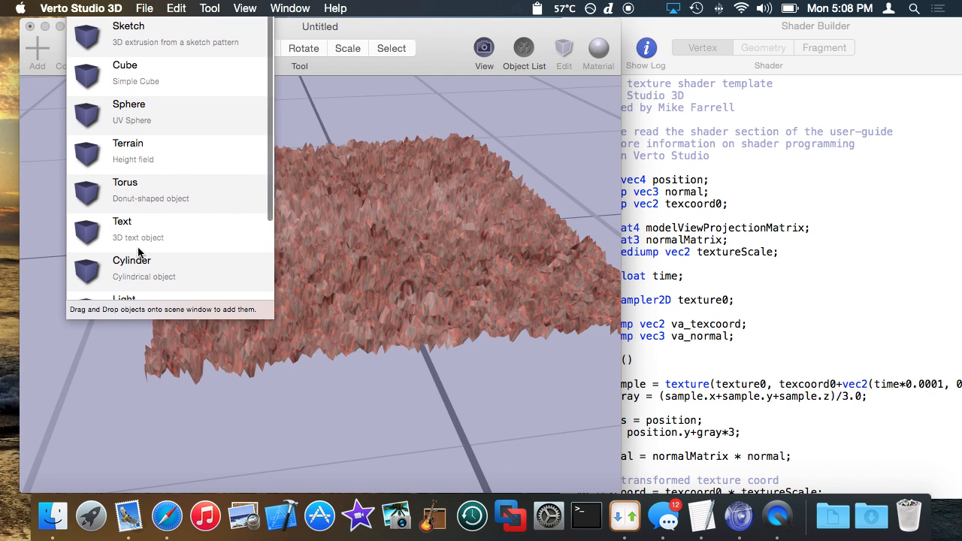
{"action": "scroll", "scroll_direction": "up", "scroll_amount": 3}
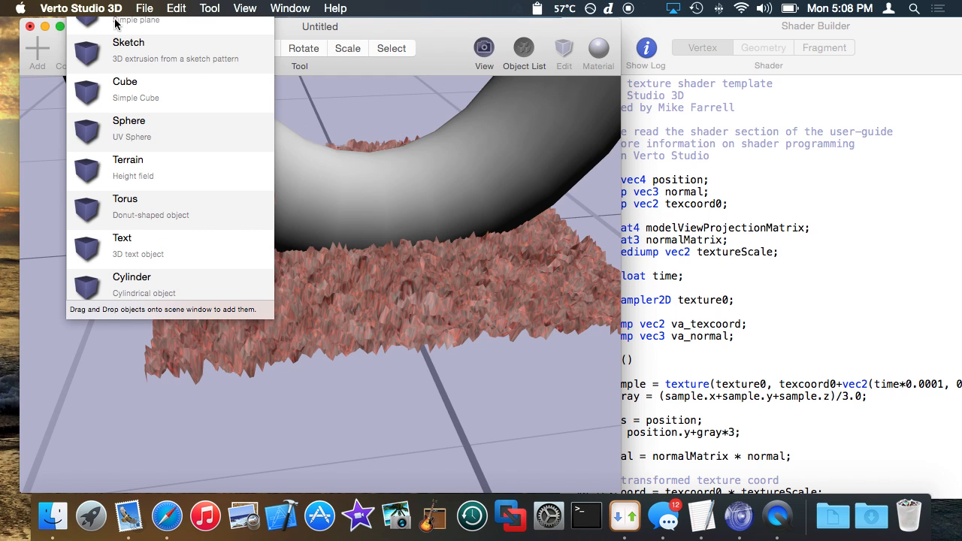
{"action": "mouse_move", "coordinate": [214, 47]}
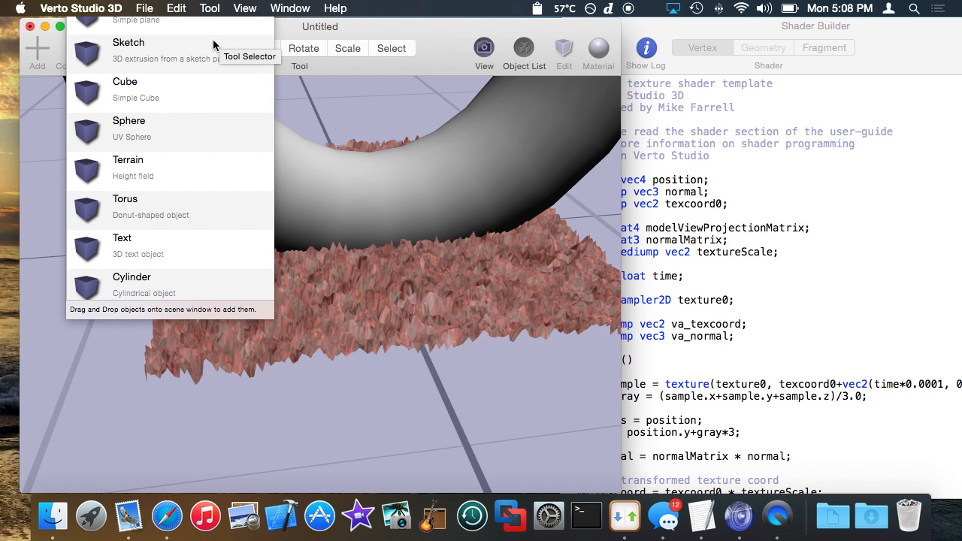
{"action": "mouse_move", "coordinate": [242, 311]}
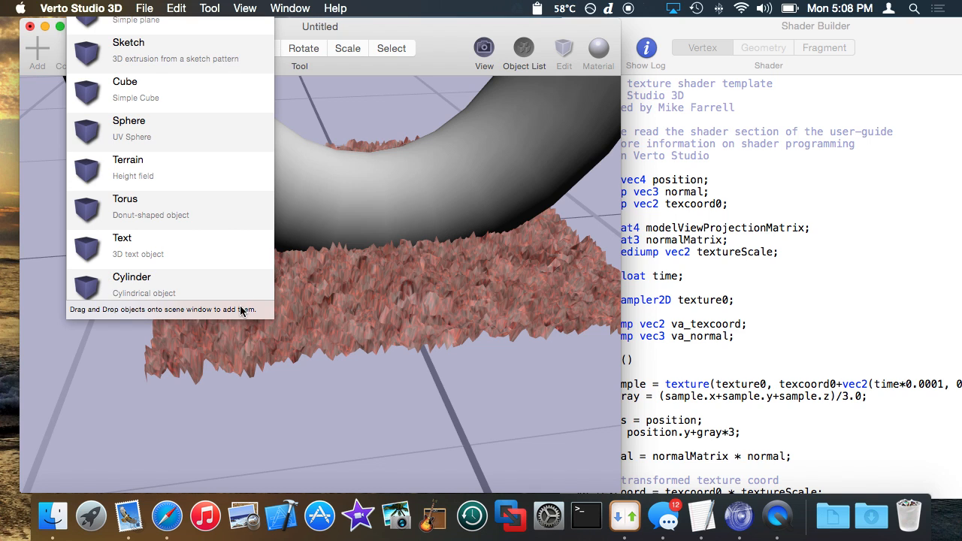
{"action": "mouse_move", "coordinate": [448, 37]}
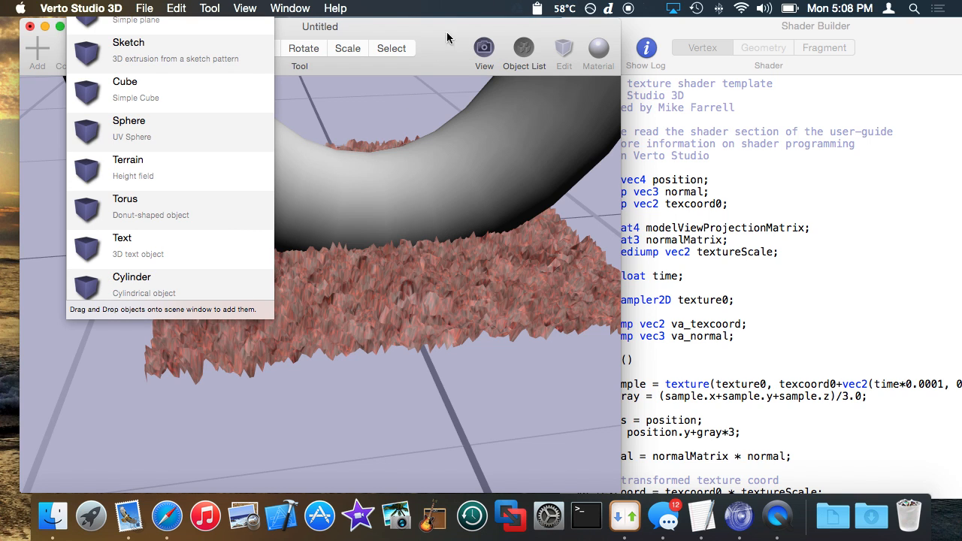
{"action": "left_click", "coordinate": [288, 9]}
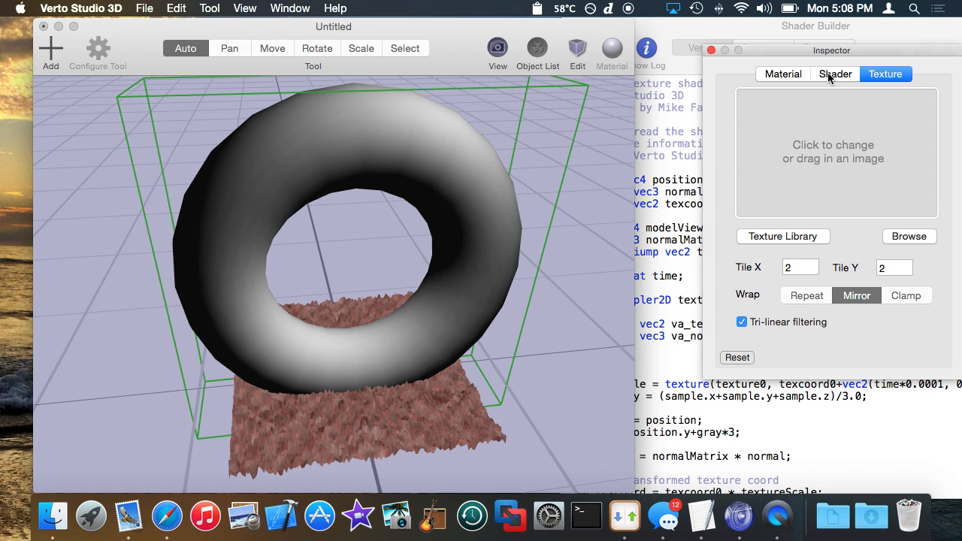
- Assign the torus the basic texturing shader and the gray stone user texture from the Texture Library
{"action": "left_click", "coordinate": [836, 74]}
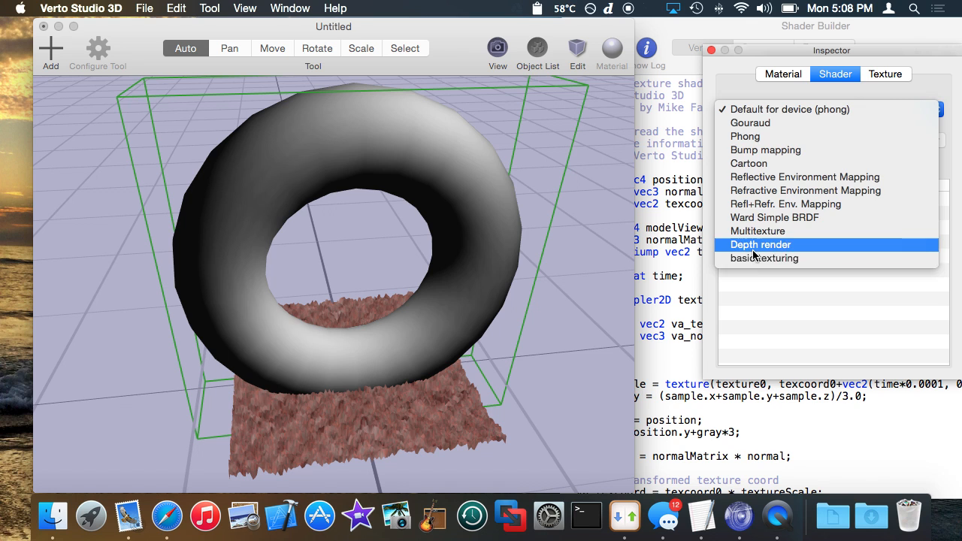
{"action": "left_click", "coordinate": [764, 259]}
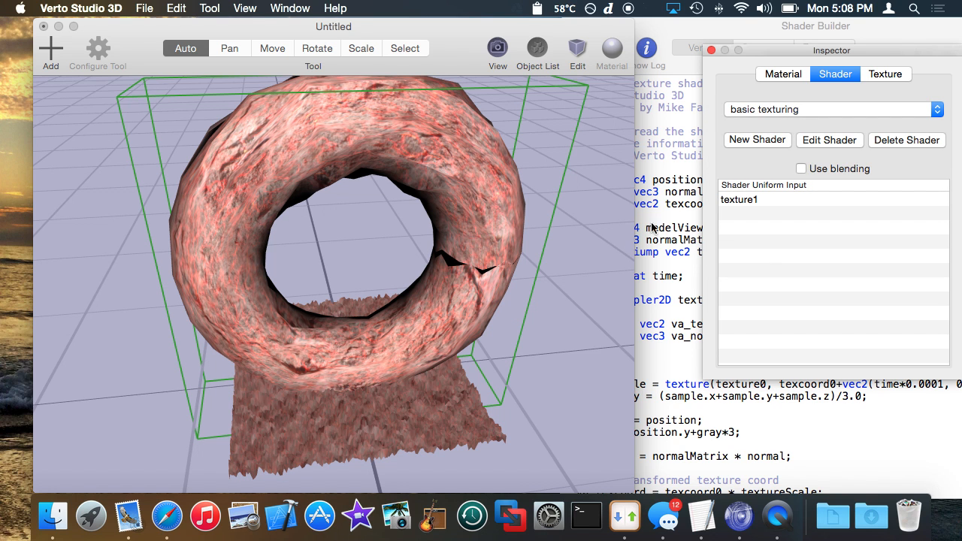
{"action": "left_click", "coordinate": [886, 73]}
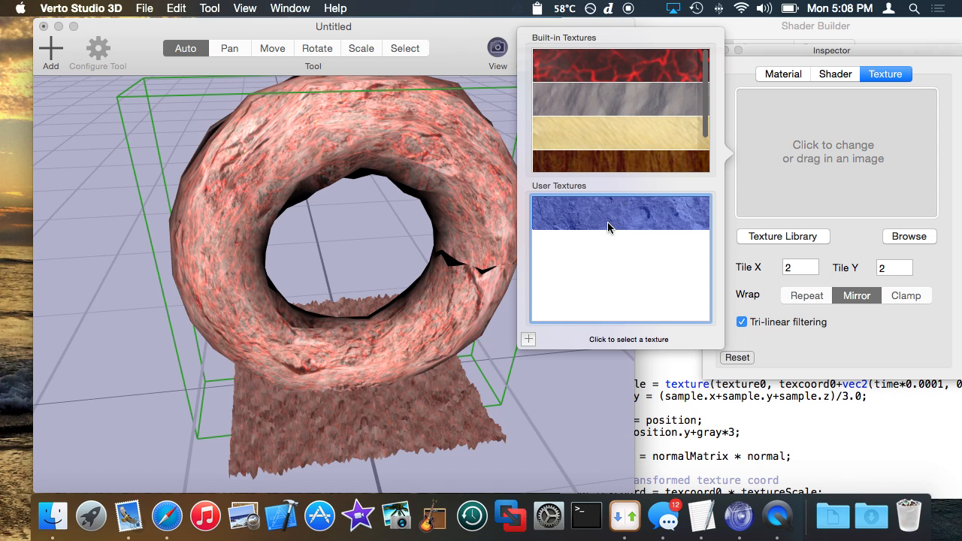
{"action": "left_click", "coordinate": [620, 212]}
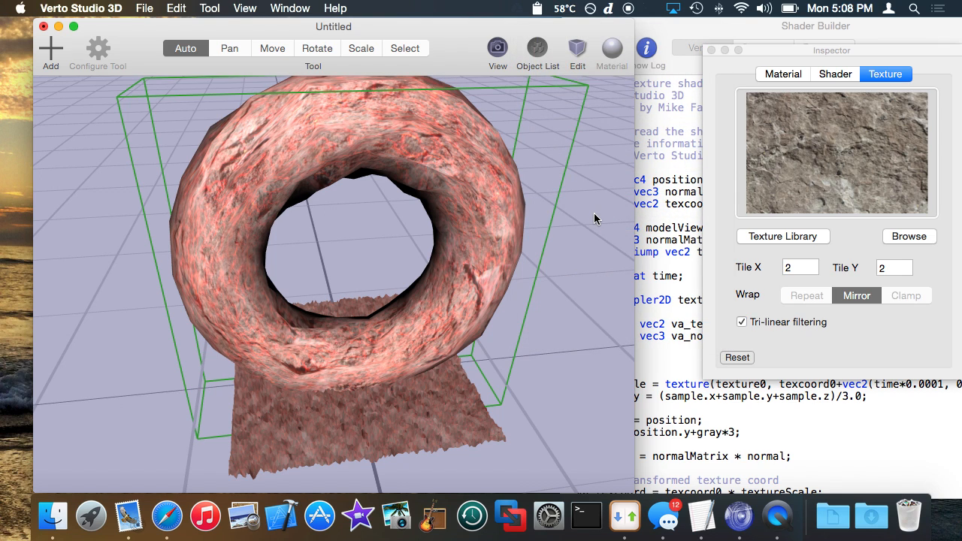